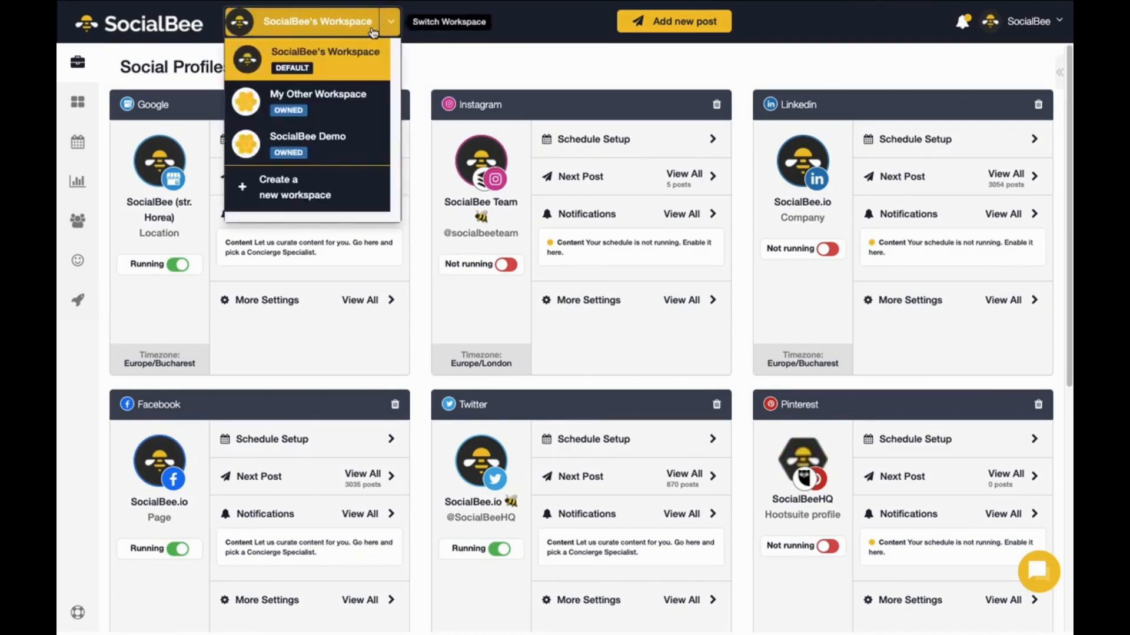
Step: Switch the LinkedIn profile from Not running to running, for this profile only
{"action": "left_click", "coordinate": [317, 21]}
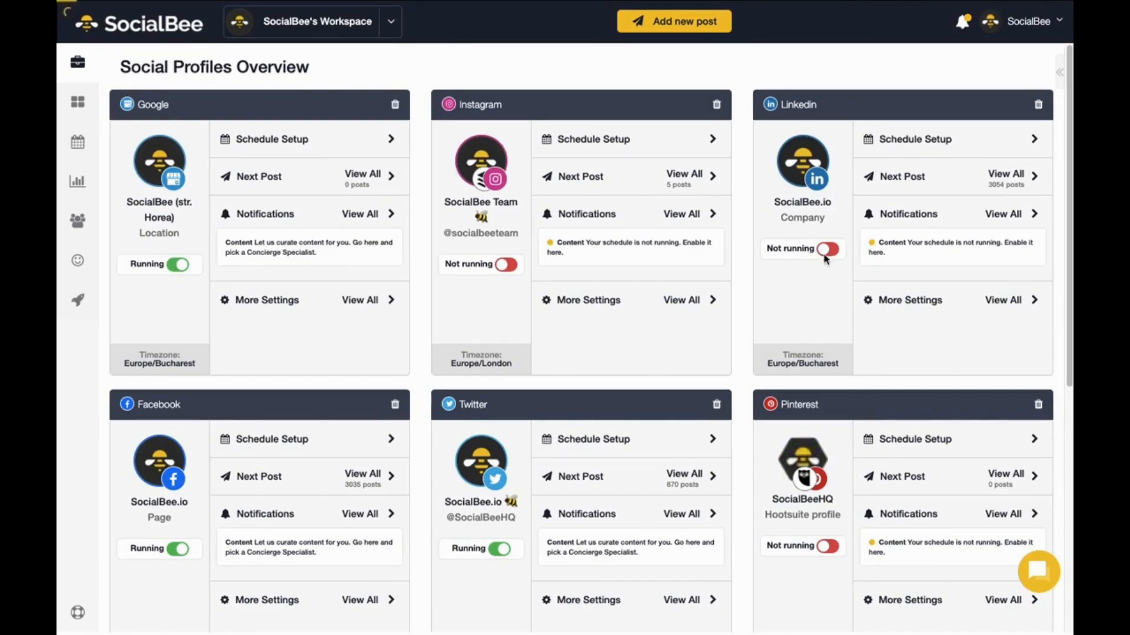
{"action": "left_click", "coordinate": [826, 249]}
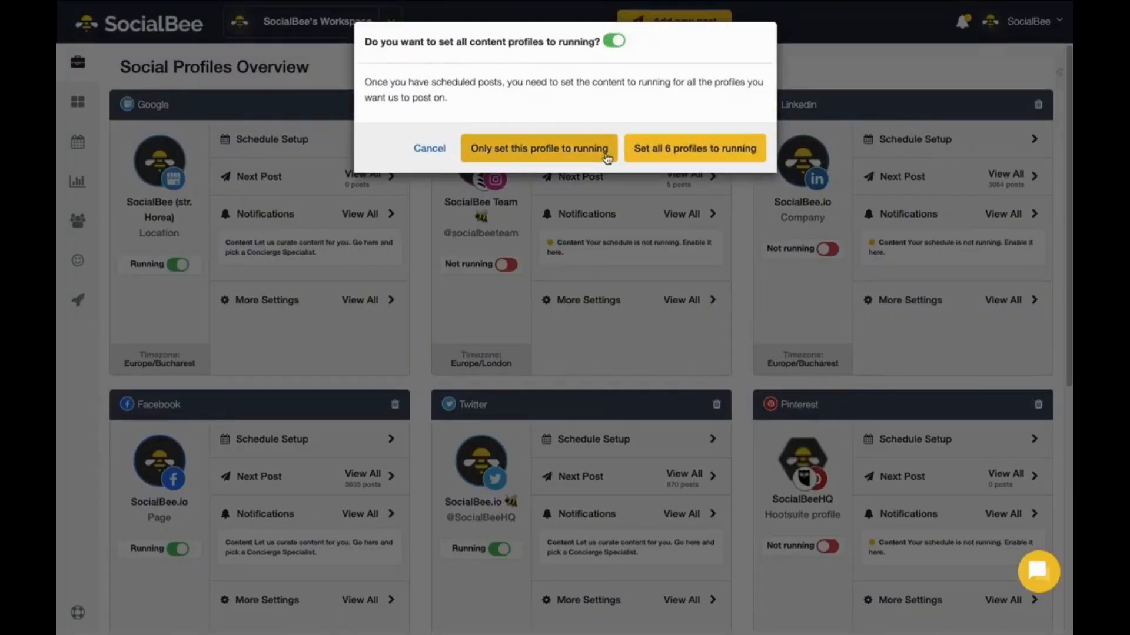
{"action": "mouse_move", "coordinate": [669, 156]}
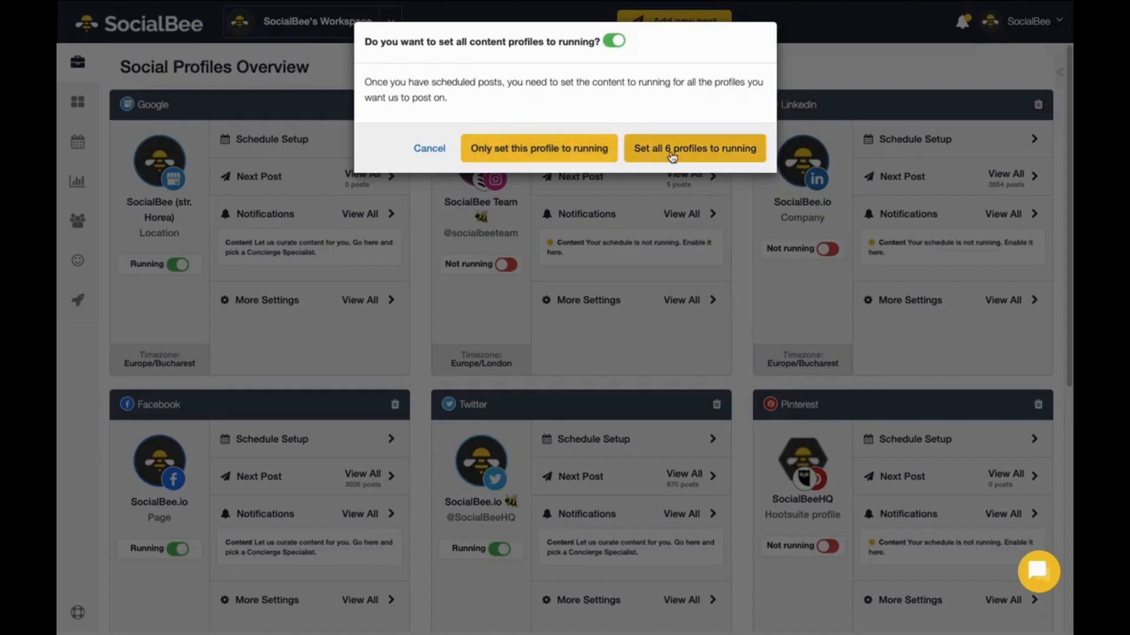
{"action": "mouse_move", "coordinate": [539, 148]}
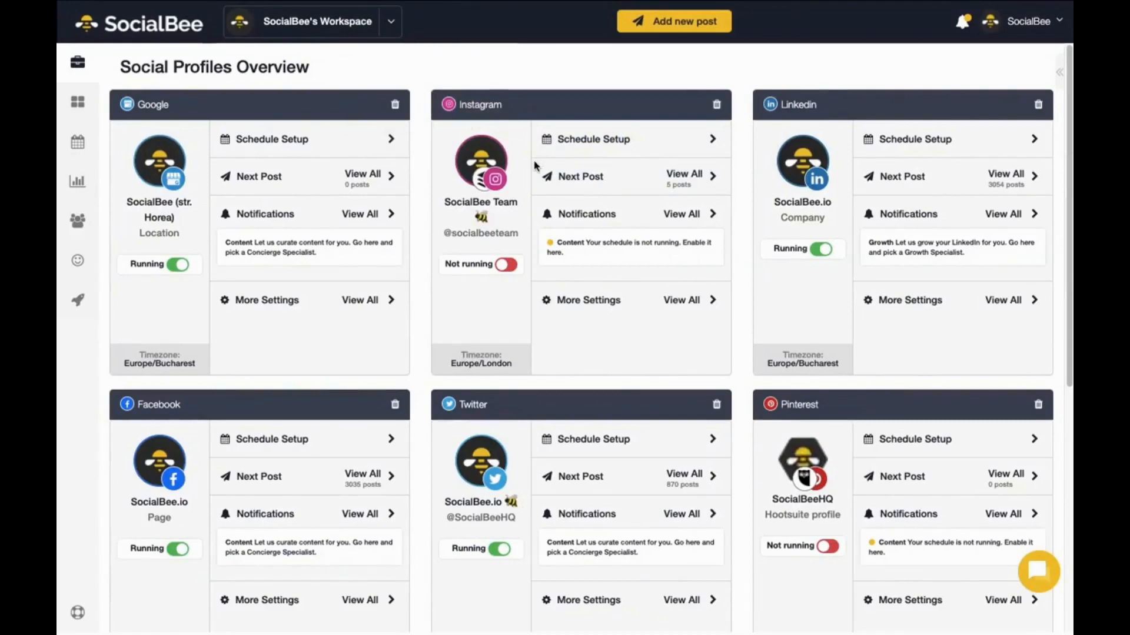
{"action": "scroll", "scroll_direction": "down", "scroll_amount": 3}
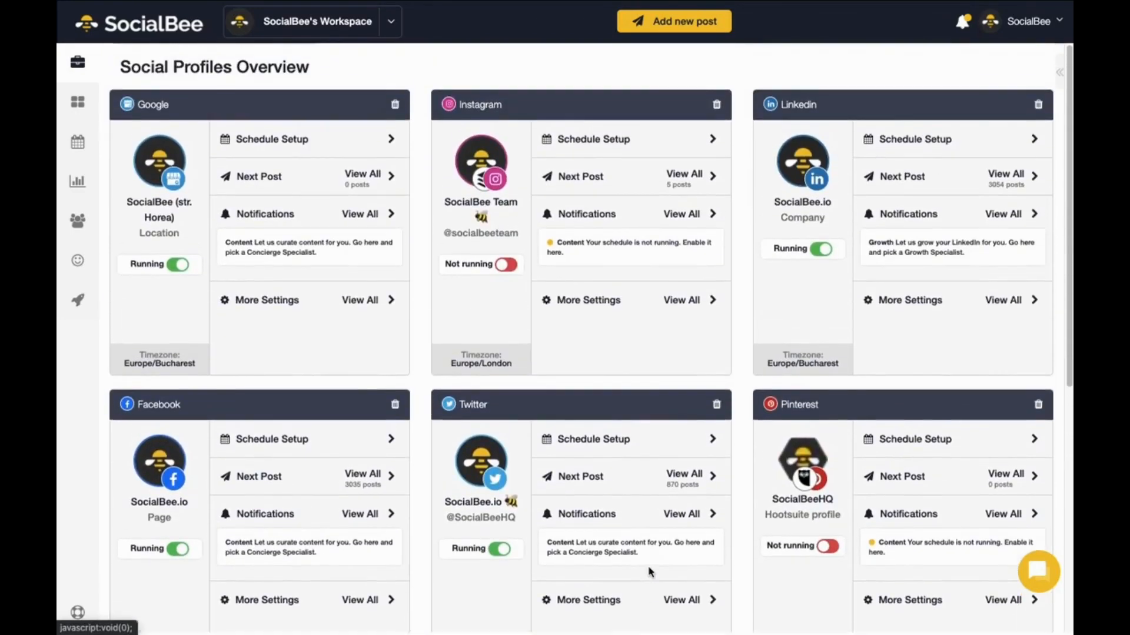
{"action": "mouse_move", "coordinate": [78, 103]}
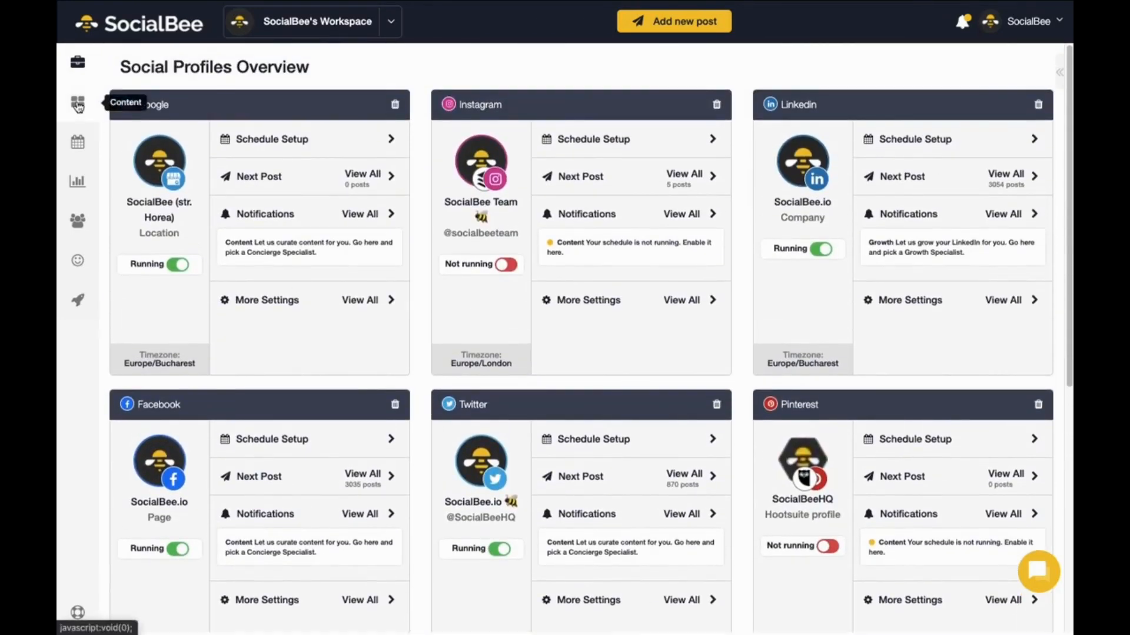
Step: Show the Content categories page listing Blogs from RSS, Curated and Promotional
{"action": "left_click", "coordinate": [77, 105]}
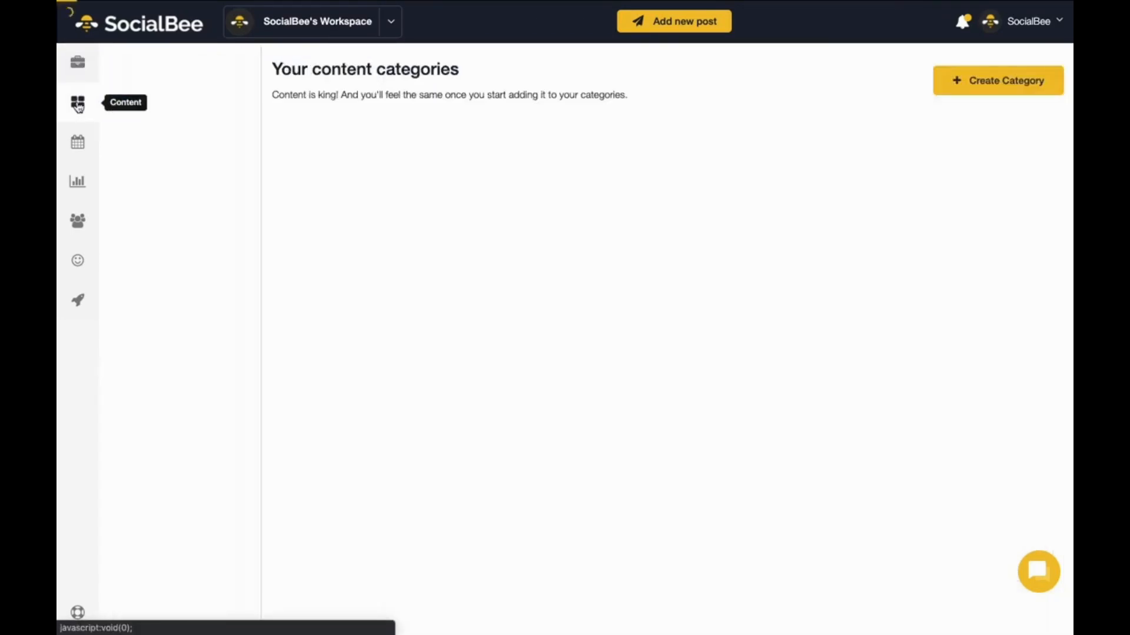
{"action": "left_click", "coordinate": [77, 103]}
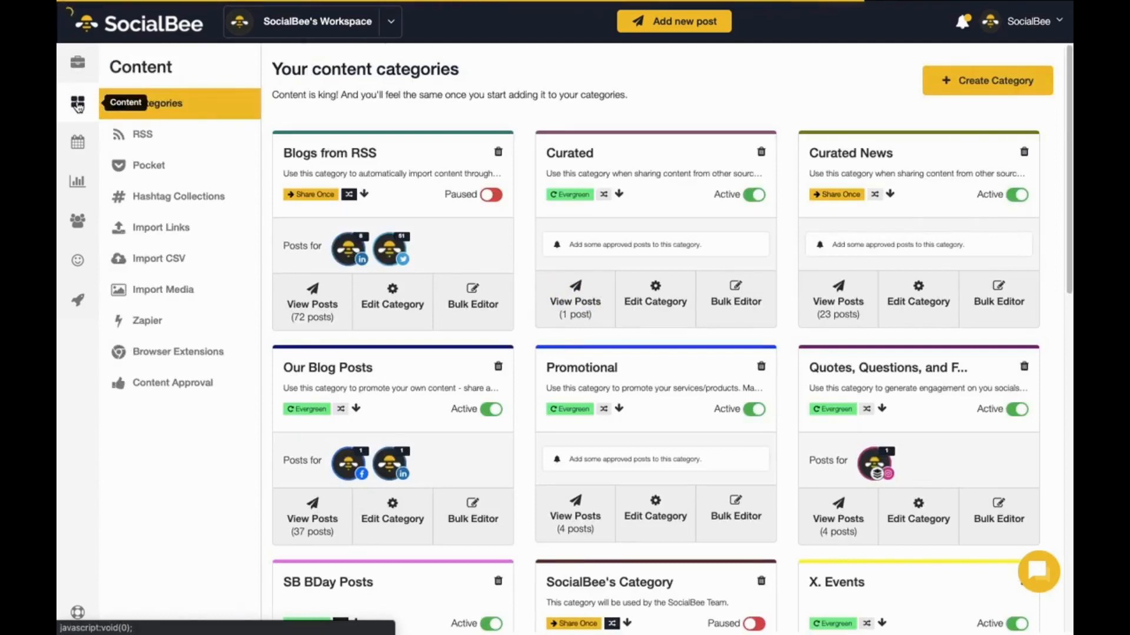
{"action": "mouse_move", "coordinate": [818, 135]}
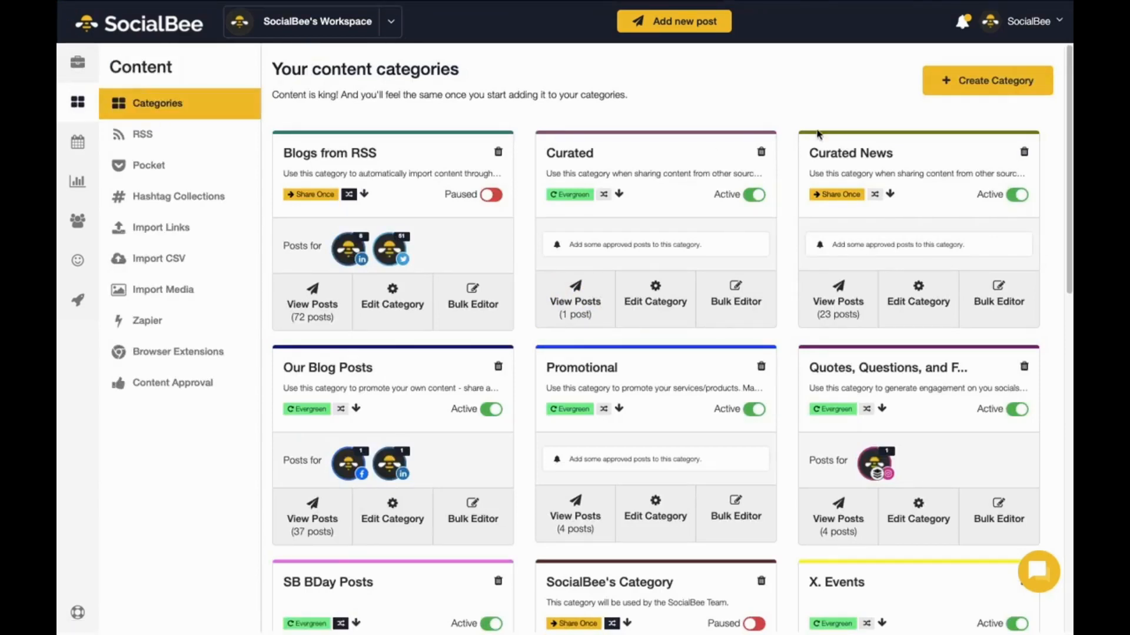
{"action": "left_click", "coordinate": [1028, 21]}
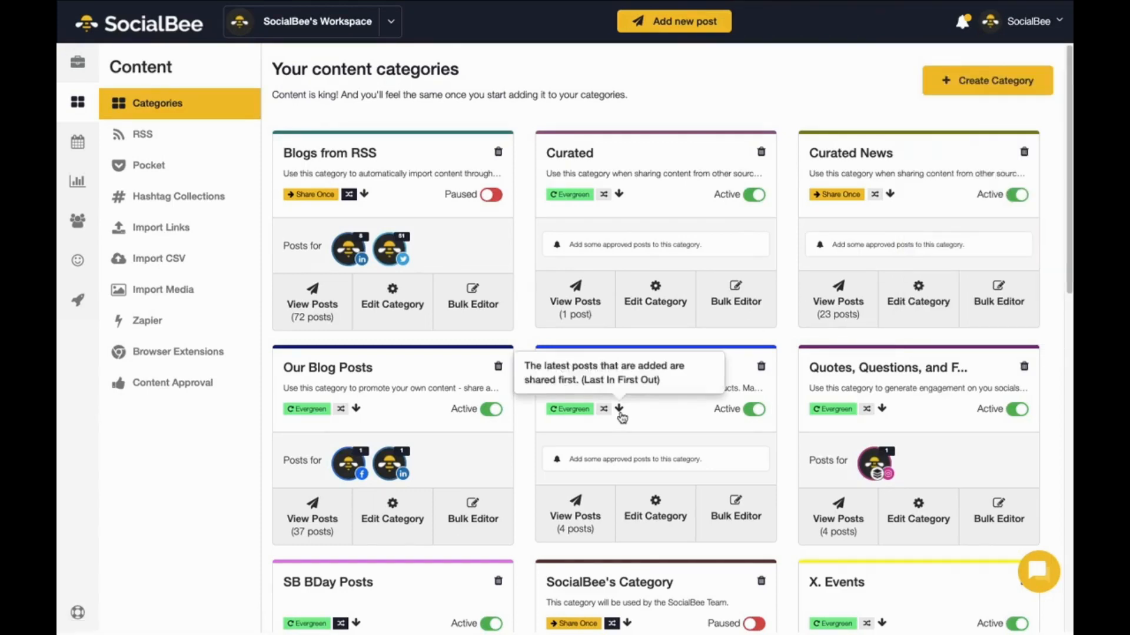
{"action": "mouse_move", "coordinate": [636, 423]}
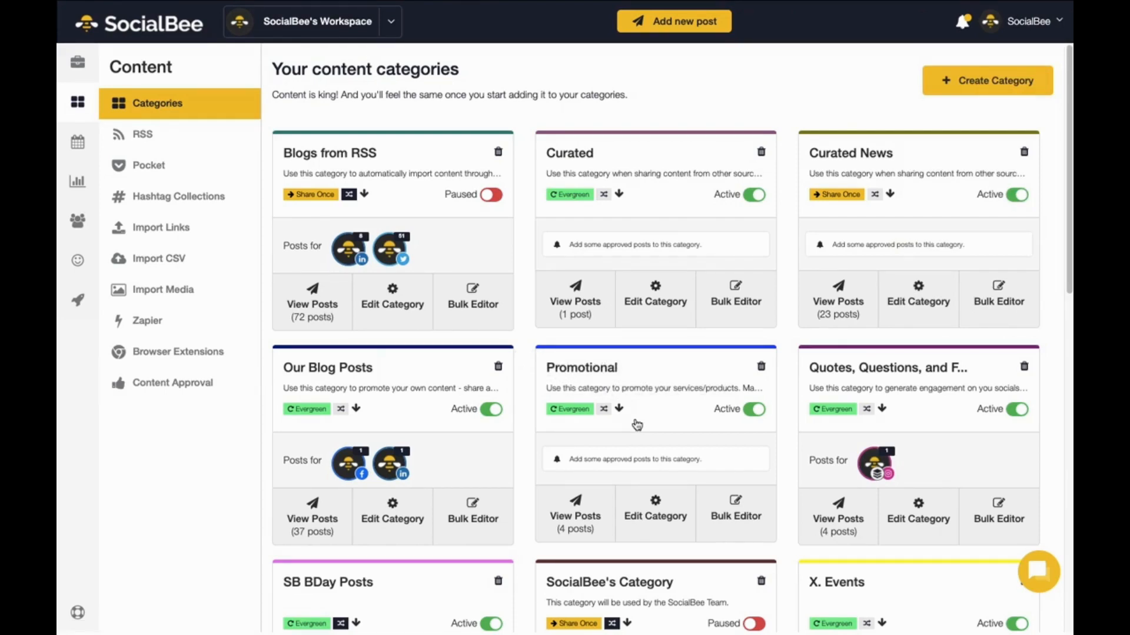
{"action": "mouse_move", "coordinate": [845, 212]}
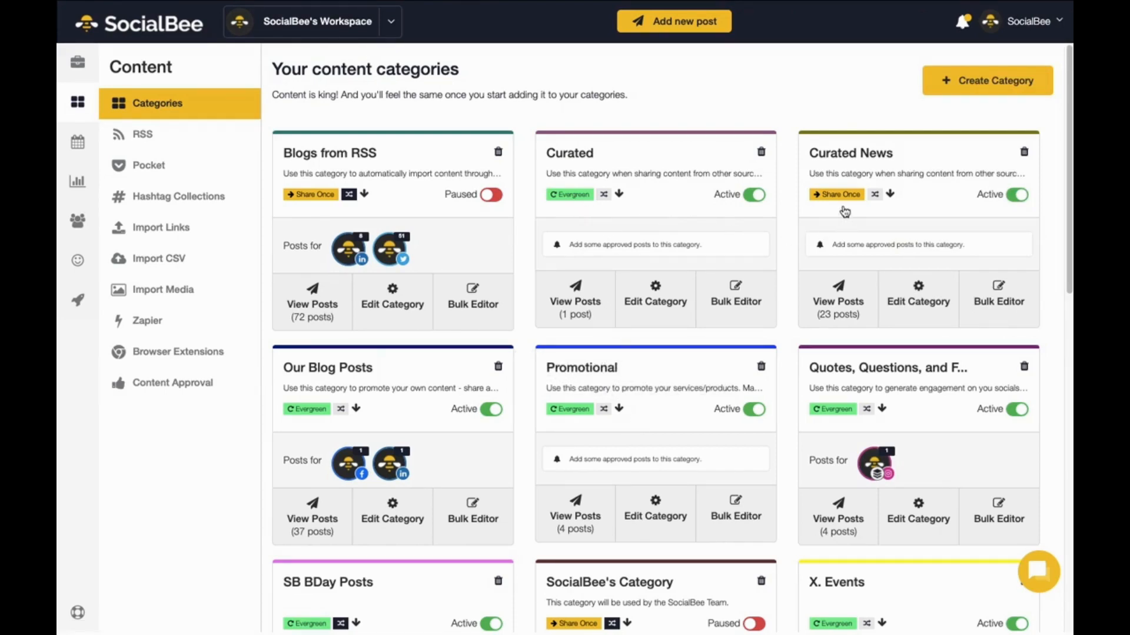
{"action": "mouse_move", "coordinate": [566, 204]}
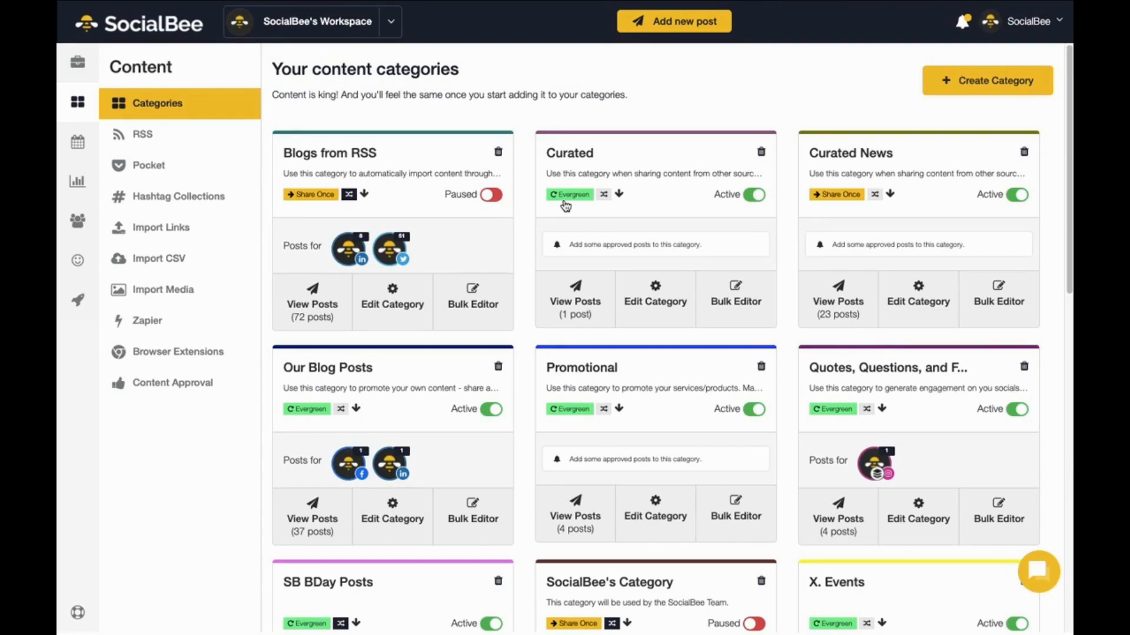
{"action": "mouse_move", "coordinate": [566, 235]}
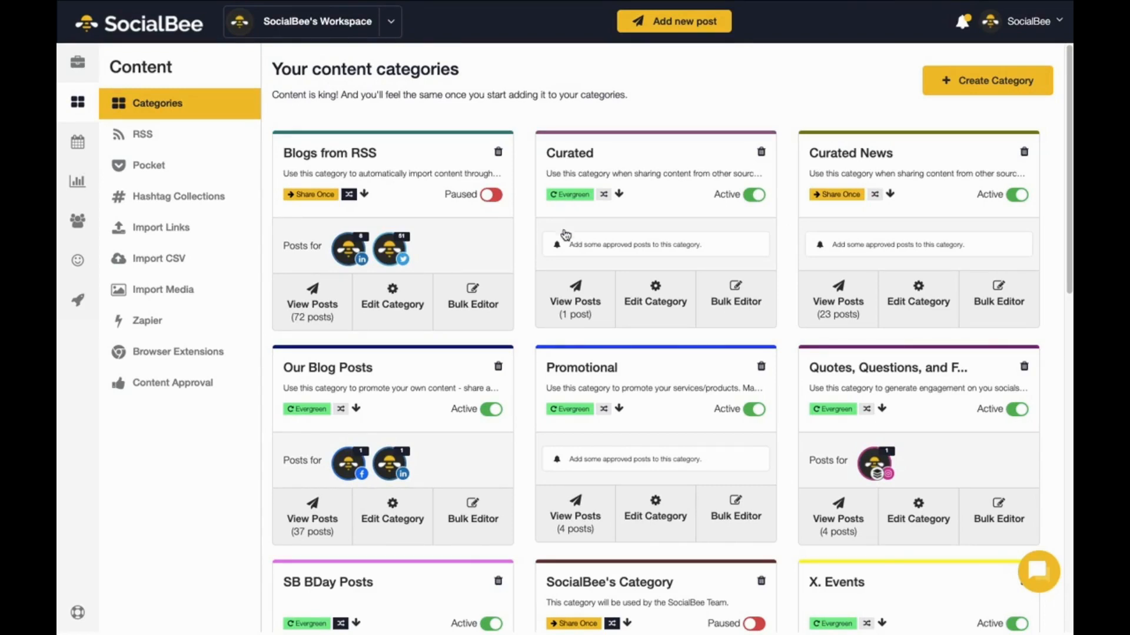
{"action": "mouse_move", "coordinate": [581, 387]}
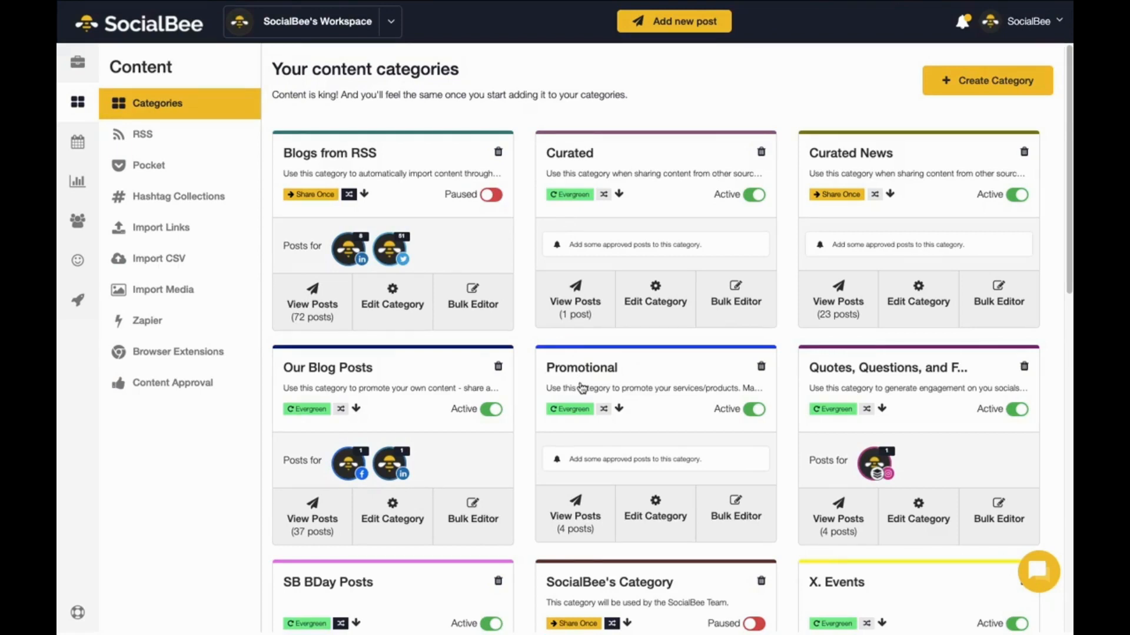
{"action": "mouse_move", "coordinate": [826, 214]}
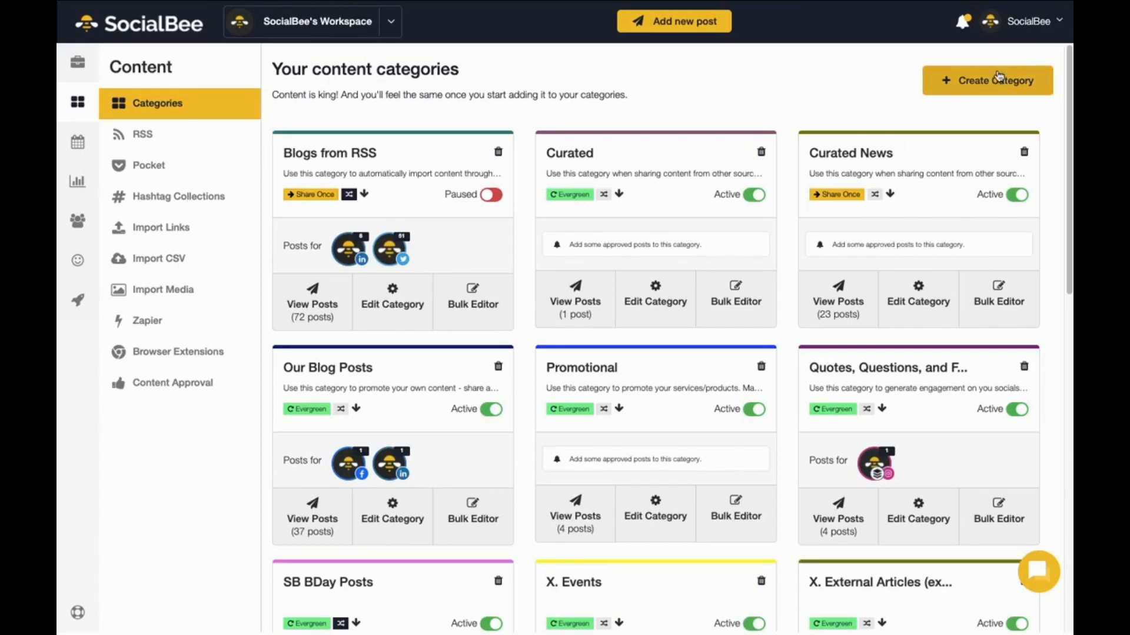
Step: Create a new Evergreen content category named Friends
{"action": "left_click", "coordinate": [987, 80]}
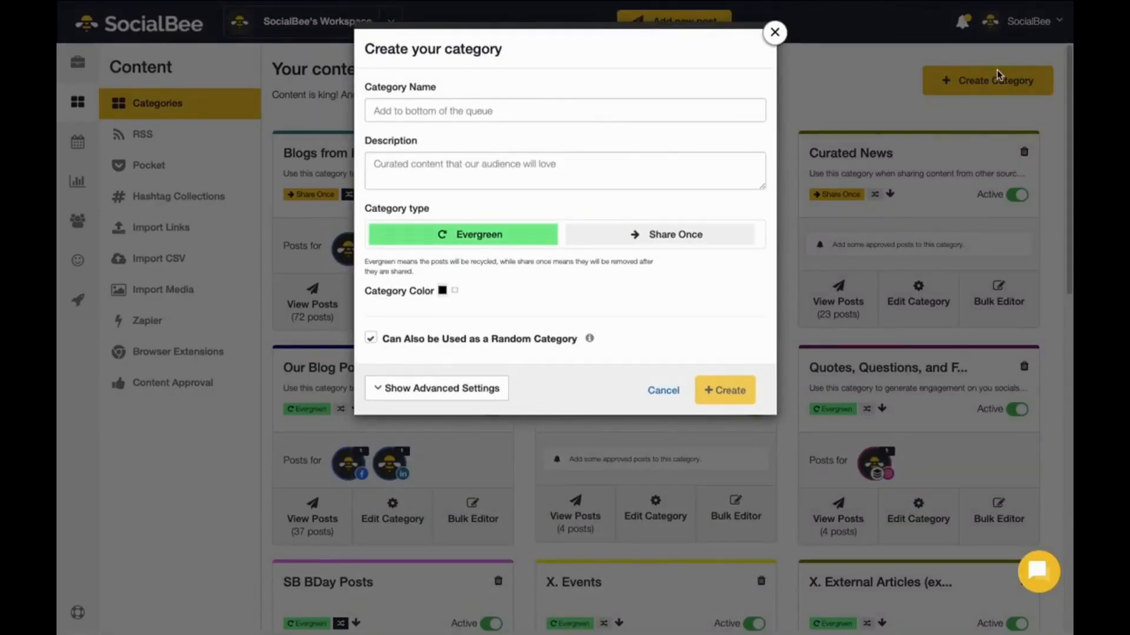
{"action": "type", "text": "F"}
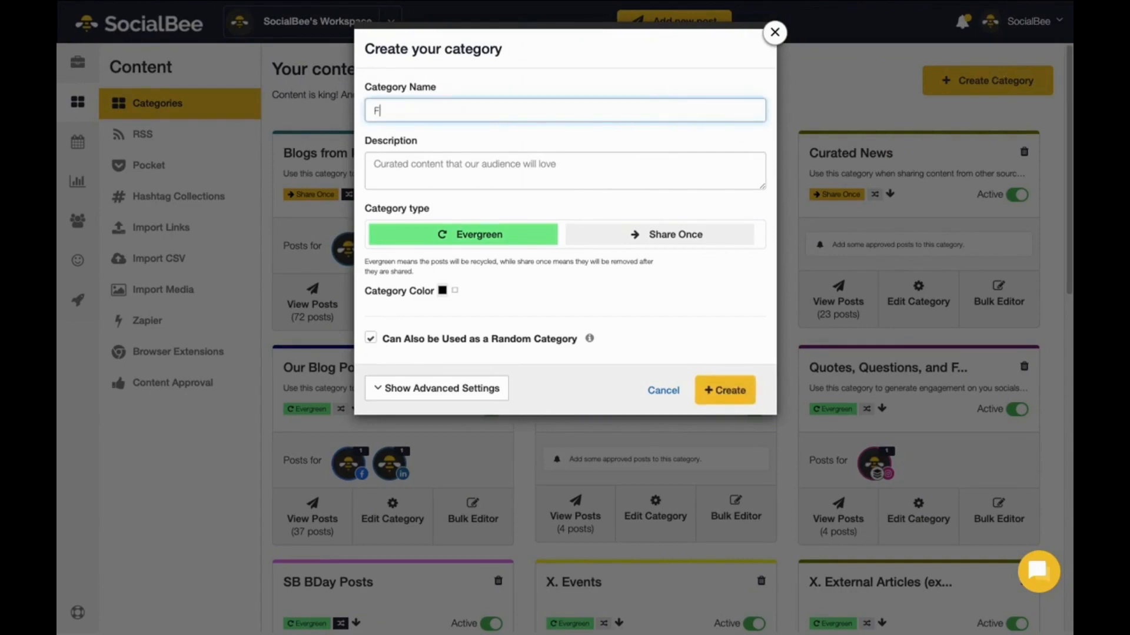
{"action": "type", "text": "riends"}
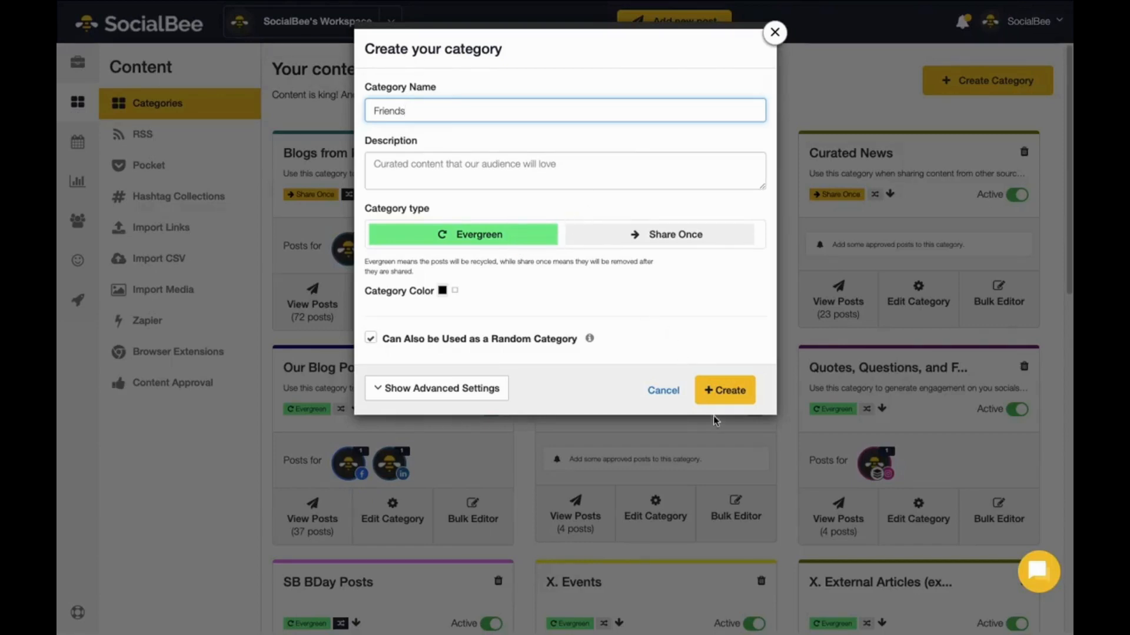
{"action": "mouse_move", "coordinate": [723, 389]}
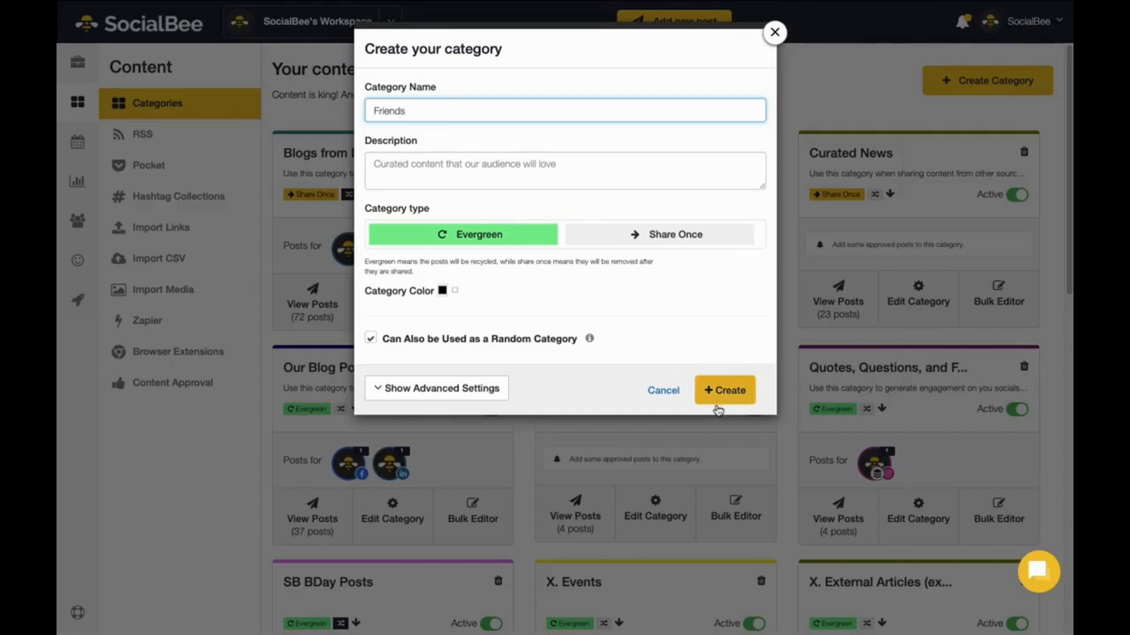
{"action": "left_click", "coordinate": [724, 389]}
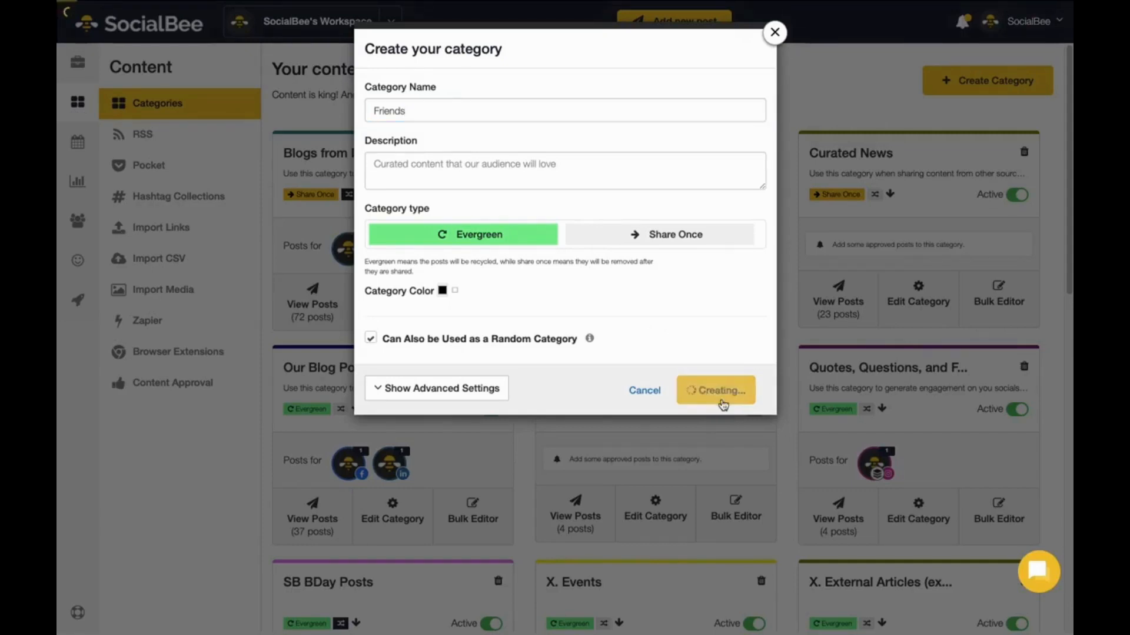
Step: Pause the new Friends category and give it a purple colour in its settings
{"action": "left_click", "coordinate": [714, 390]}
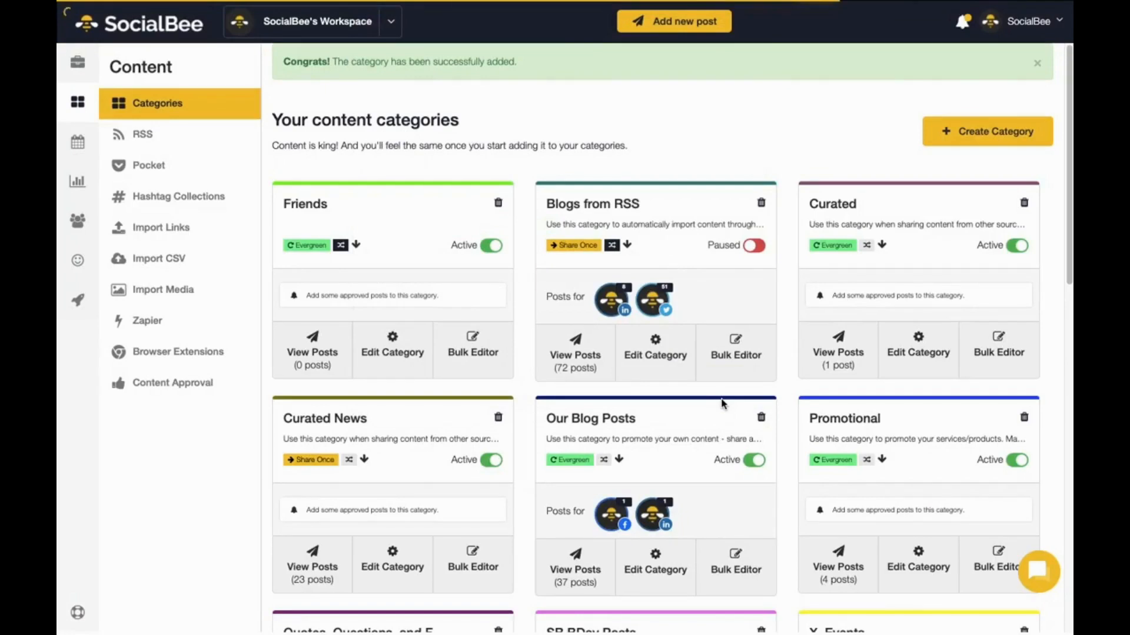
{"action": "mouse_move", "coordinate": [508, 278]}
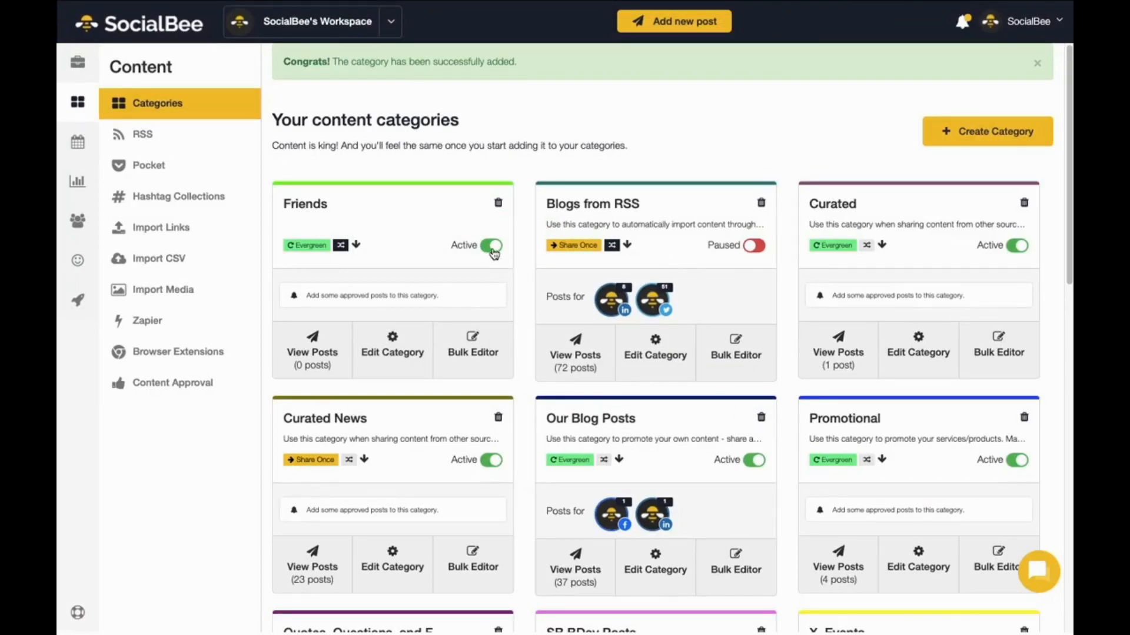
{"action": "left_click", "coordinate": [491, 245]}
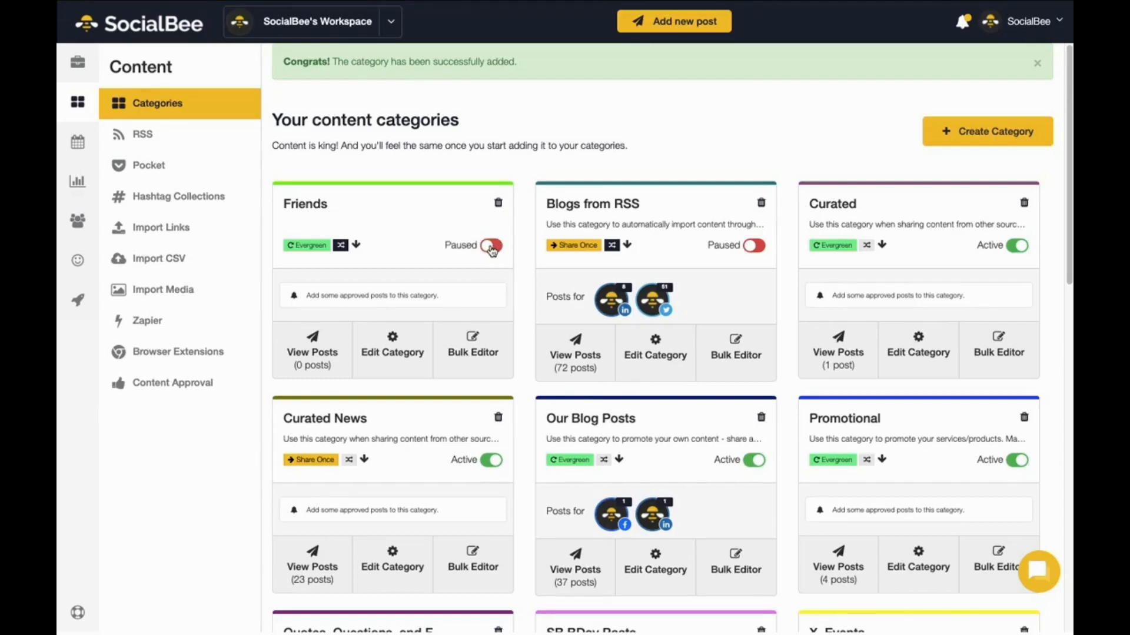
{"action": "left_click", "coordinate": [392, 352]}
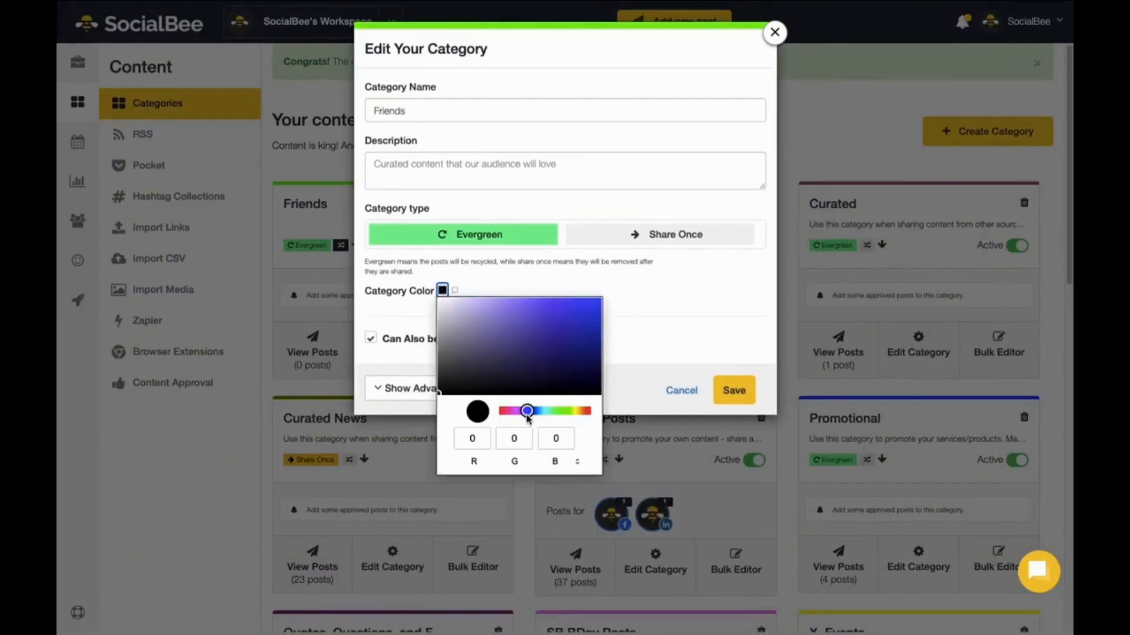
{"action": "left_click", "coordinate": [504, 346]}
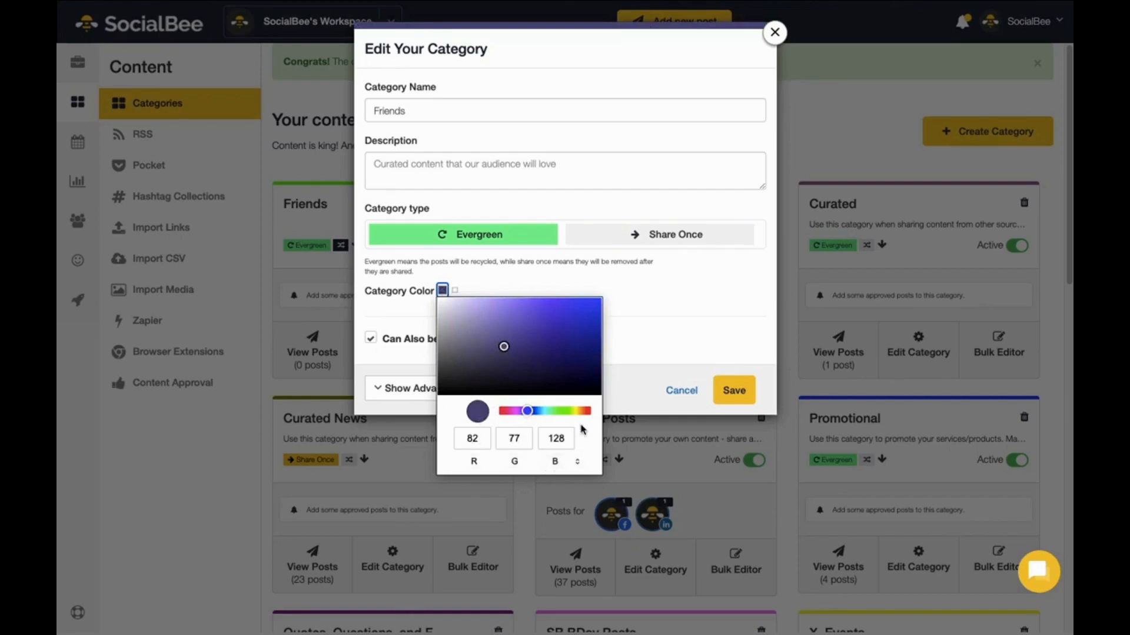
Step: Reveal the Friends category's advanced link-shortening and UTM tracking options
{"action": "left_click", "coordinate": [442, 291]}
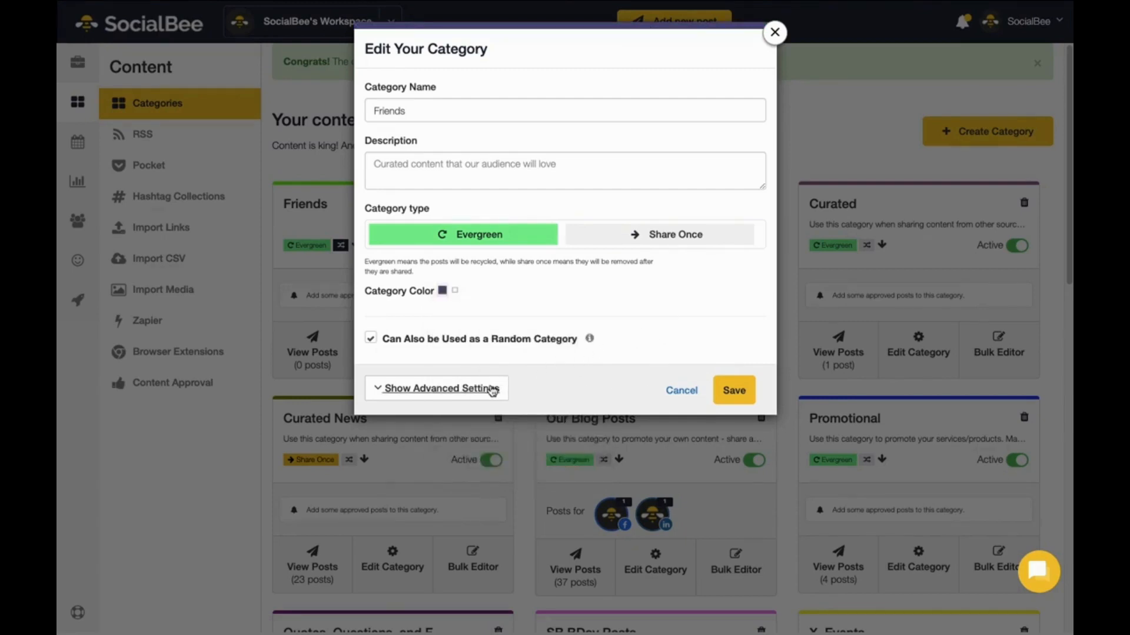
{"action": "left_click", "coordinate": [436, 387]}
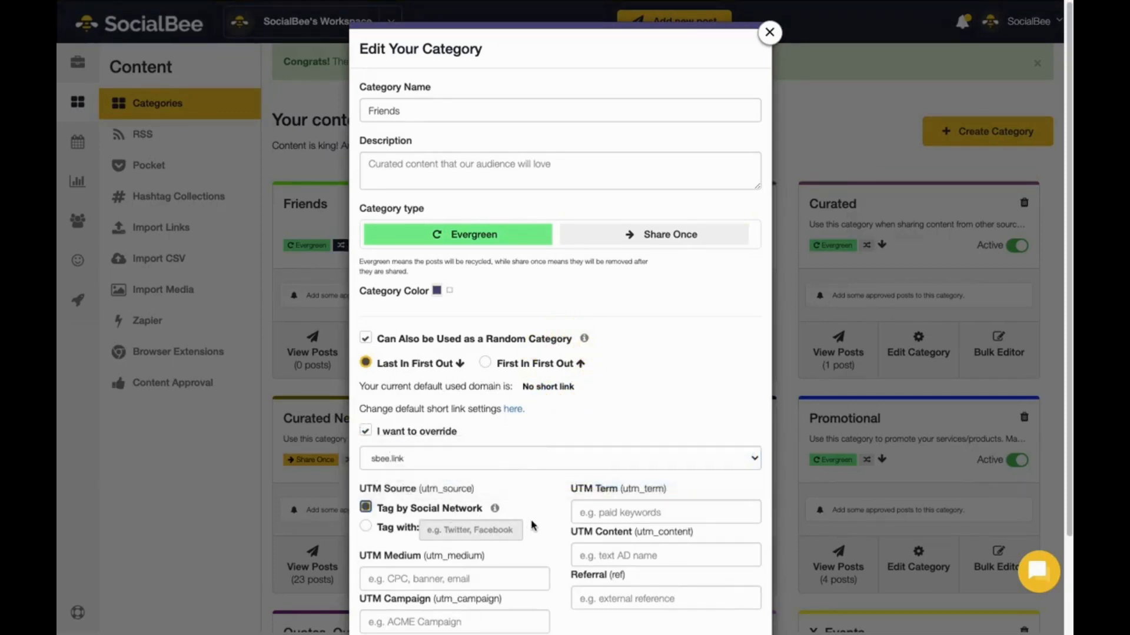
{"action": "scroll", "scroll_direction": "down", "scroll_amount": 3}
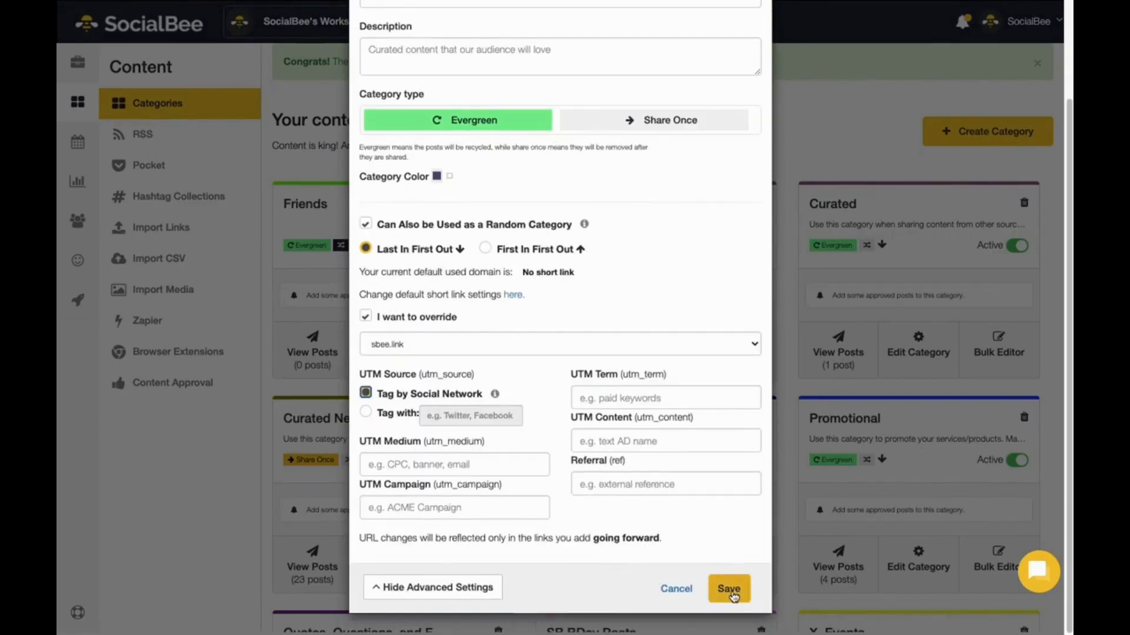
Step: Save the Friends category, then bulk-approve all posts in Our Blog Posts
{"action": "left_click", "coordinate": [729, 588]}
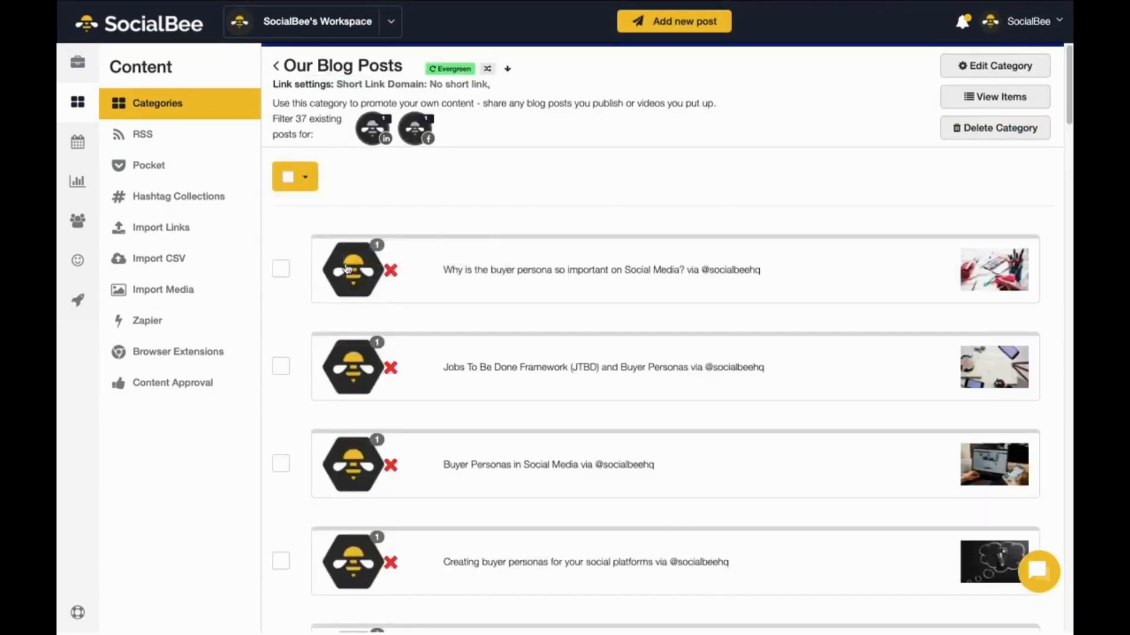
{"action": "left_click", "coordinate": [295, 177]}
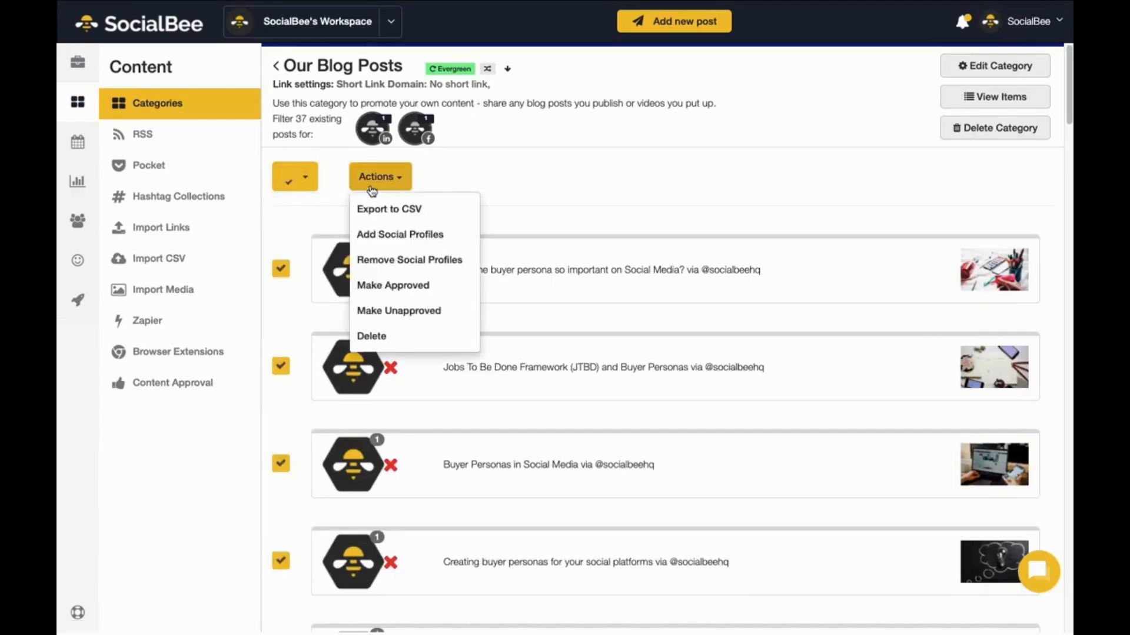
{"action": "mouse_move", "coordinate": [401, 277]}
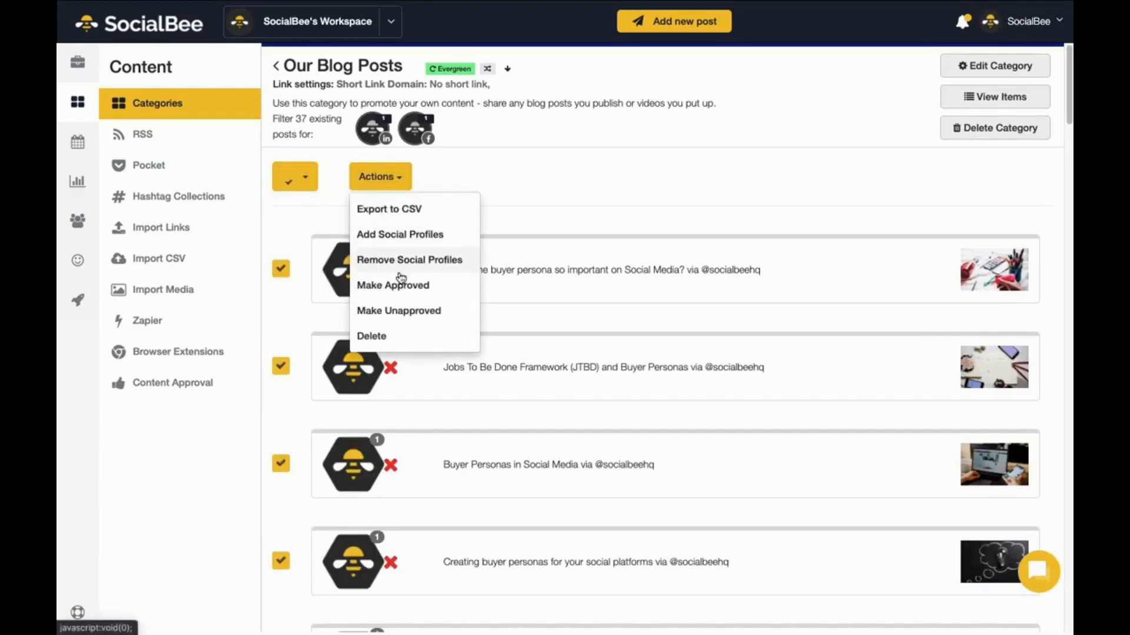
{"action": "left_click", "coordinate": [393, 285]}
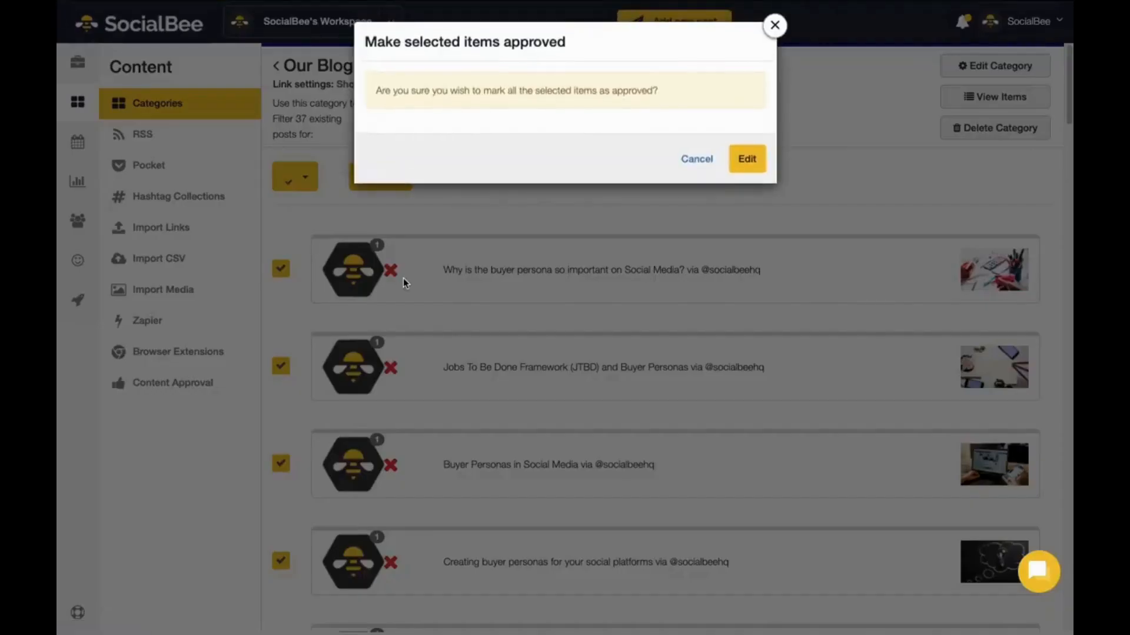
{"action": "left_click", "coordinate": [746, 159]}
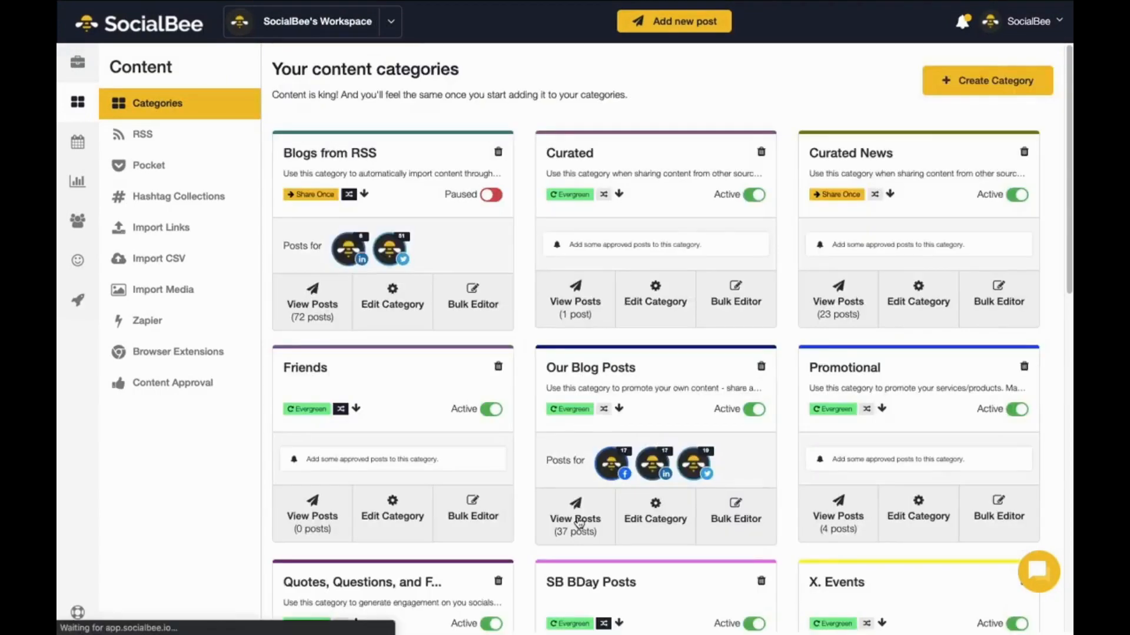
Step: List the approved, Twitter-scheduled posts in Our Blog Posts and look through them
{"action": "left_click", "coordinate": [576, 512]}
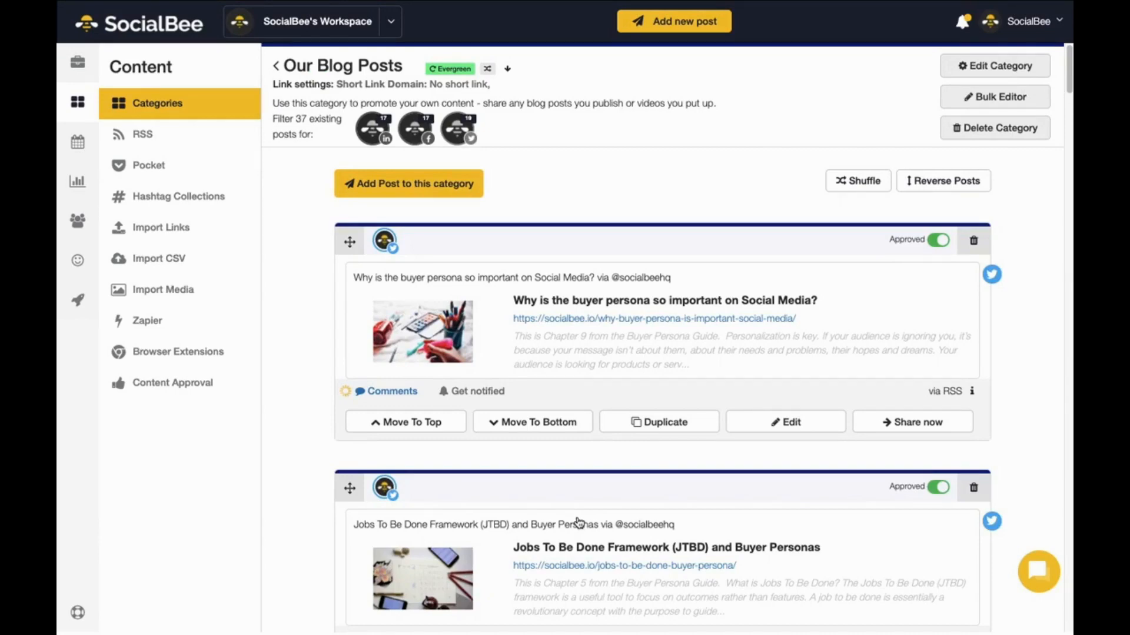
{"action": "scroll", "scroll_direction": "down", "scroll_amount": 3}
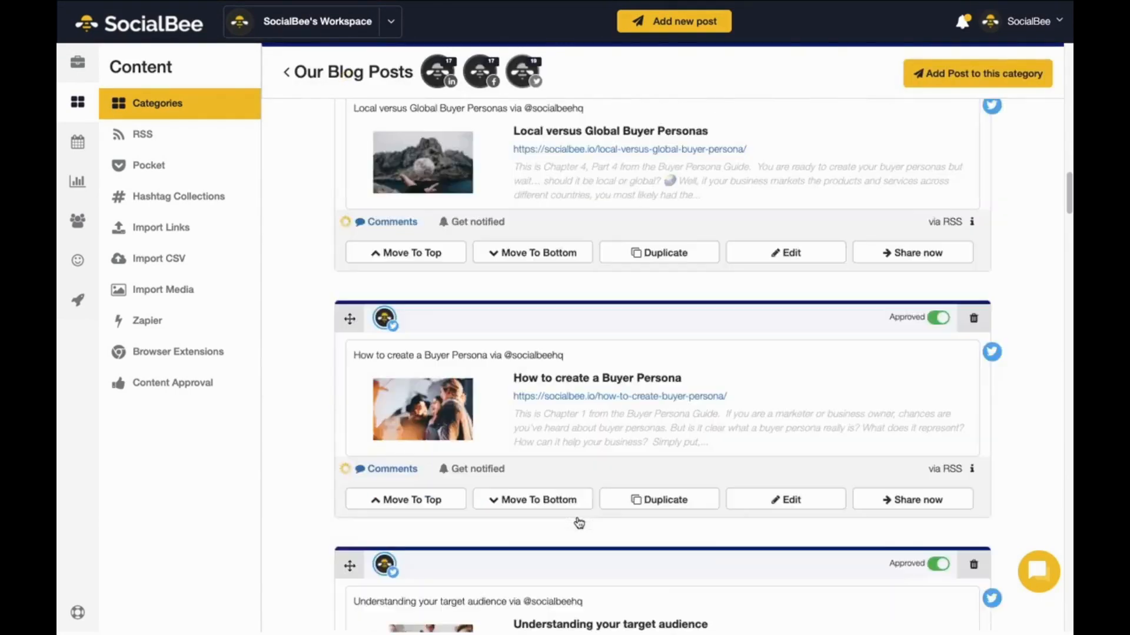
{"action": "scroll", "scroll_direction": "down", "scroll_amount": 3}
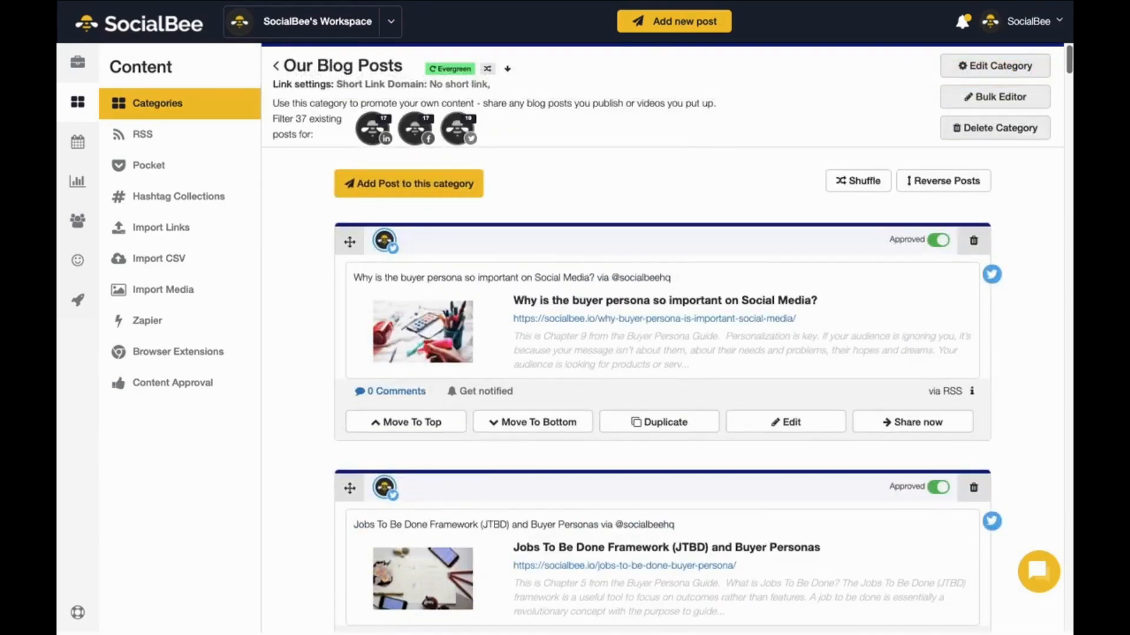
{"action": "mouse_move", "coordinate": [658, 232]}
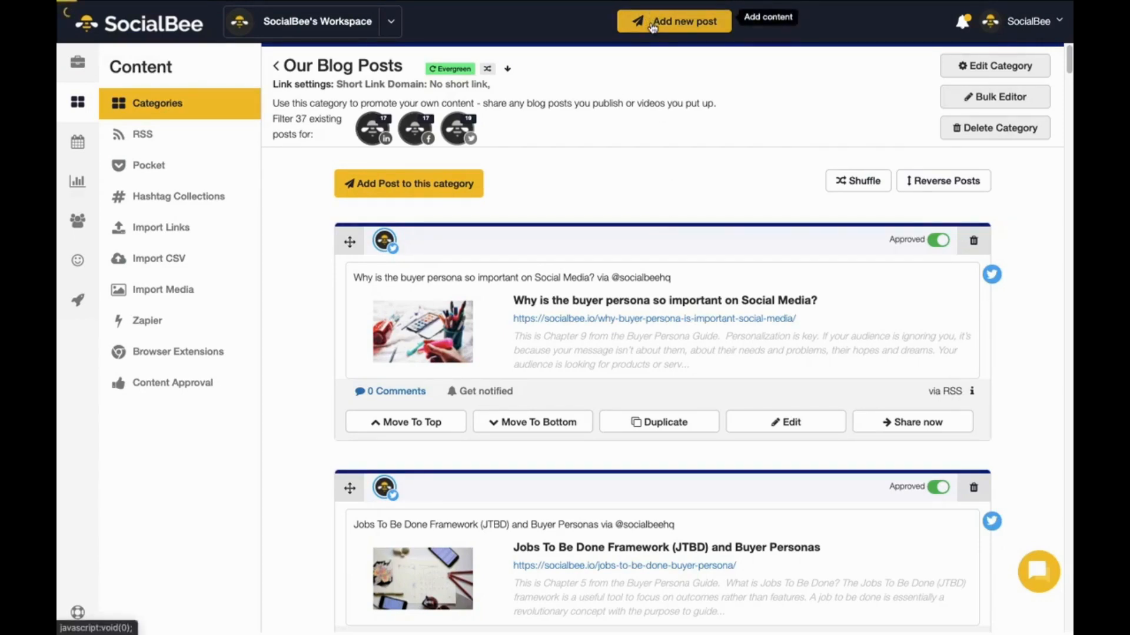
Step: Start a new Friends-category post for the chosen profiles with a separate version per profile
{"action": "left_click", "coordinate": [682, 21]}
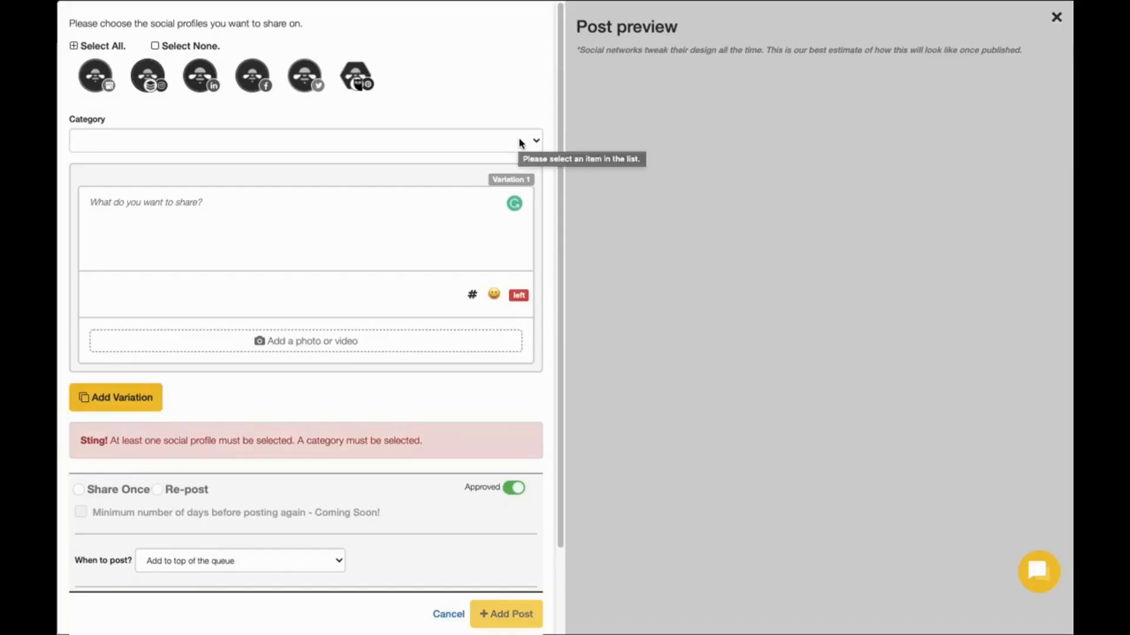
{"action": "mouse_move", "coordinate": [370, 104]}
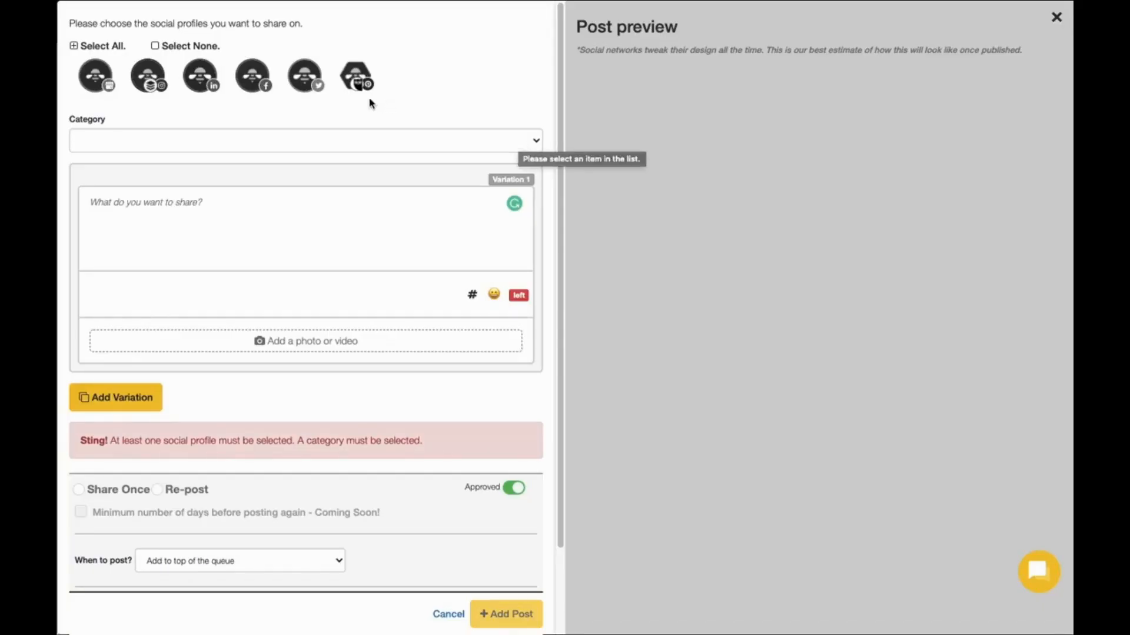
{"action": "left_click", "coordinate": [200, 75]}
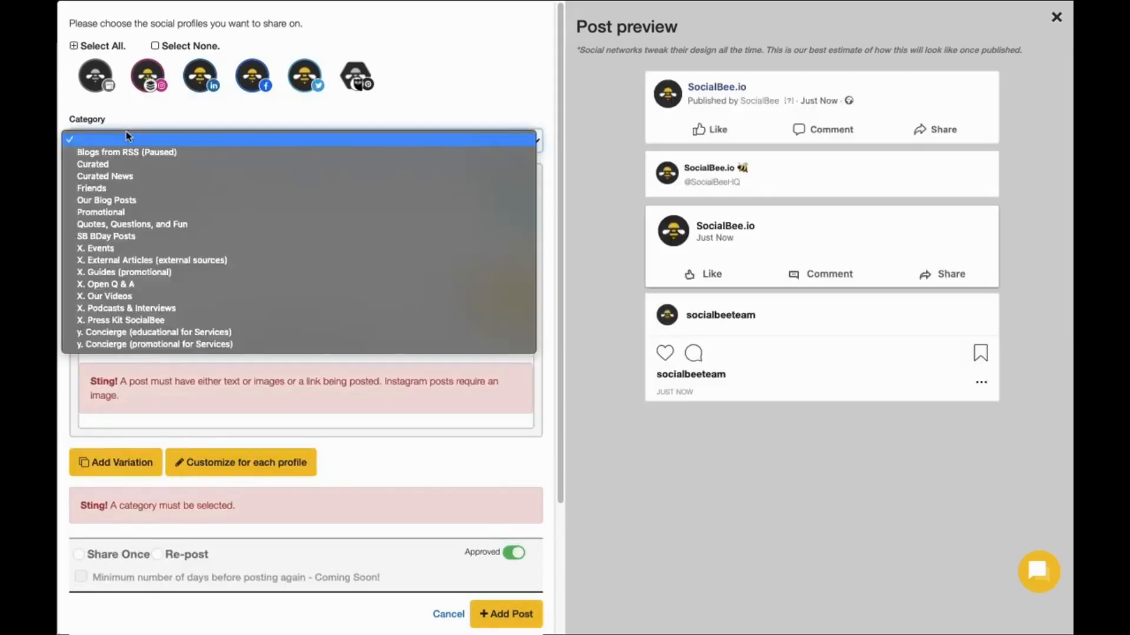
{"action": "left_click", "coordinate": [92, 188]}
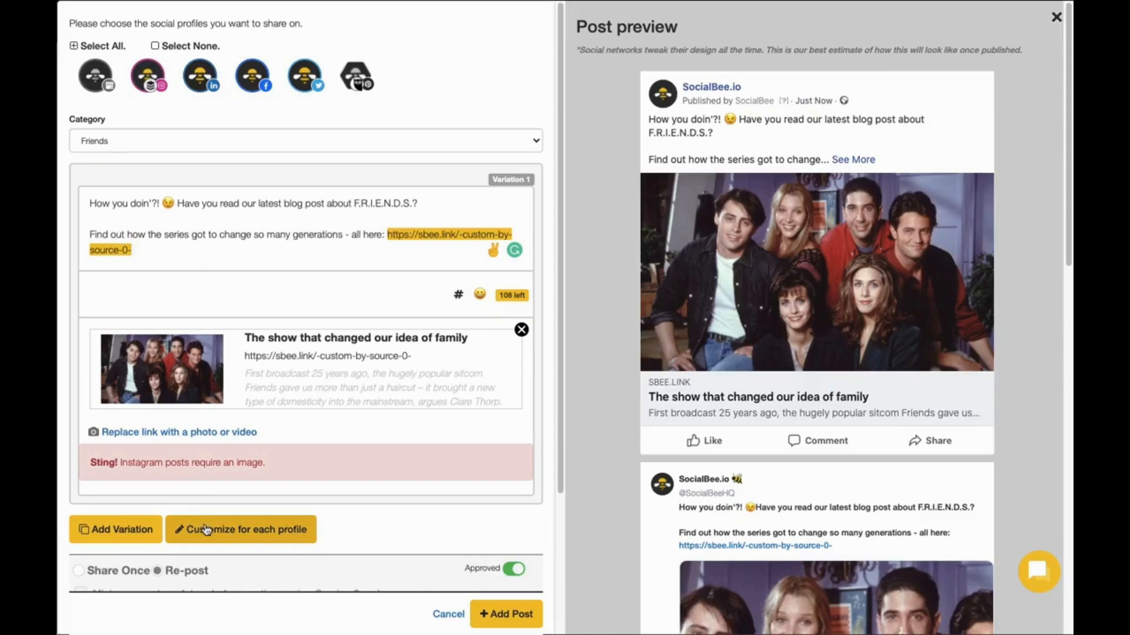
{"action": "left_click", "coordinate": [240, 529]}
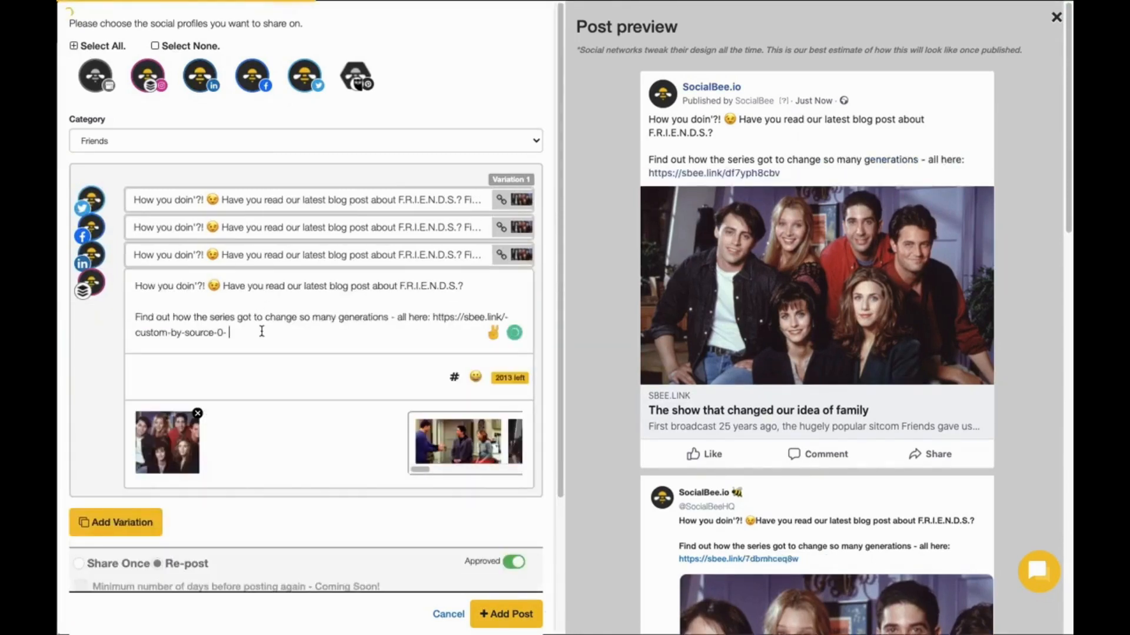
Step: Insert the saved Pinterest Hashtags collection and review the per-profile variations
{"action": "left_click", "coordinate": [454, 377]}
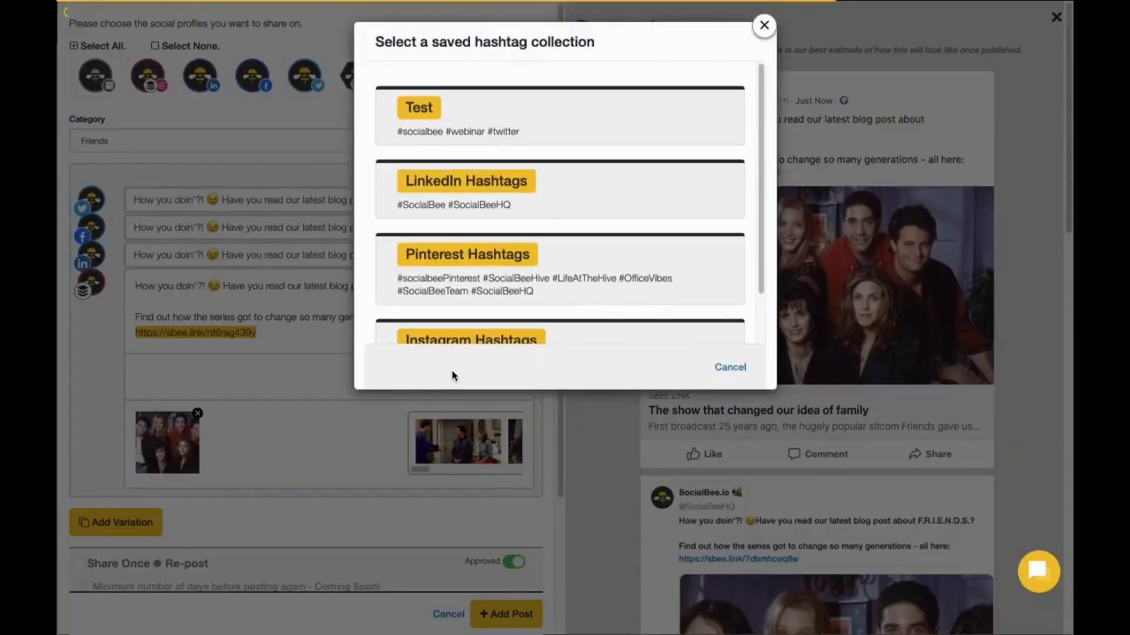
{"action": "left_click", "coordinate": [467, 271]}
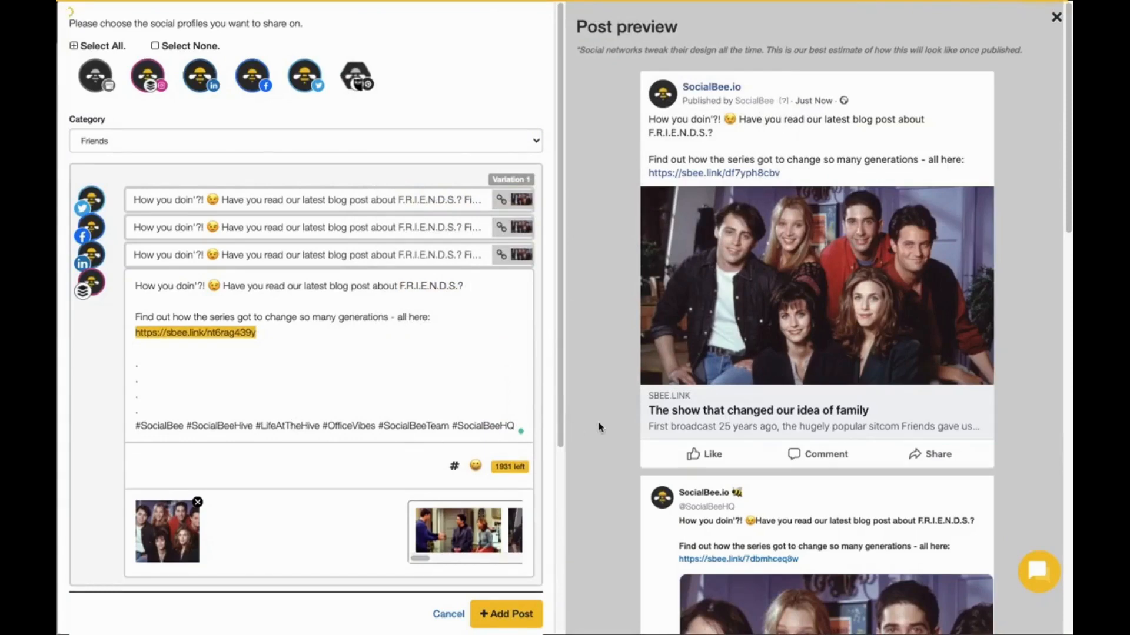
{"action": "scroll", "scroll_direction": "down", "scroll_amount": 3}
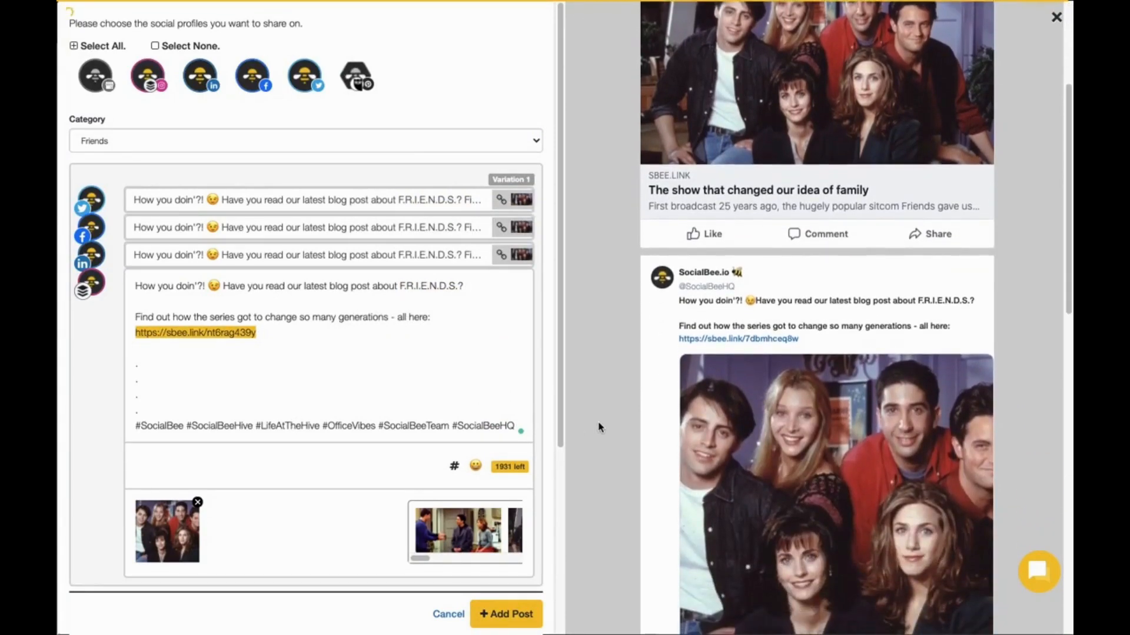
{"action": "scroll", "scroll_direction": "down", "scroll_amount": 3}
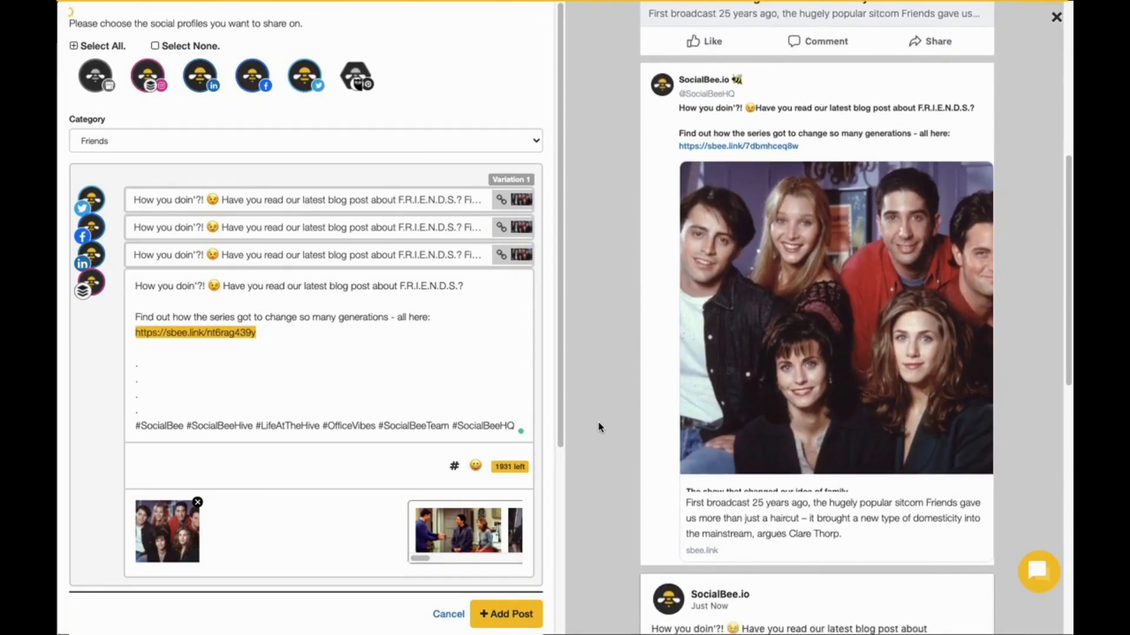
{"action": "scroll", "scroll_direction": "down", "scroll_amount": 3}
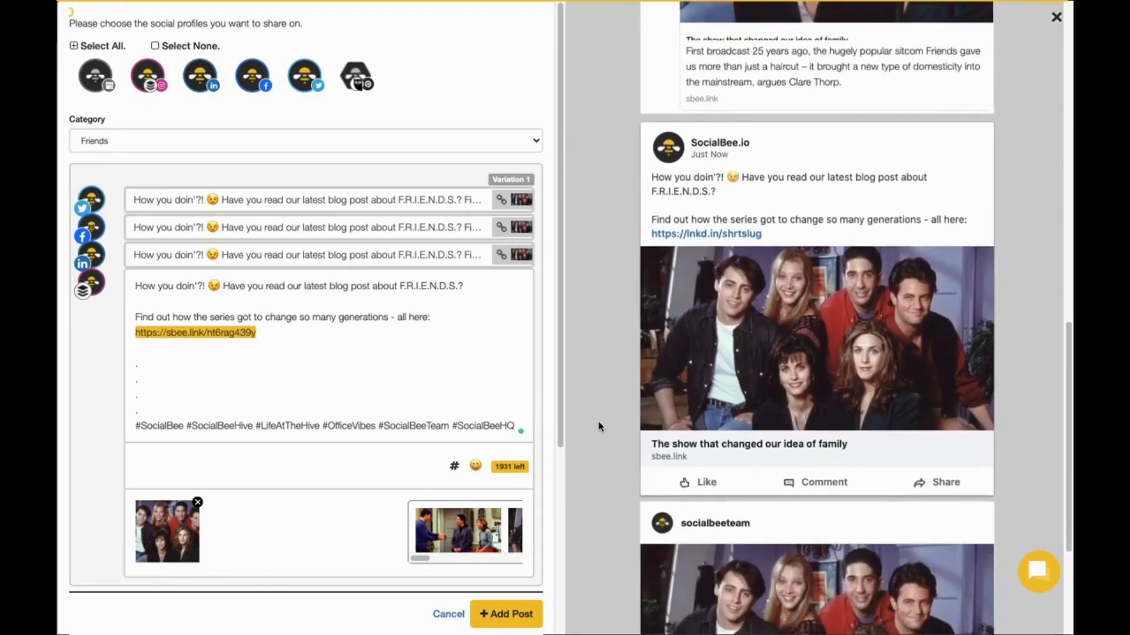
{"action": "scroll", "scroll_direction": "down", "scroll_amount": 3}
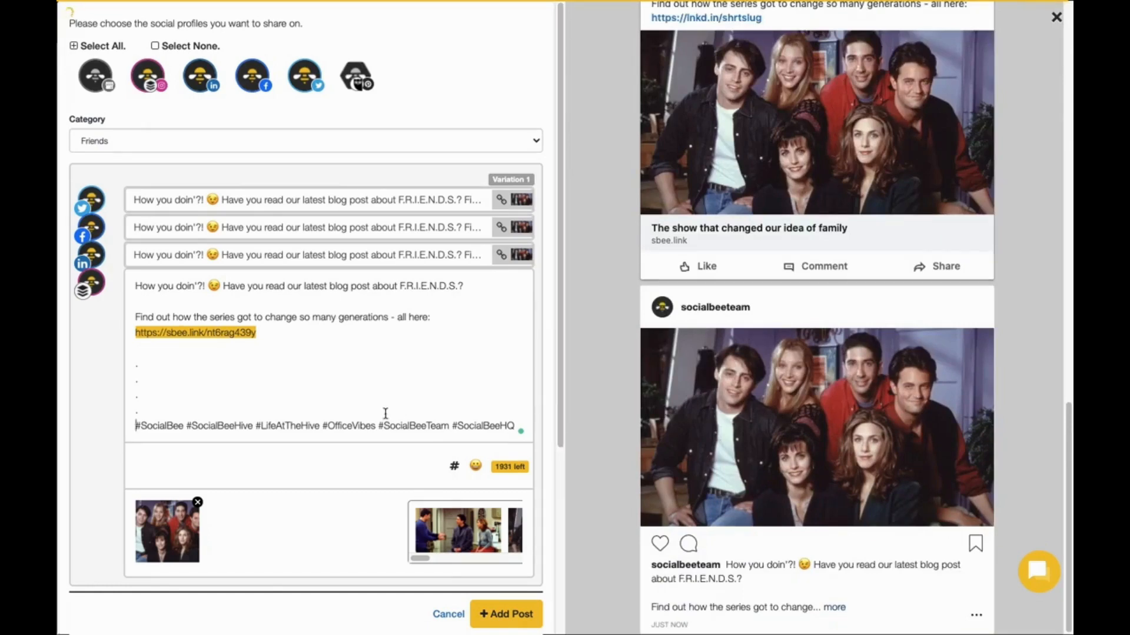
{"action": "scroll", "scroll_direction": "down", "scroll_amount": 3}
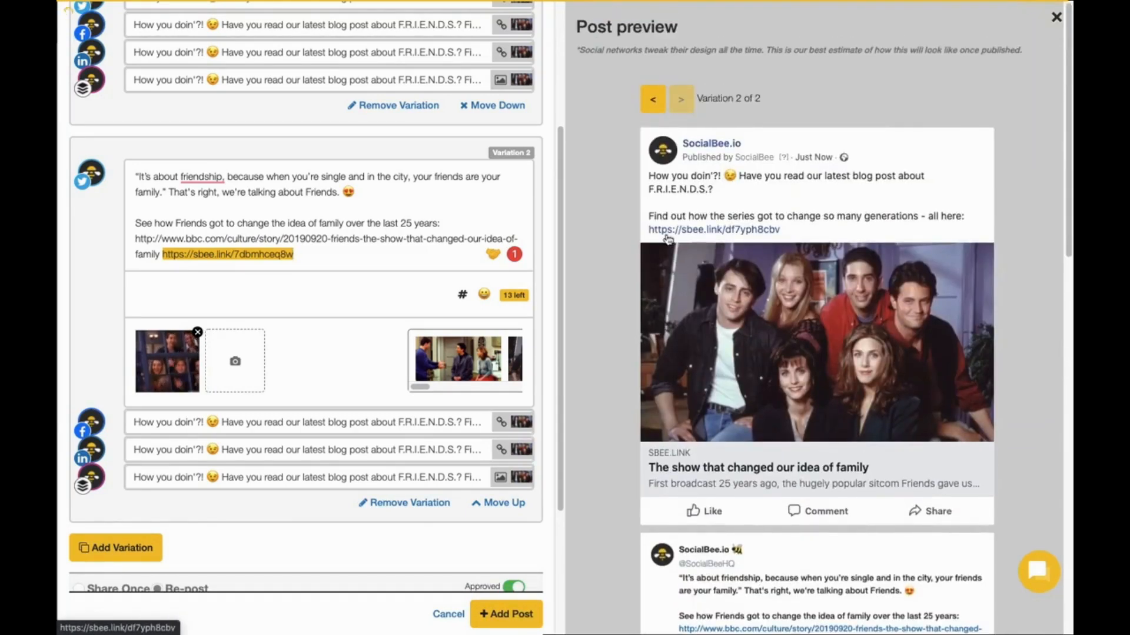
Step: Mark the post not approved, keep it added to the top of the queue
{"action": "left_click", "coordinate": [651, 99]}
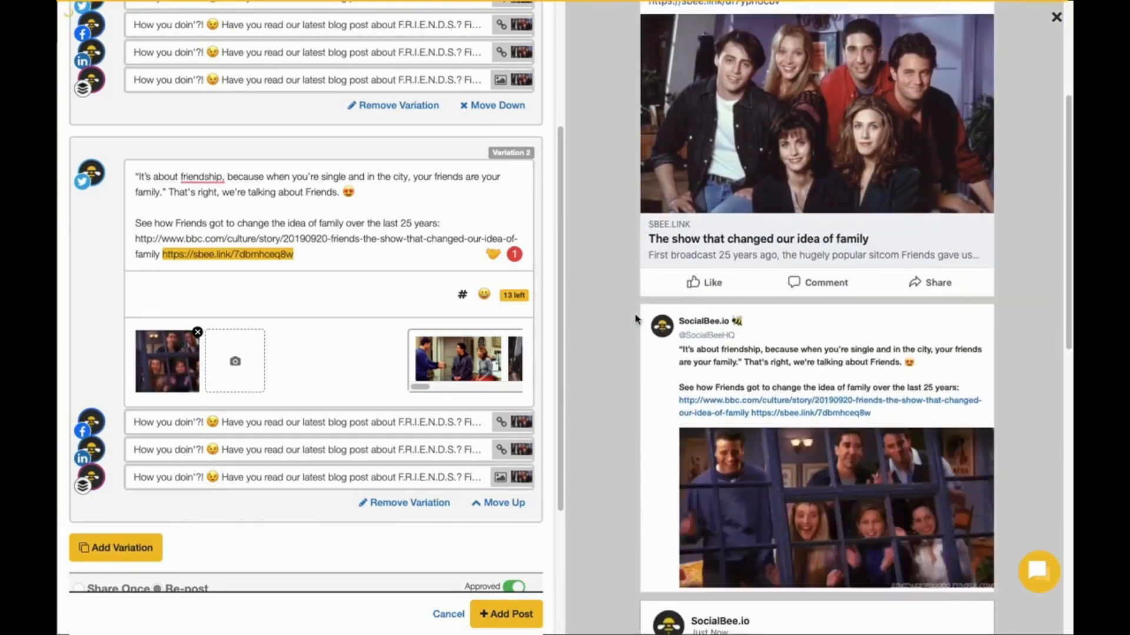
{"action": "scroll", "scroll_direction": "down", "scroll_amount": 3}
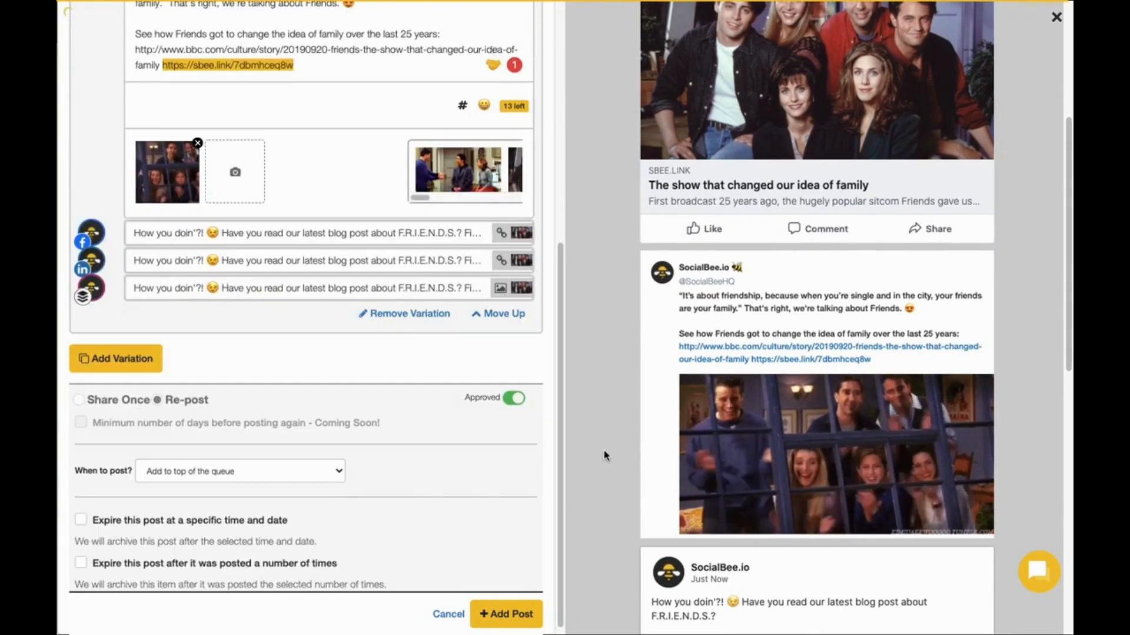
{"action": "left_click", "coordinate": [514, 398]}
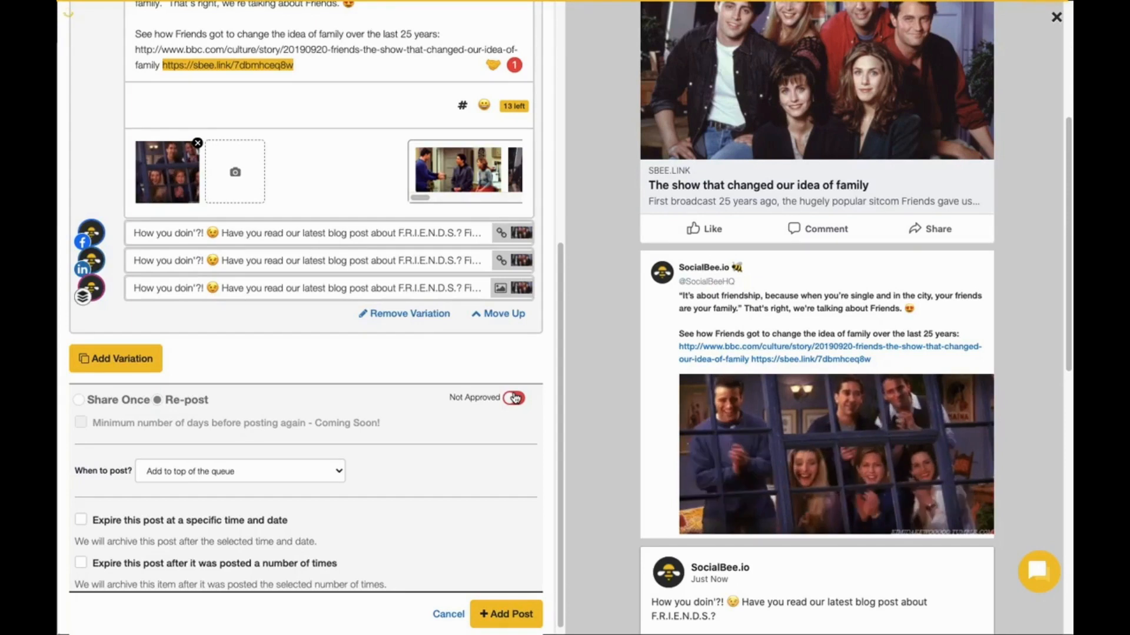
{"action": "left_click", "coordinate": [512, 397]}
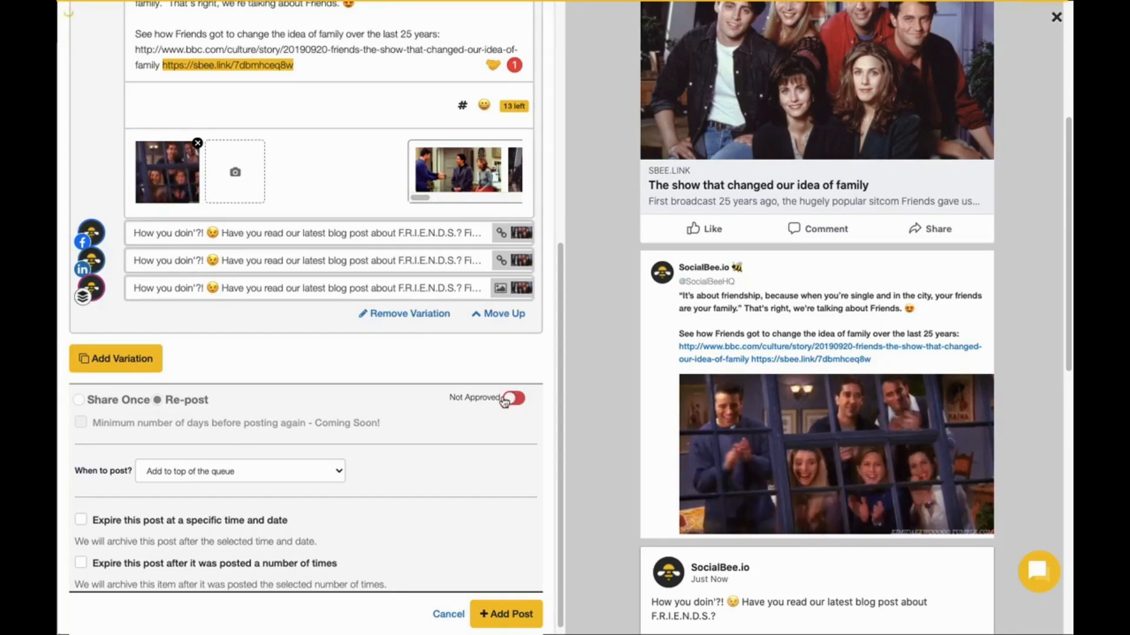
{"action": "left_click", "coordinate": [239, 470]}
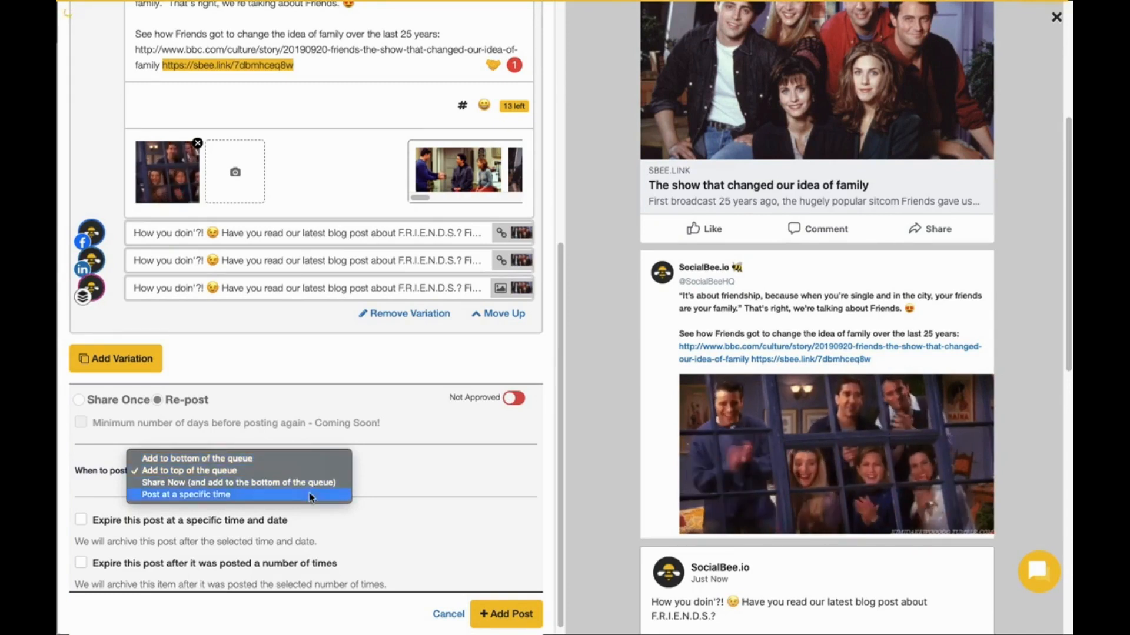
{"action": "left_click", "coordinate": [188, 470]}
{"action": "type", "text": "3"}
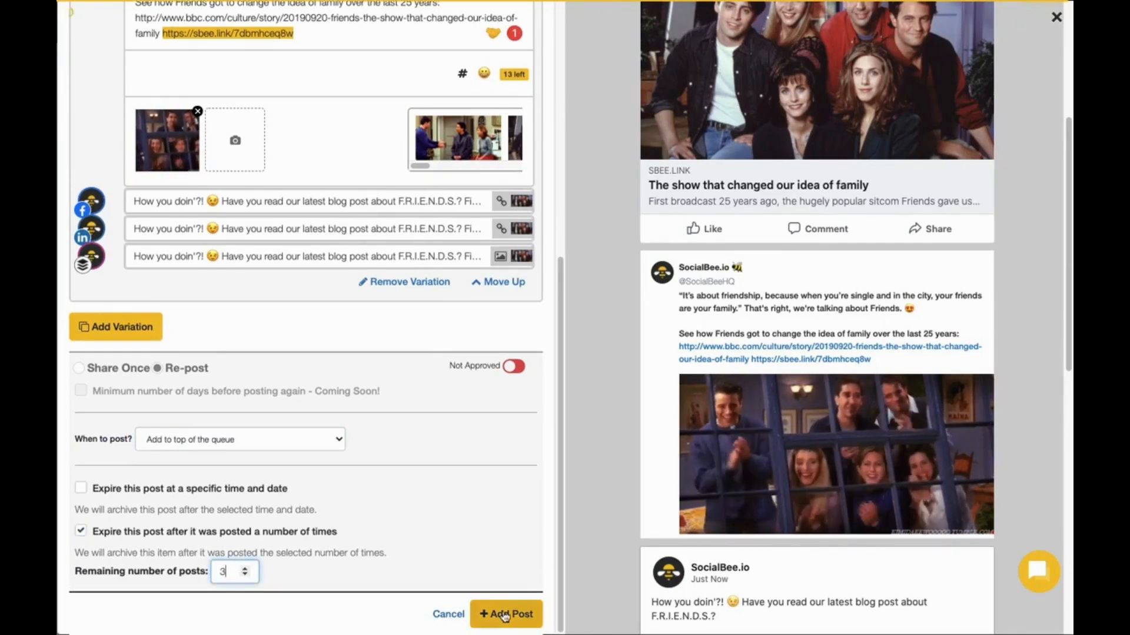
Step: Add the post, set to expire after being posted 3 times
{"action": "left_click", "coordinate": [506, 614]}
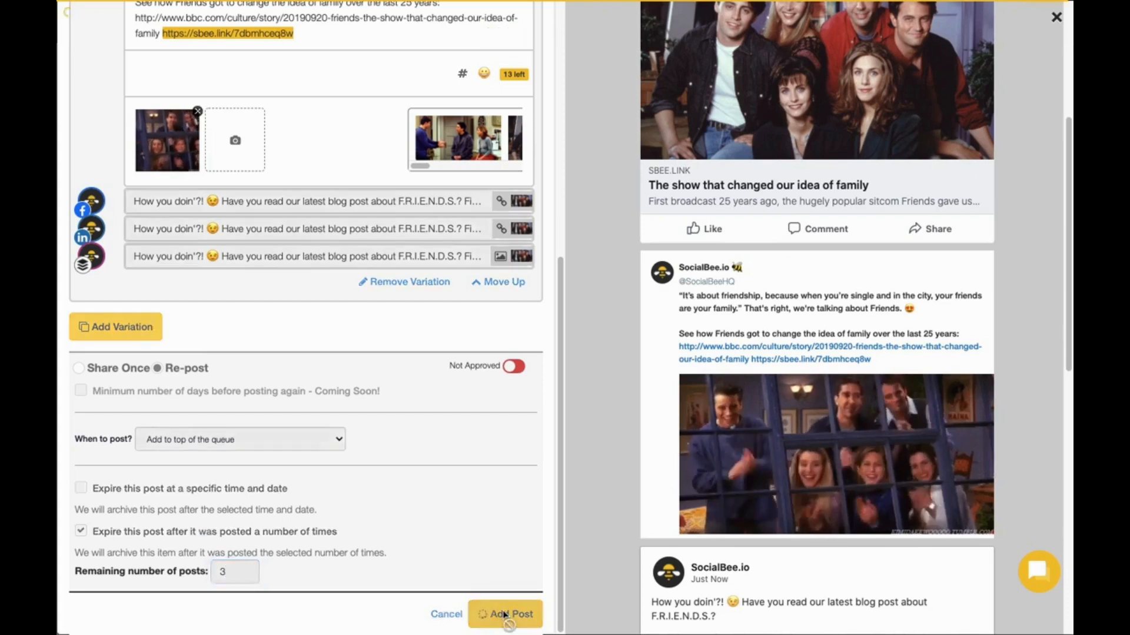
{"action": "left_click", "coordinate": [506, 614]}
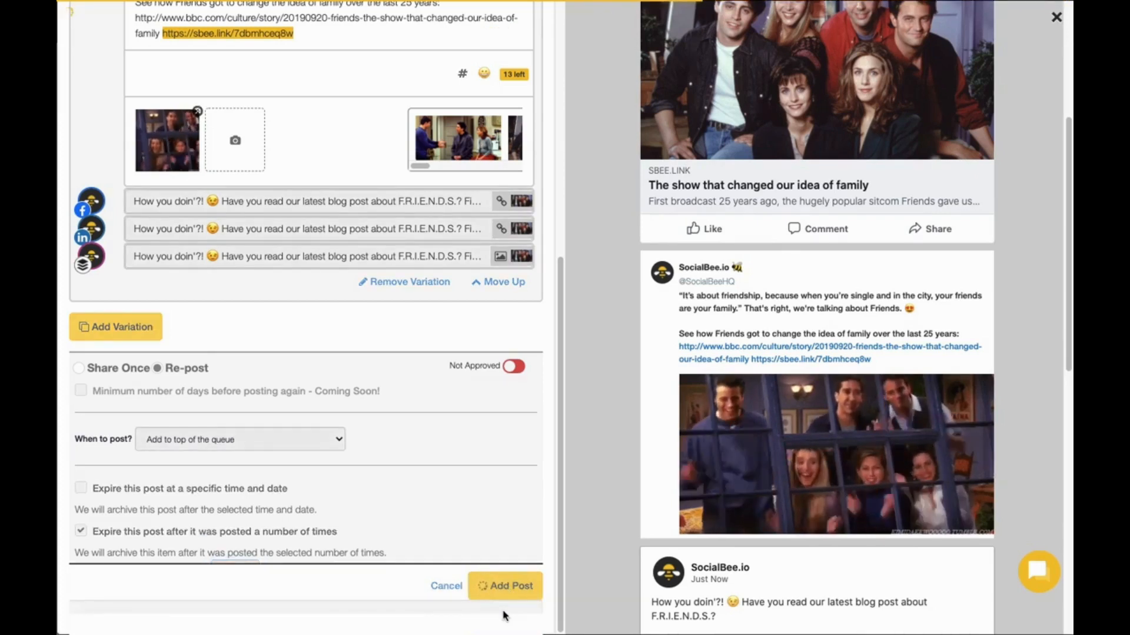
{"action": "left_click", "coordinate": [504, 586]}
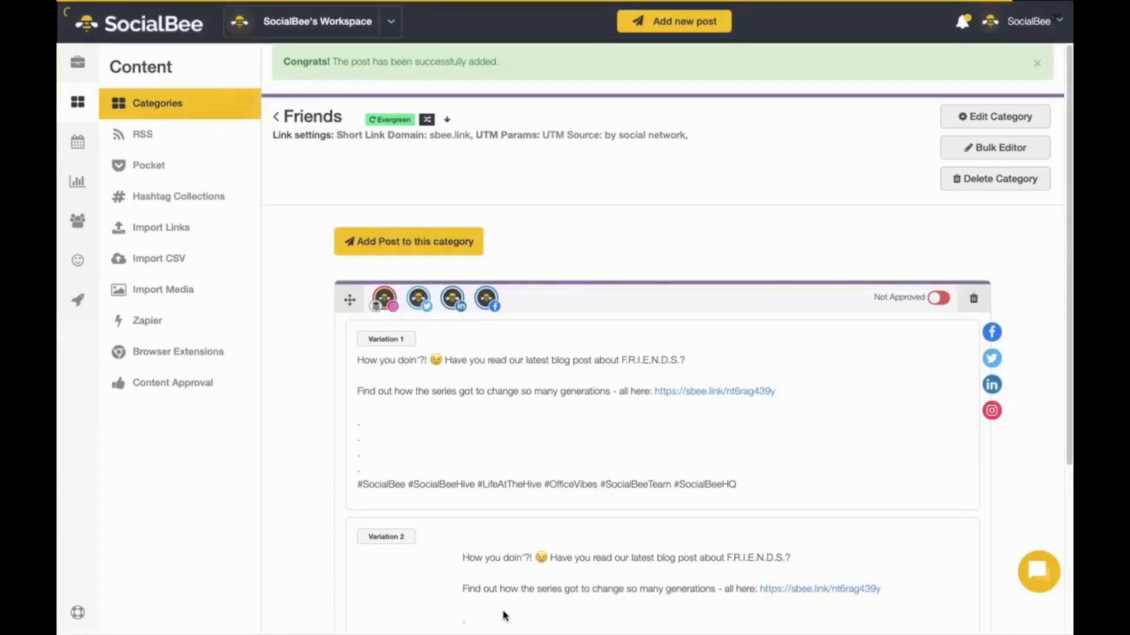
Step: Return to the category list and go to the RSS Feeds page with its four feeds
{"action": "left_click", "coordinate": [156, 104]}
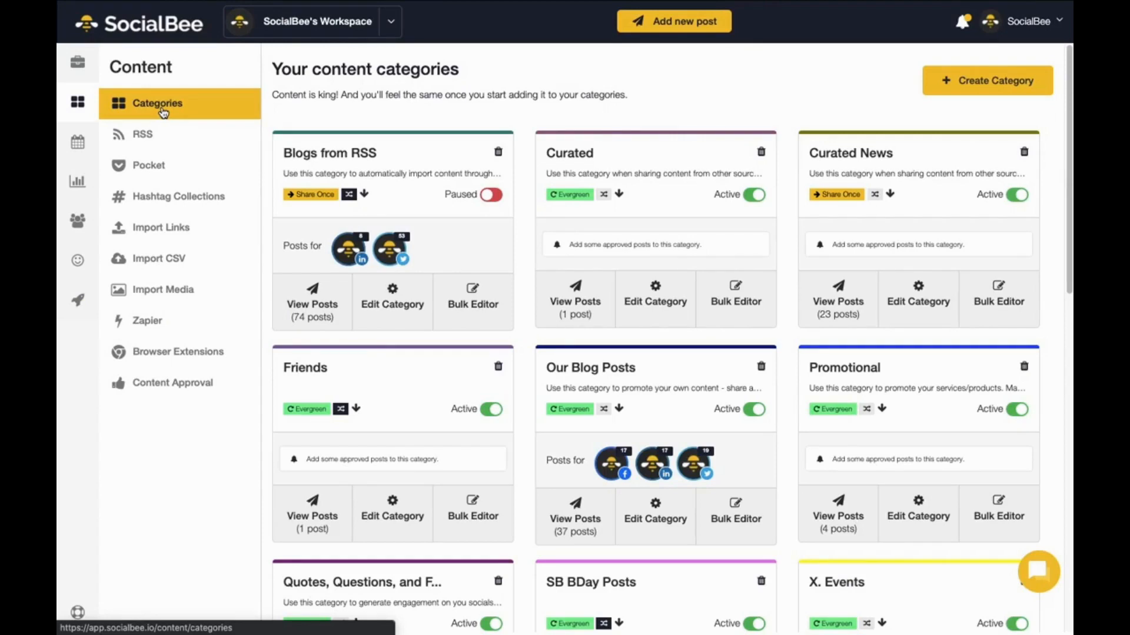
{"action": "mouse_move", "coordinate": [575, 317]}
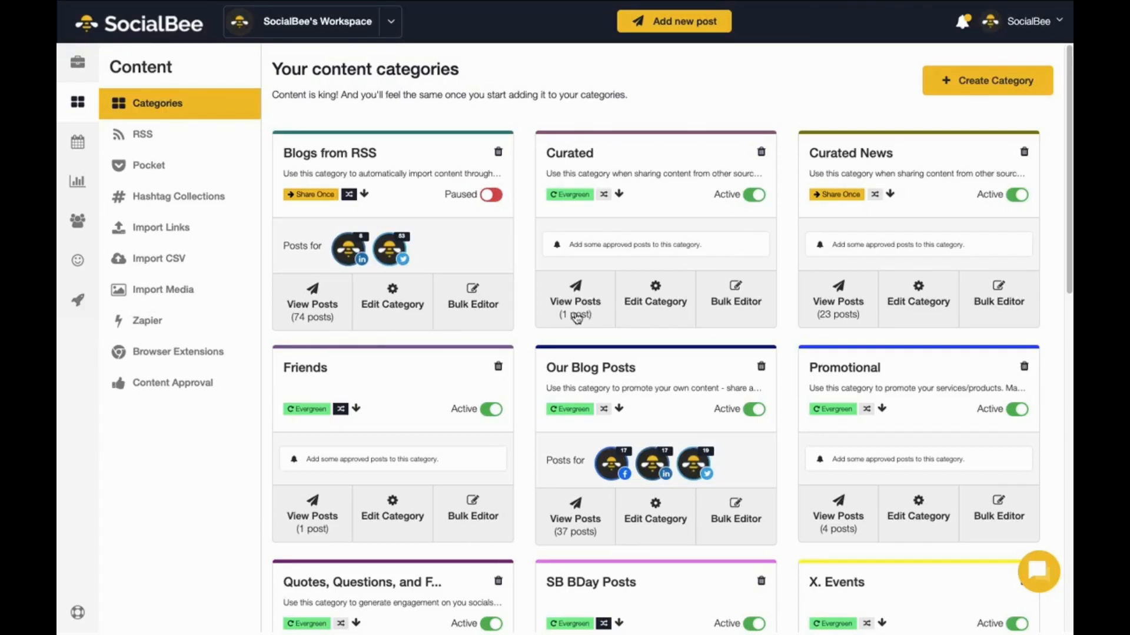
{"action": "mouse_move", "coordinate": [149, 148]}
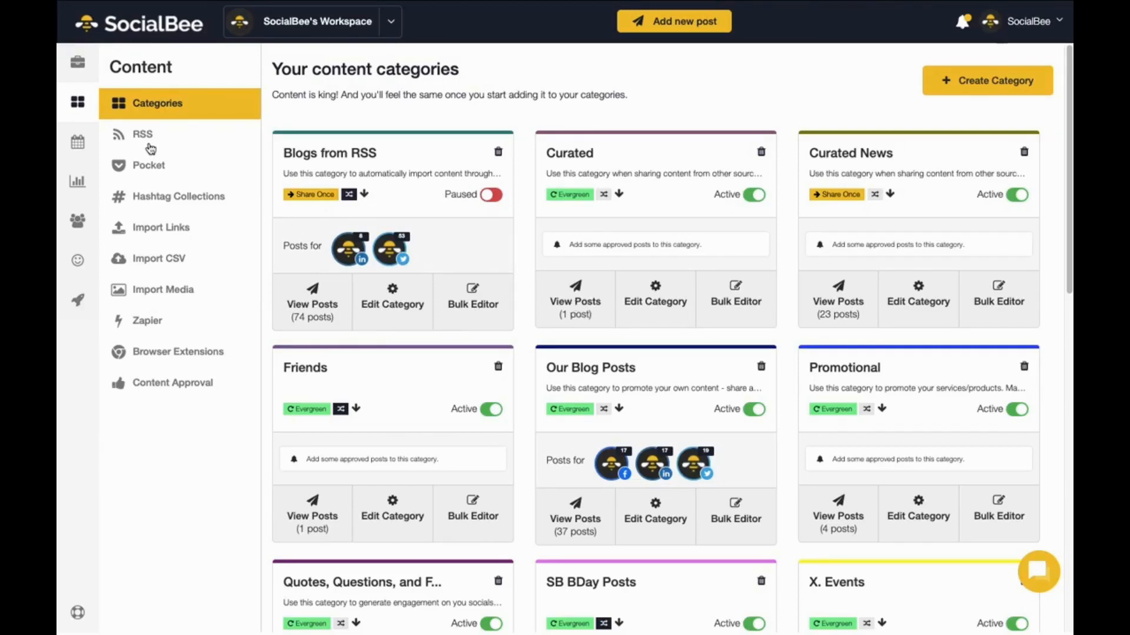
{"action": "left_click", "coordinate": [143, 134]}
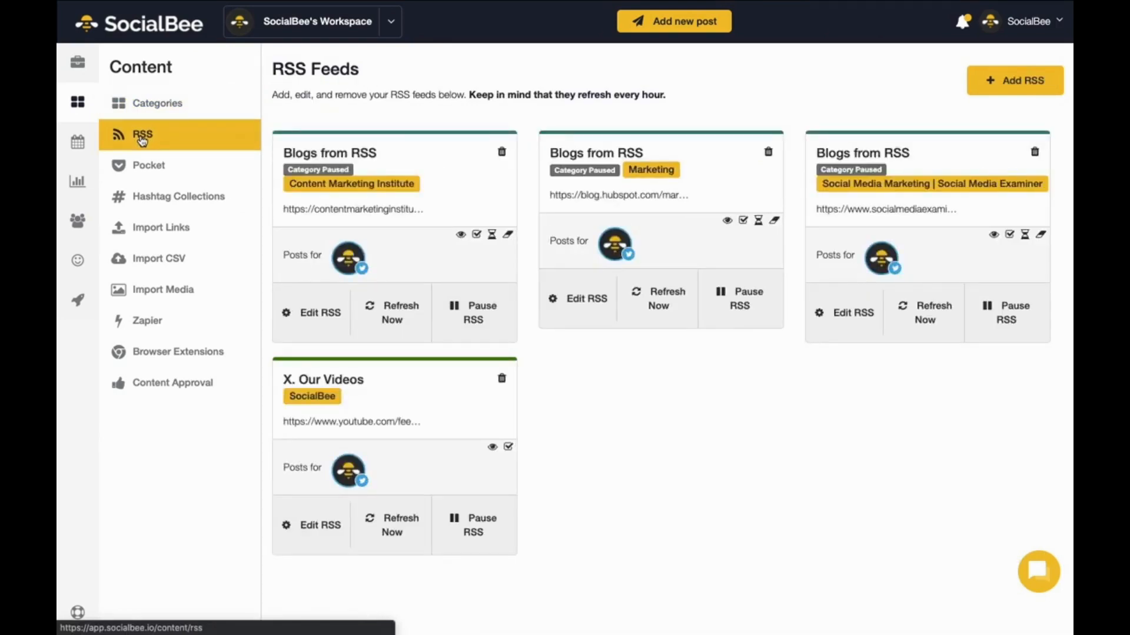
{"action": "mouse_move", "coordinate": [400, 71]}
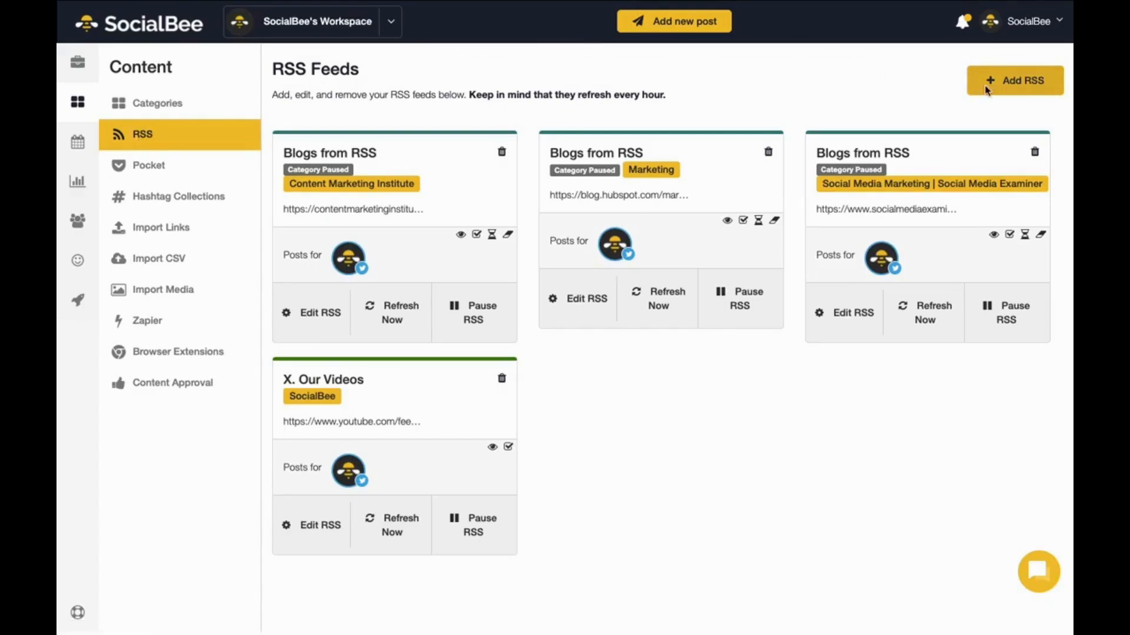
{"action": "left_click", "coordinate": [1013, 80]}
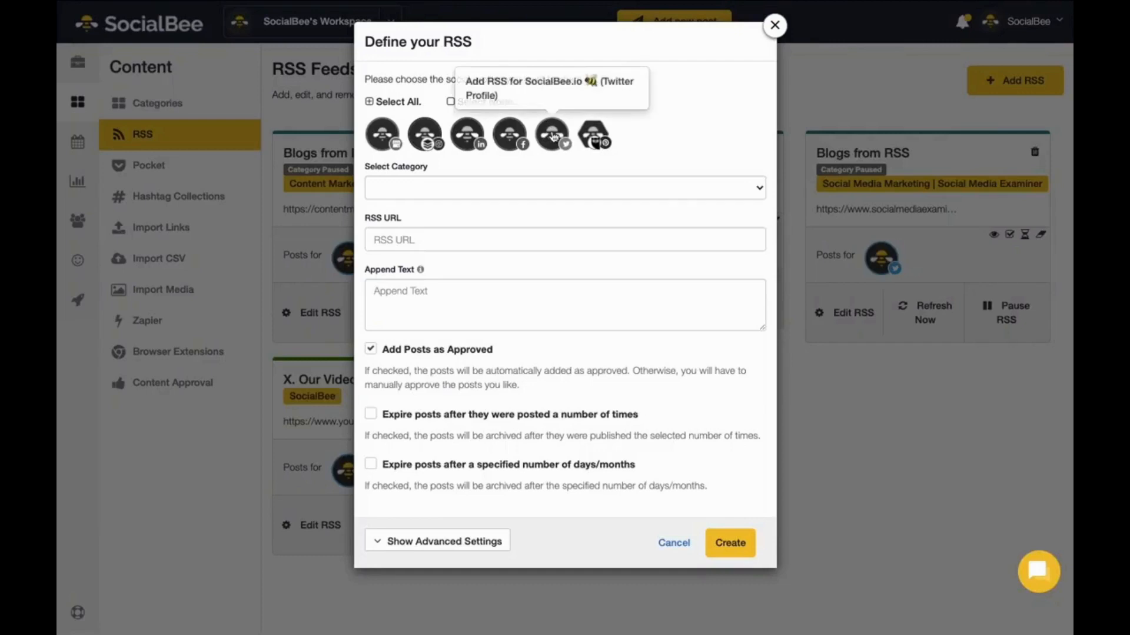
{"action": "mouse_move", "coordinate": [510, 134]}
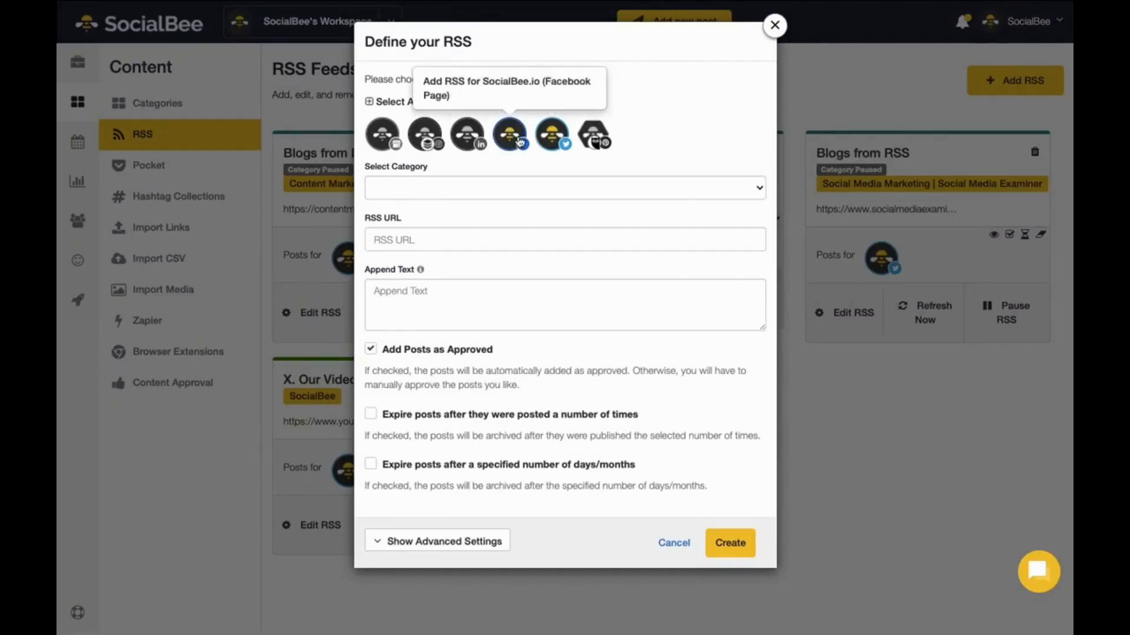
{"action": "left_click", "coordinate": [564, 187]}
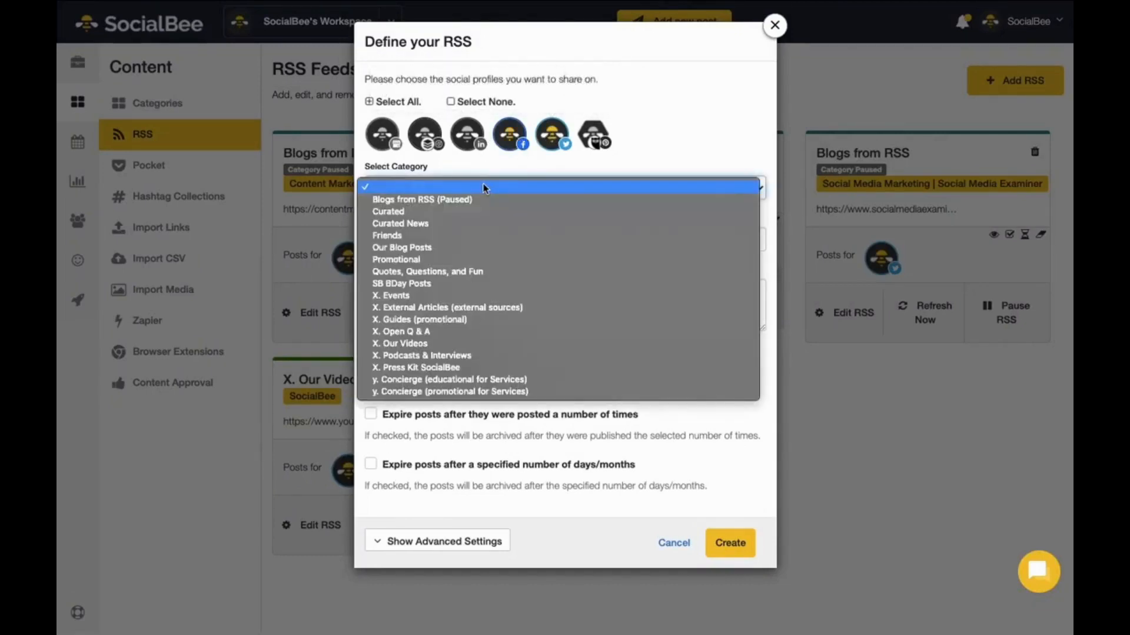
{"action": "left_click", "coordinate": [564, 187]}
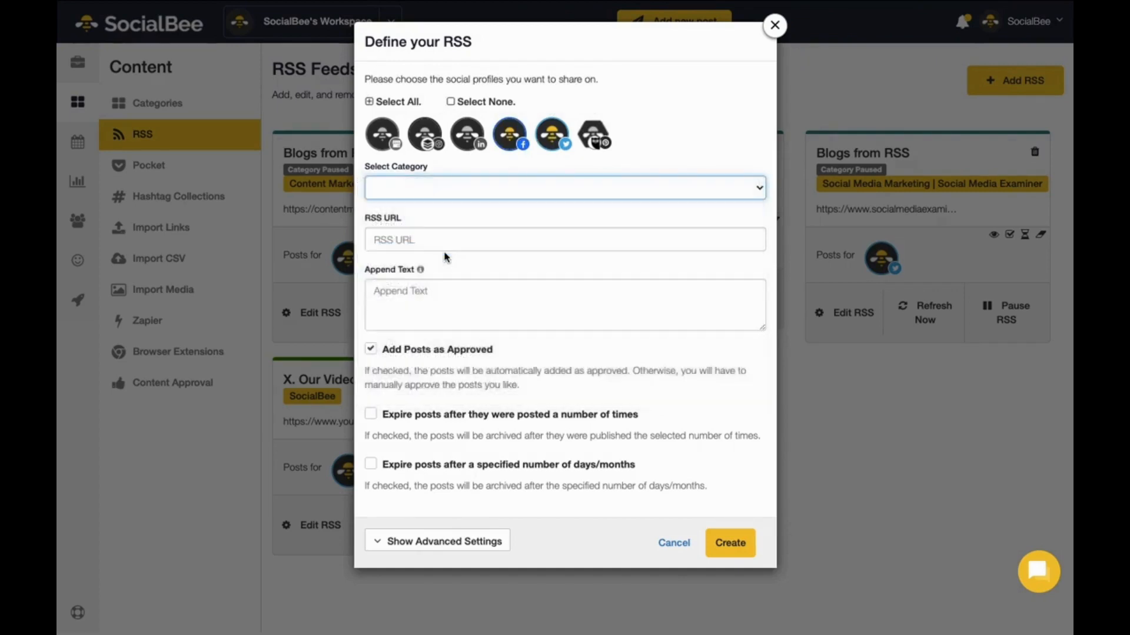
{"action": "type", "text": "https://socialbee.io/feed/"}
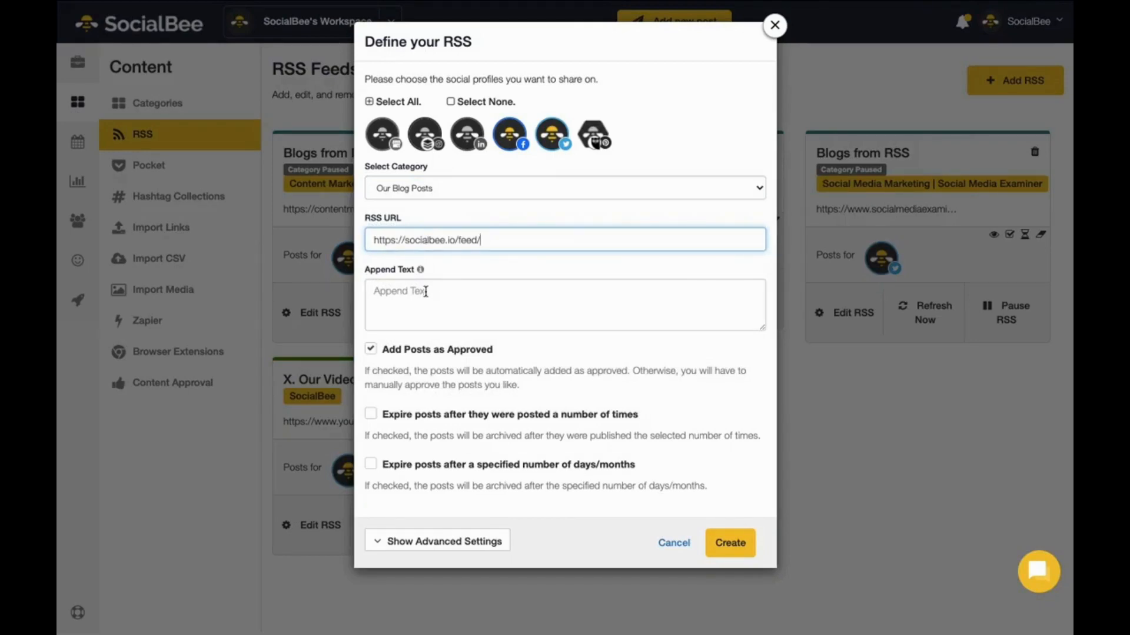
{"action": "mouse_move", "coordinate": [540, 521]}
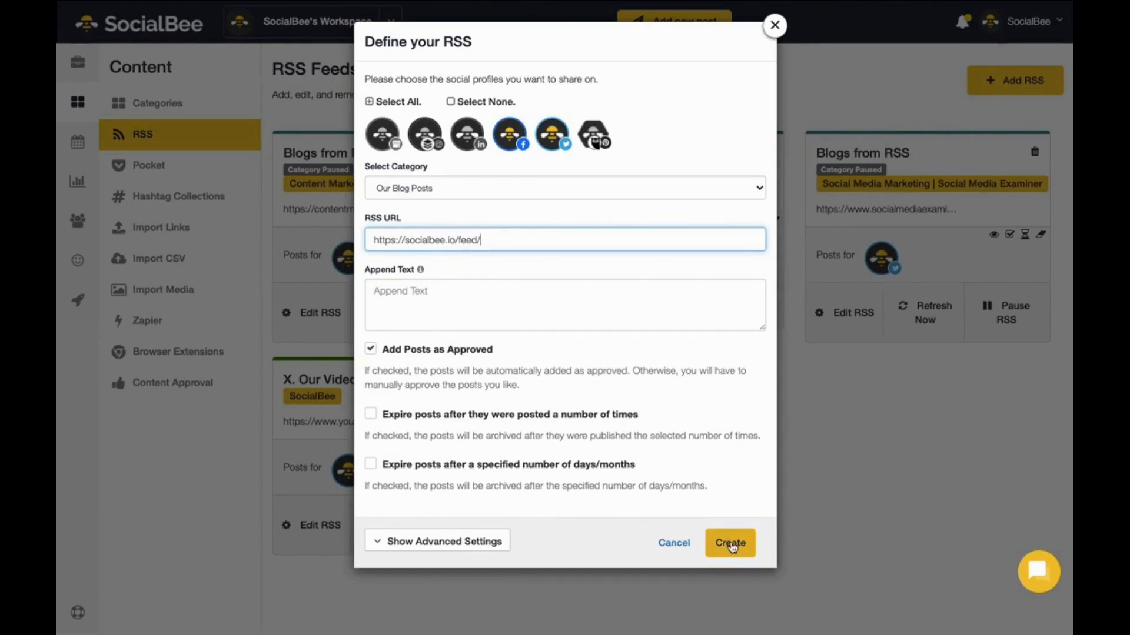
{"action": "left_click", "coordinate": [730, 542]}
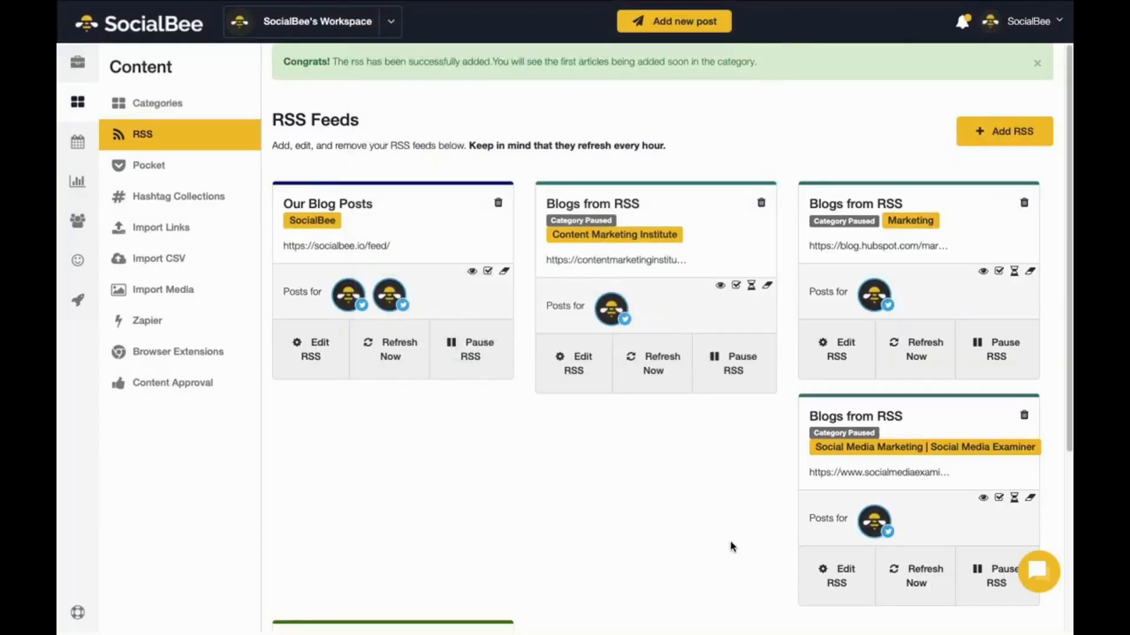
{"action": "mouse_move", "coordinate": [670, 501]}
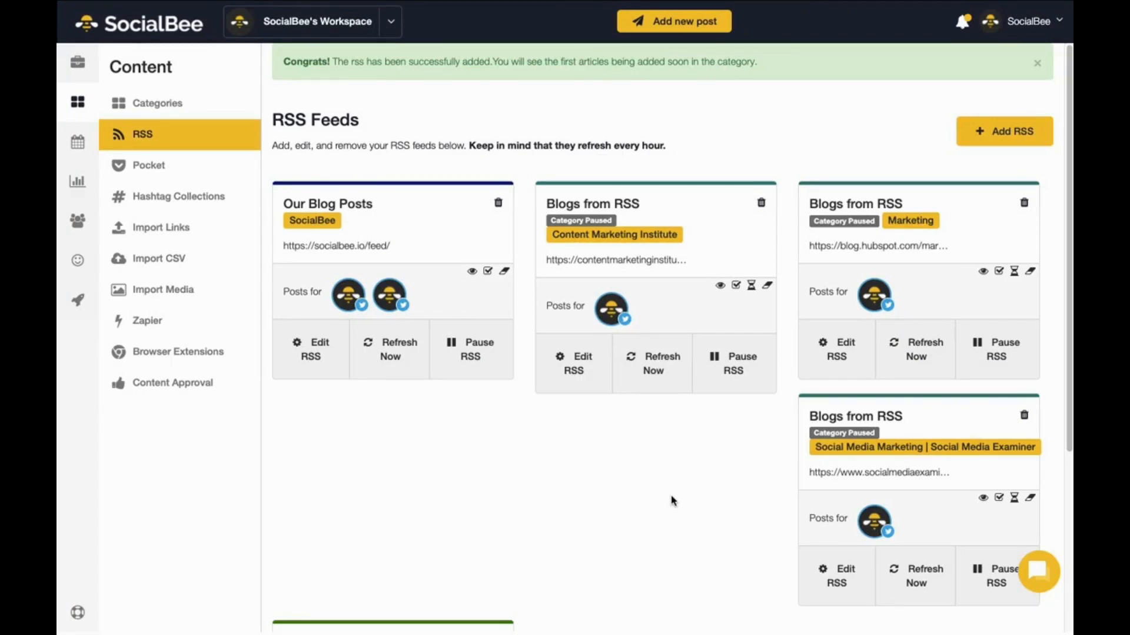
{"action": "mouse_move", "coordinate": [180, 259]}
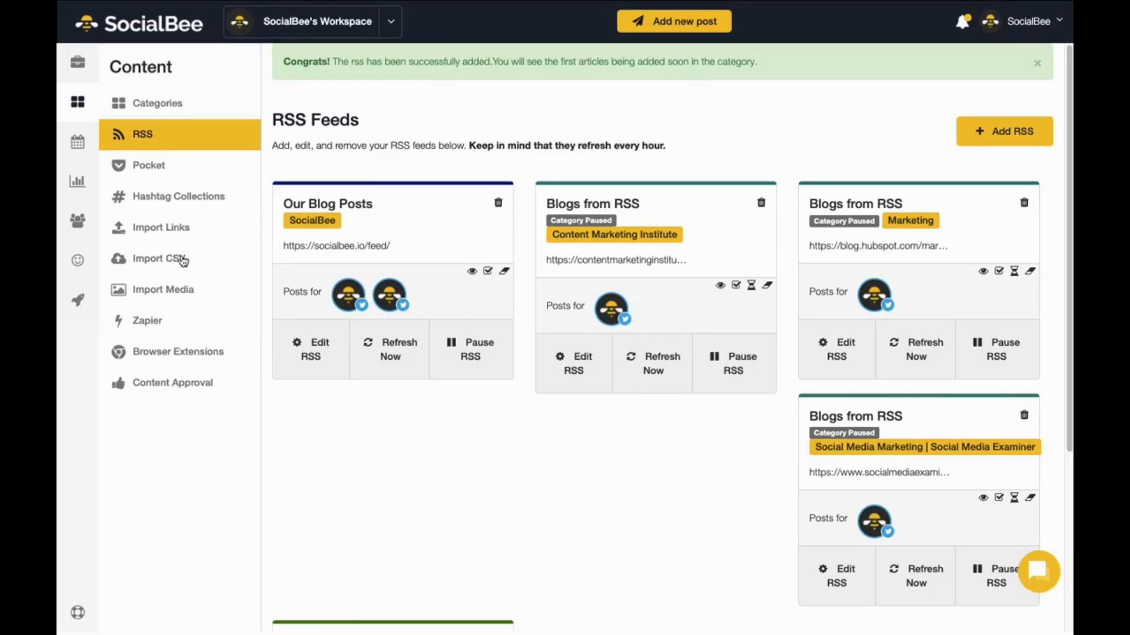
{"action": "mouse_move", "coordinate": [157, 259]}
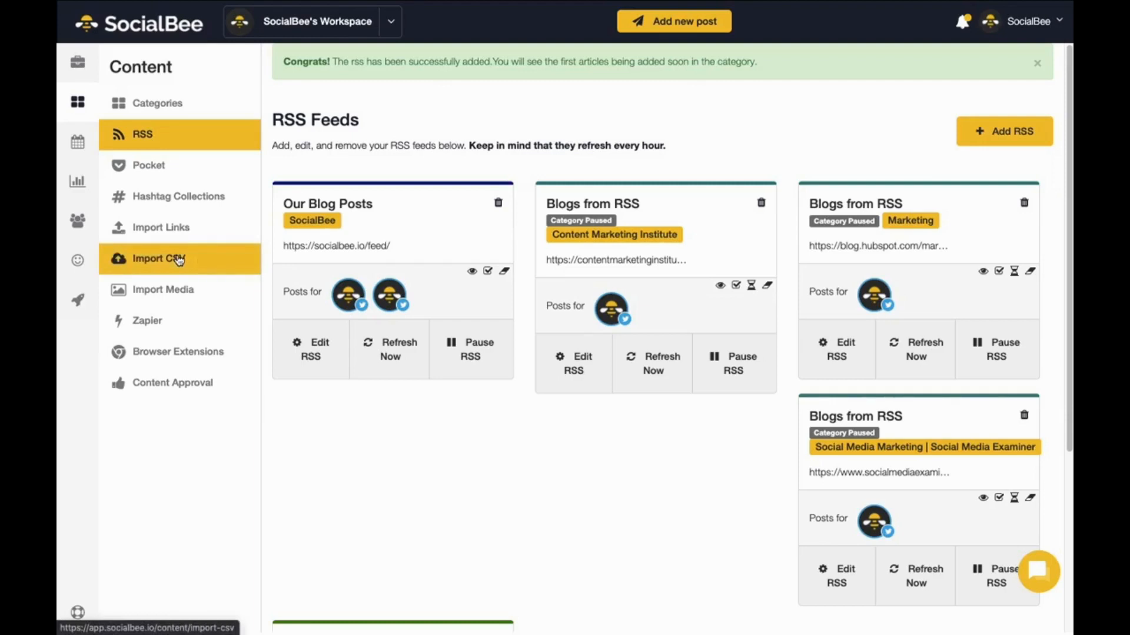
Step: Import the sample posts CSV into the Friends category, then go to Hashtag Collections
{"action": "left_click", "coordinate": [158, 257]}
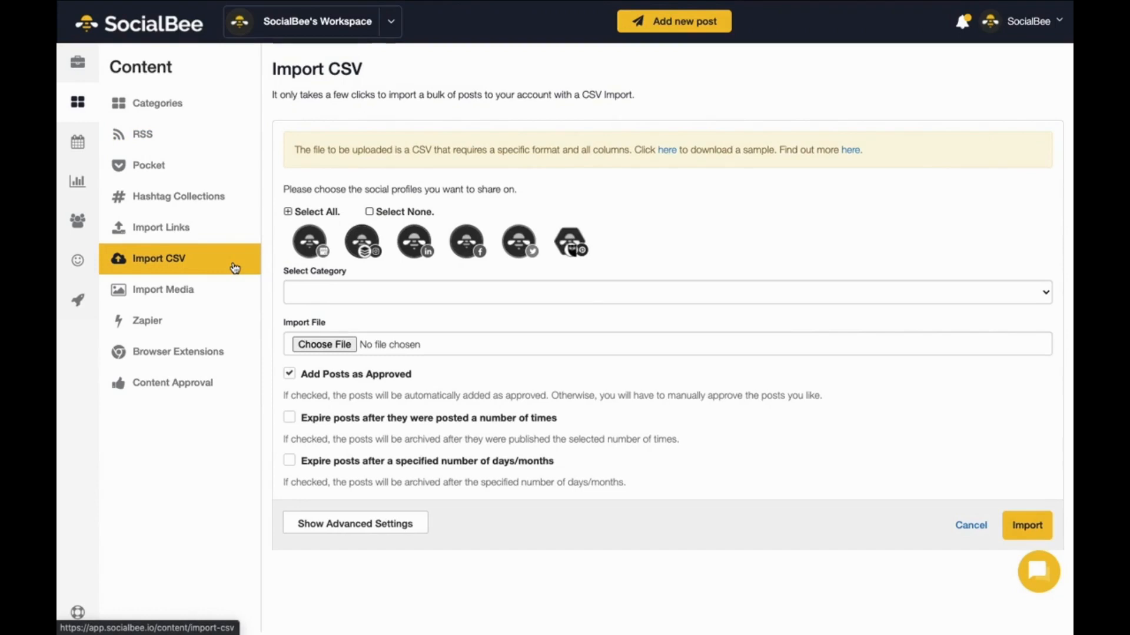
{"action": "mouse_move", "coordinate": [466, 241]}
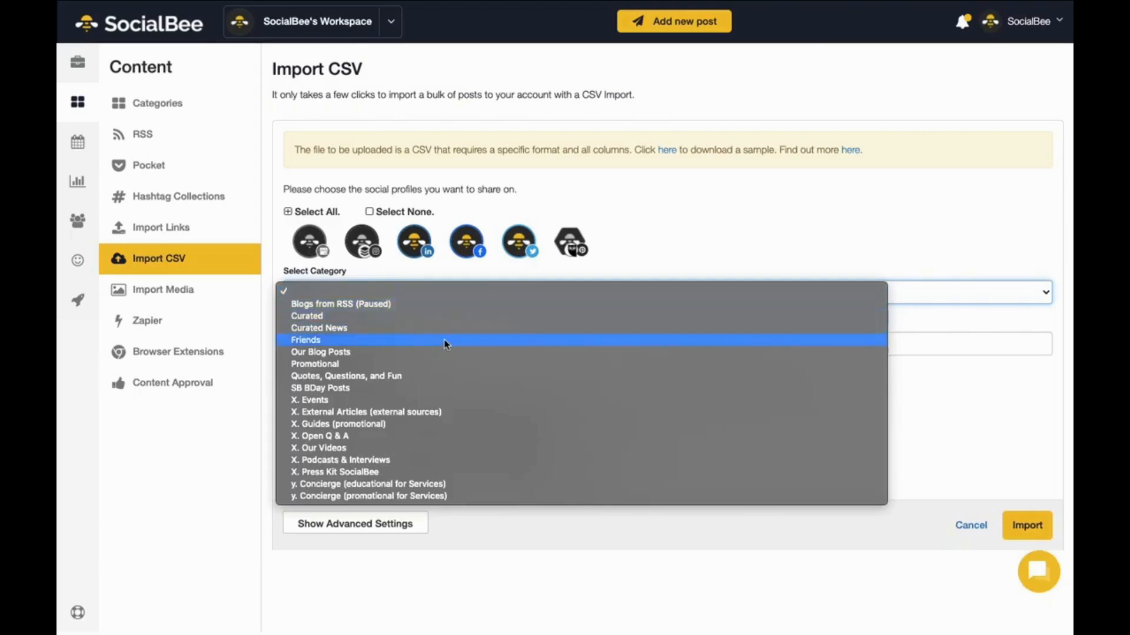
{"action": "left_click", "coordinate": [304, 339]}
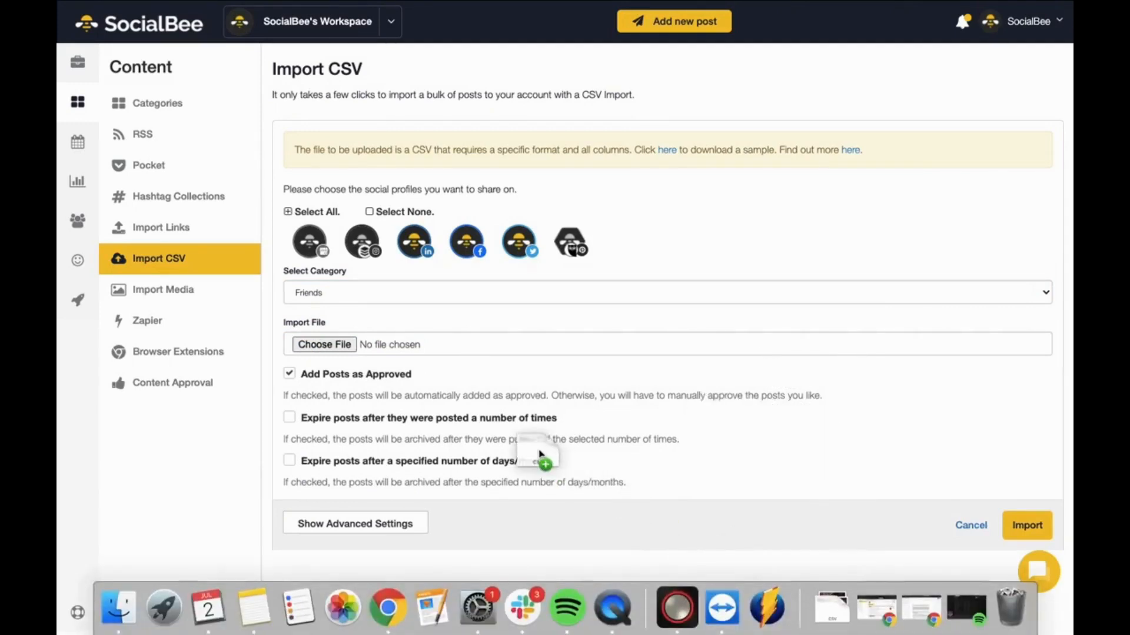
{"action": "left_click", "coordinate": [323, 345]}
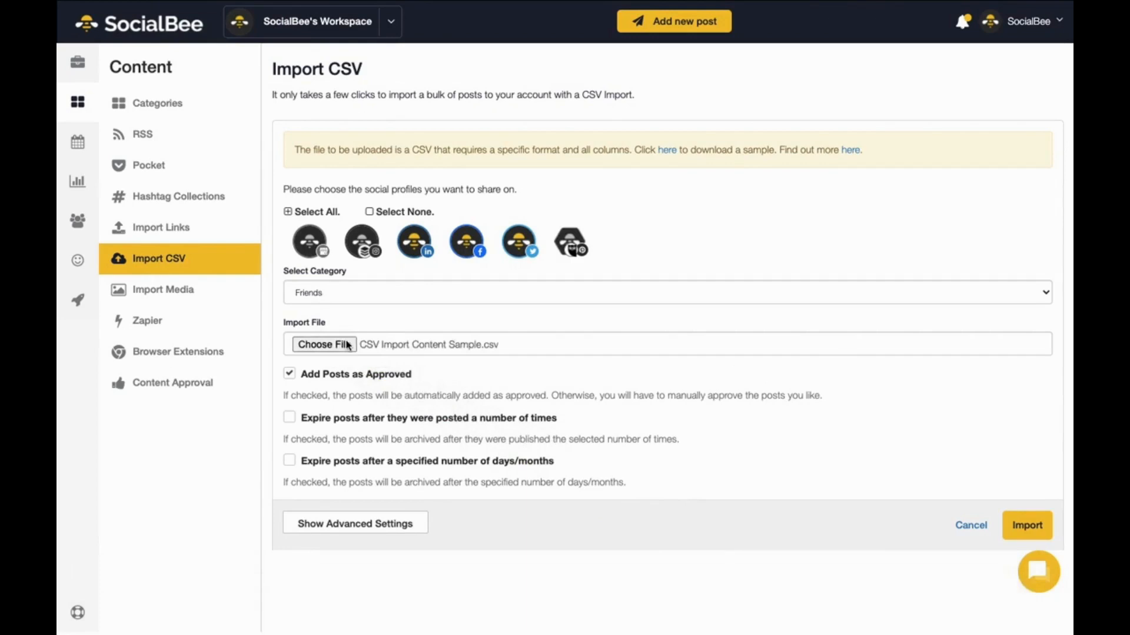
{"action": "mouse_move", "coordinate": [689, 452]}
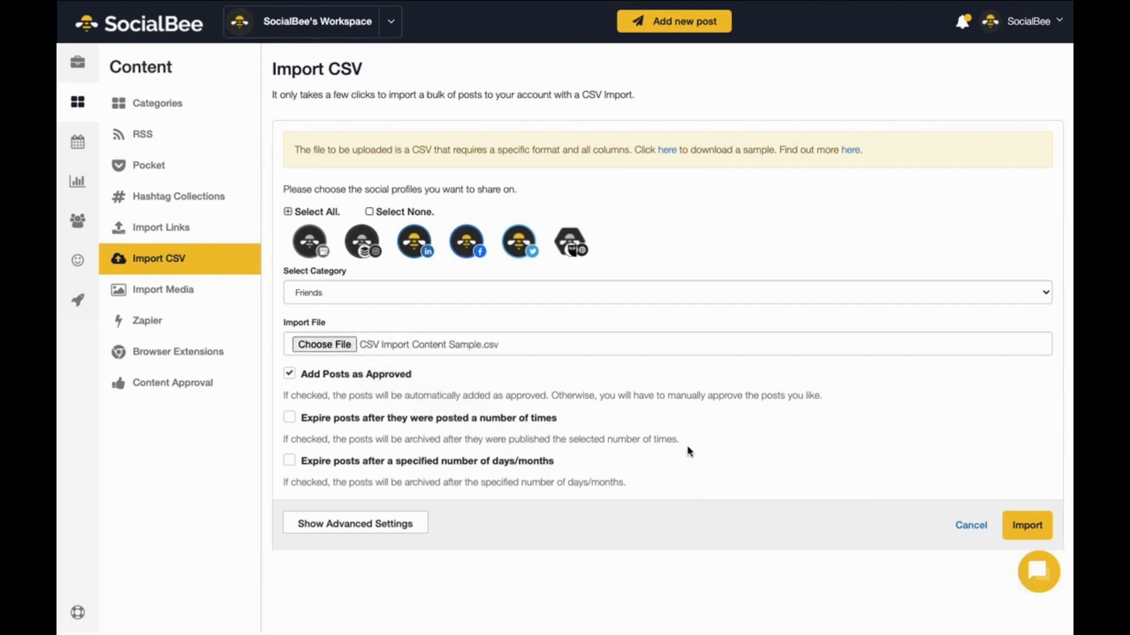
{"action": "left_click", "coordinate": [1026, 525]}
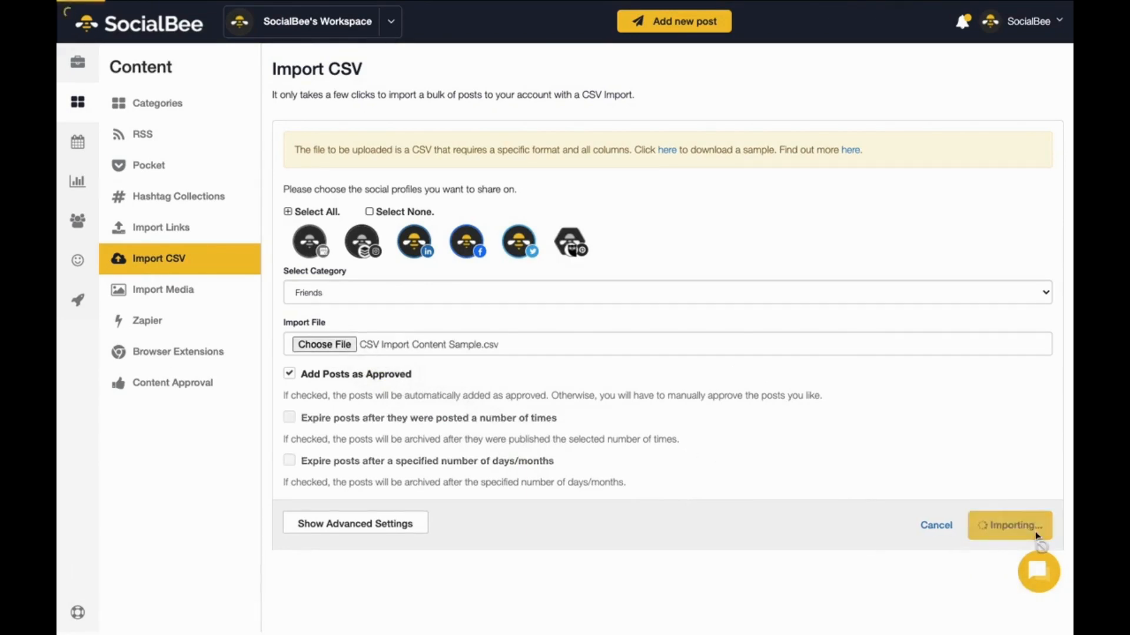
{"action": "left_click", "coordinate": [1010, 524]}
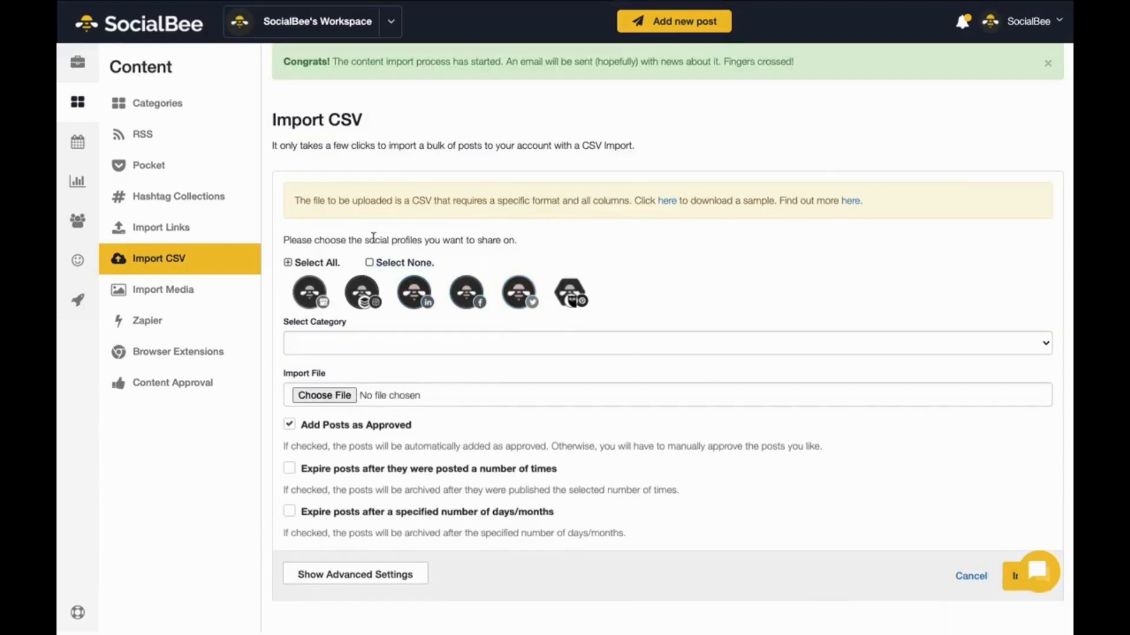
{"action": "left_click", "coordinate": [177, 197]}
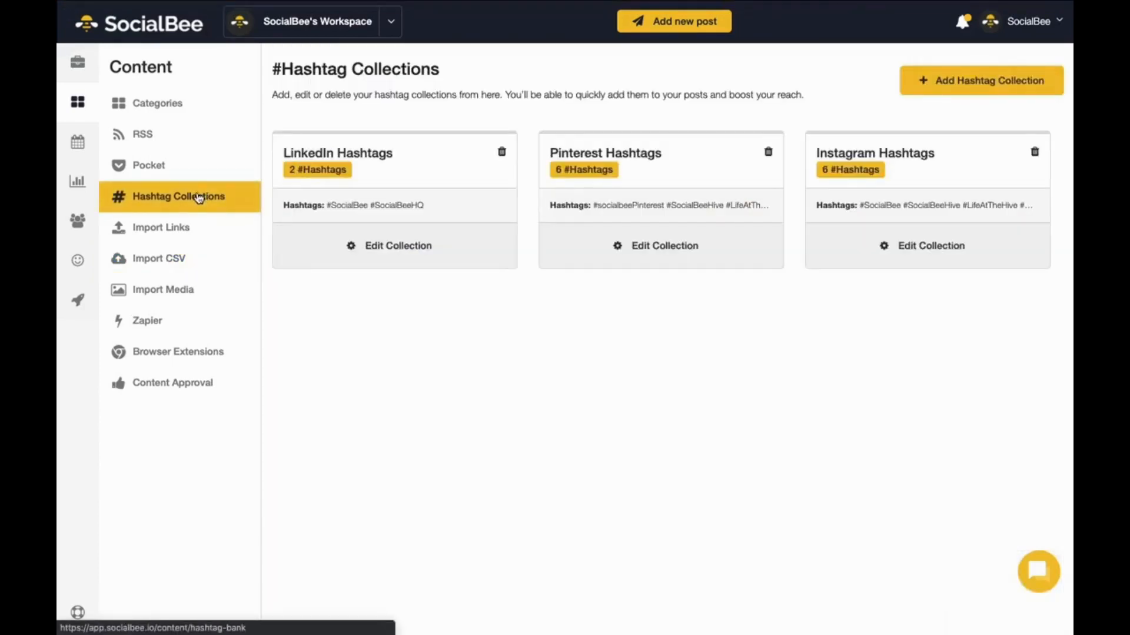
{"action": "mouse_move", "coordinate": [809, 367]}
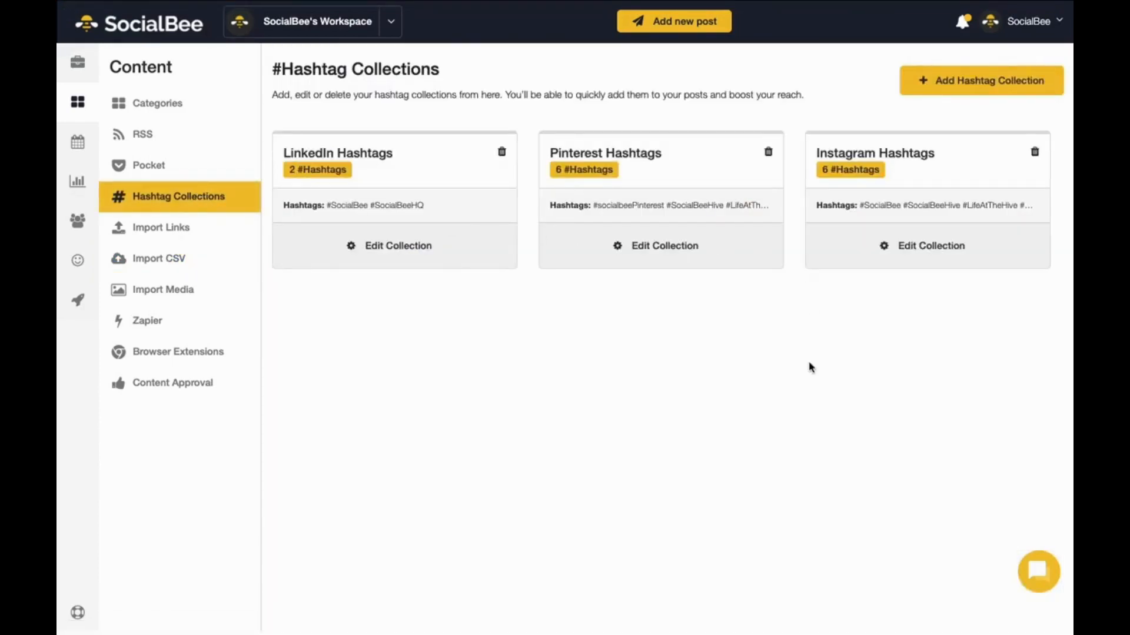
{"action": "mouse_move", "coordinate": [171, 383]}
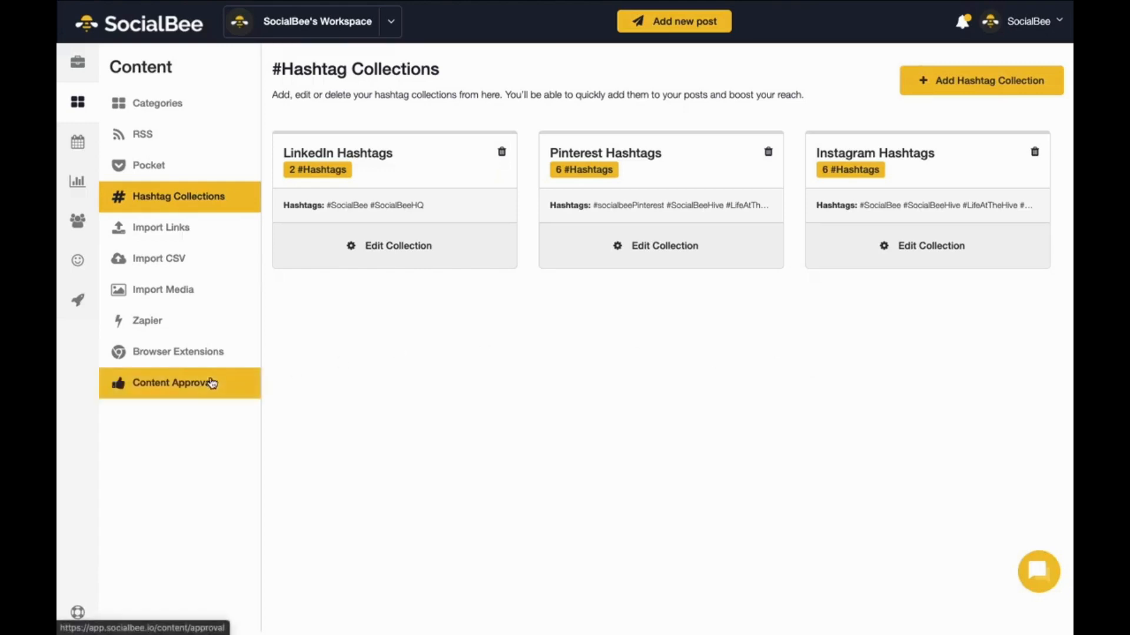
Step: Show Content Approval posts filtered to the Social Media Specialist source type
{"action": "left_click", "coordinate": [173, 382]}
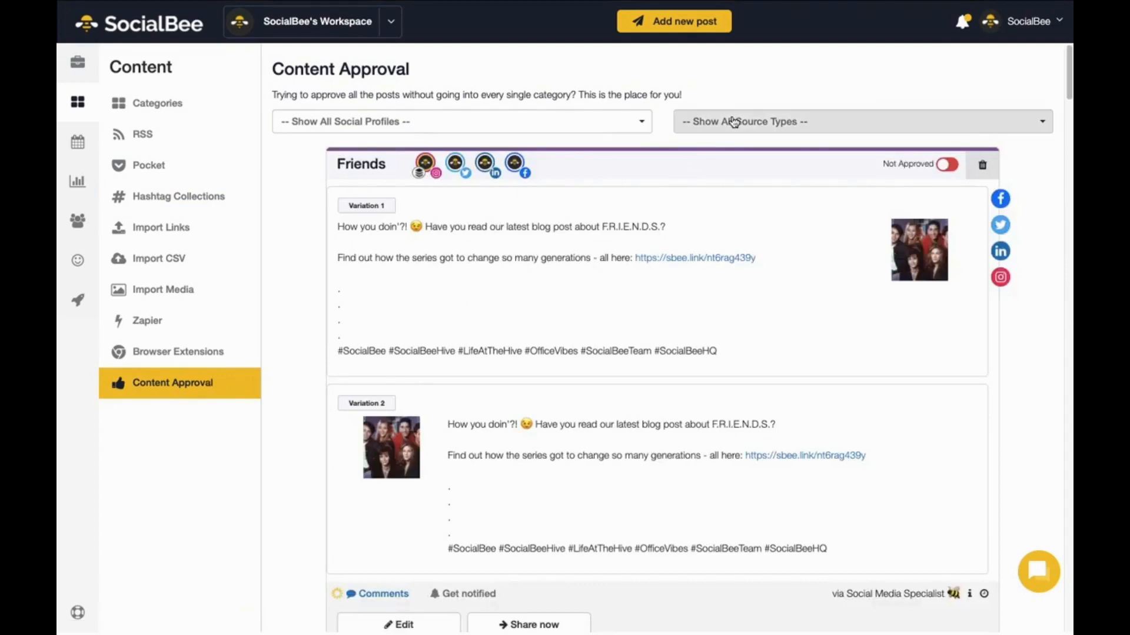
{"action": "left_click", "coordinate": [861, 122]}
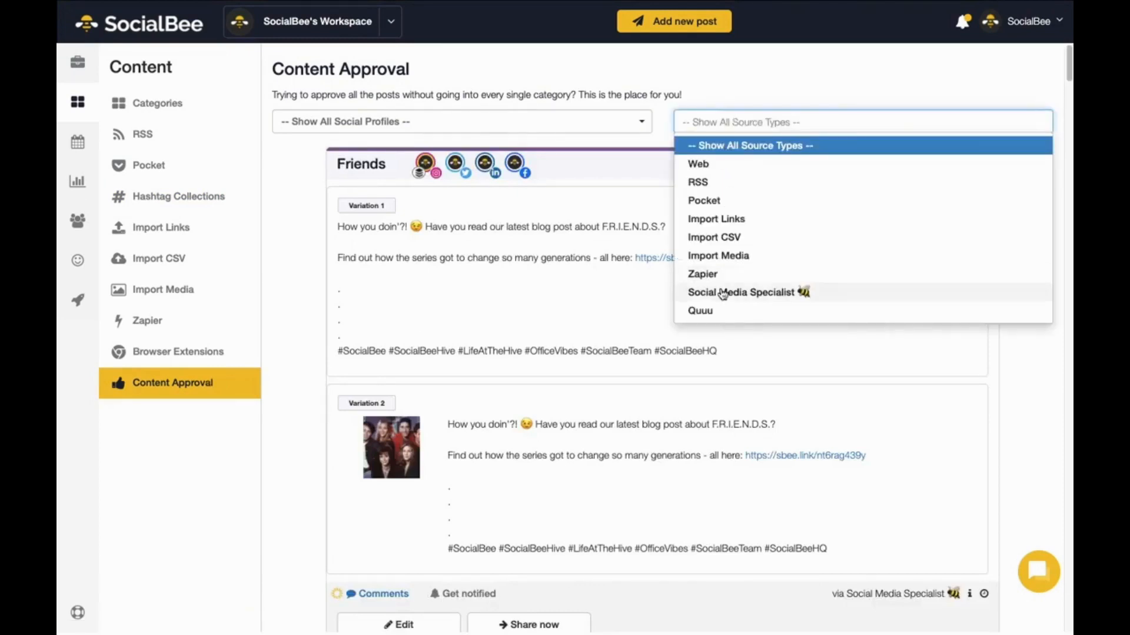
{"action": "left_click", "coordinate": [748, 292]}
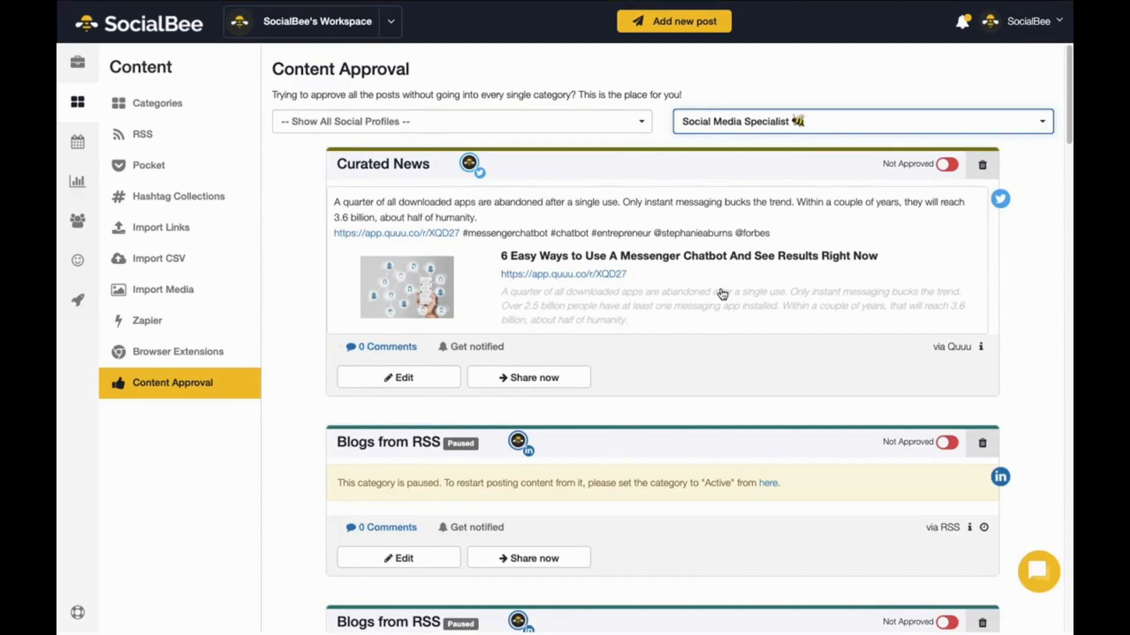
{"action": "mouse_move", "coordinate": [611, 446]}
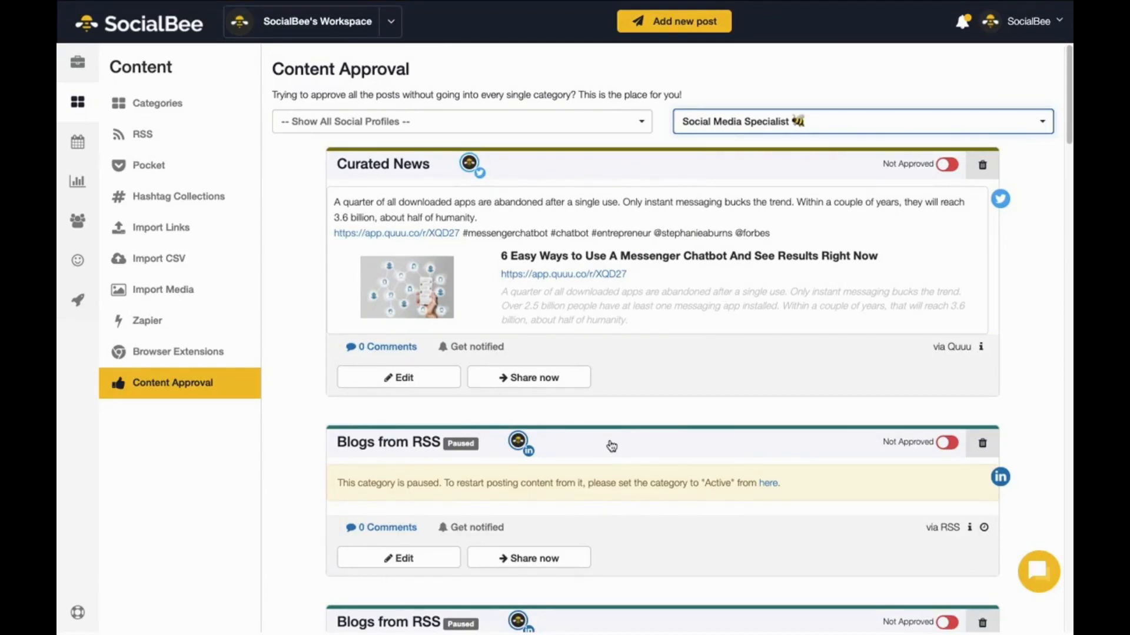
{"action": "mouse_move", "coordinate": [77, 142]}
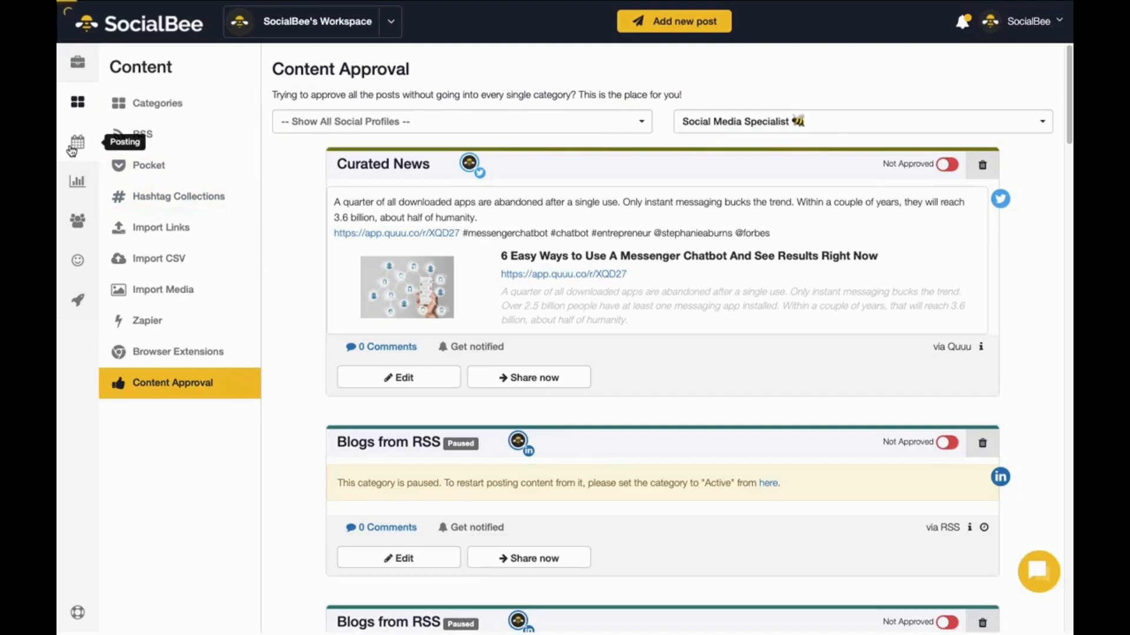
Step: From the Schedule Overview, request deletion of all posting schedules
{"action": "left_click", "coordinate": [77, 143]}
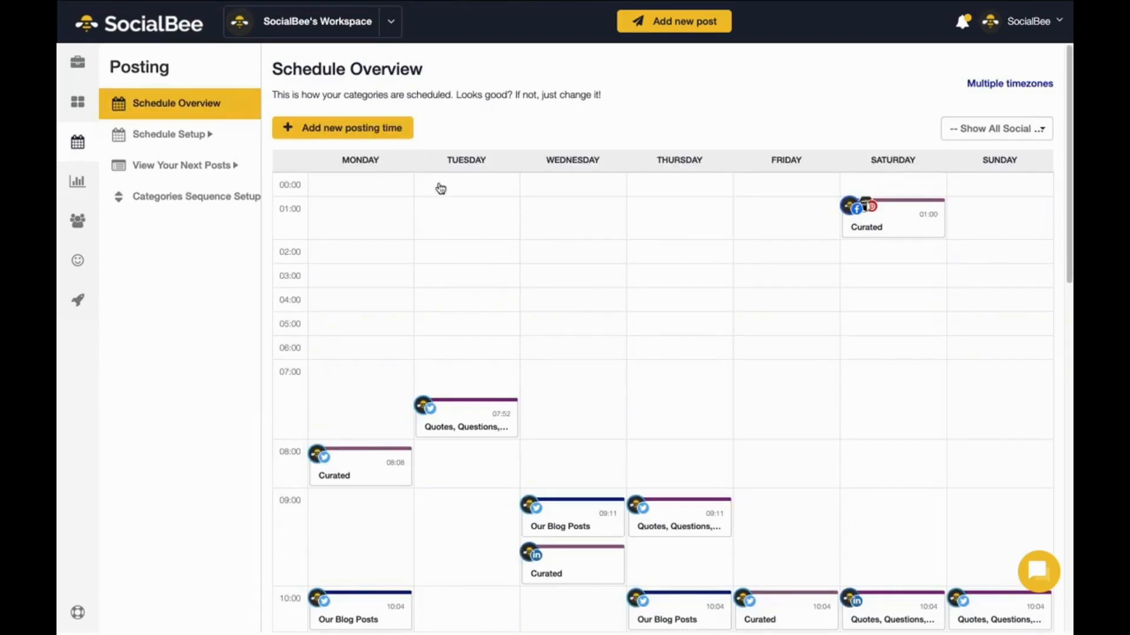
{"action": "scroll", "scroll_direction": "down", "scroll_amount": 3}
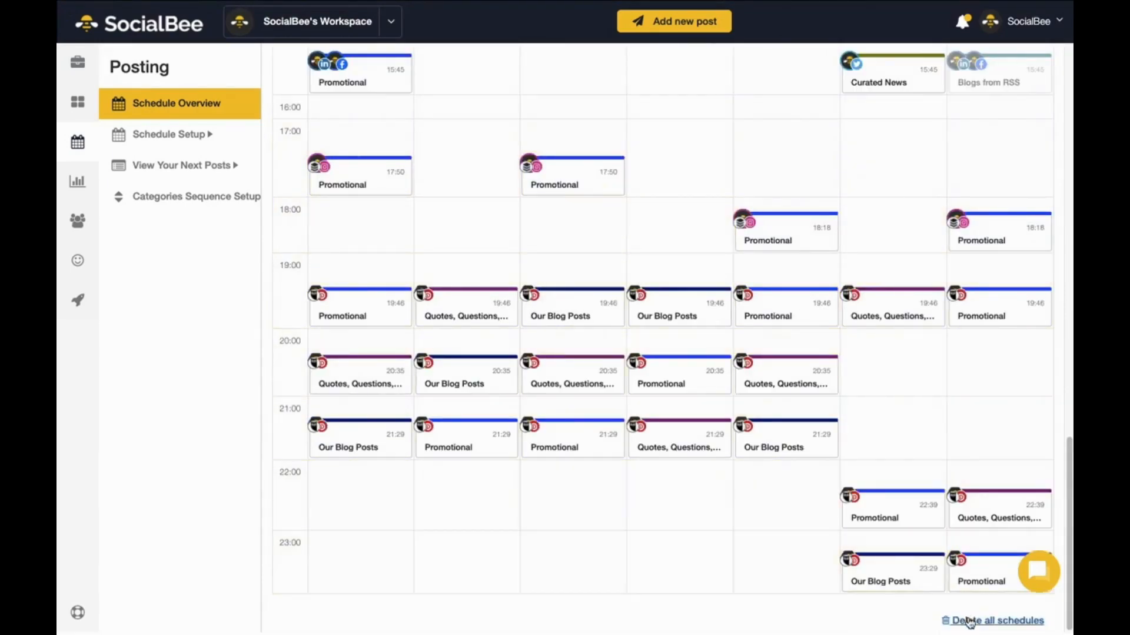
{"action": "left_click", "coordinate": [996, 620]}
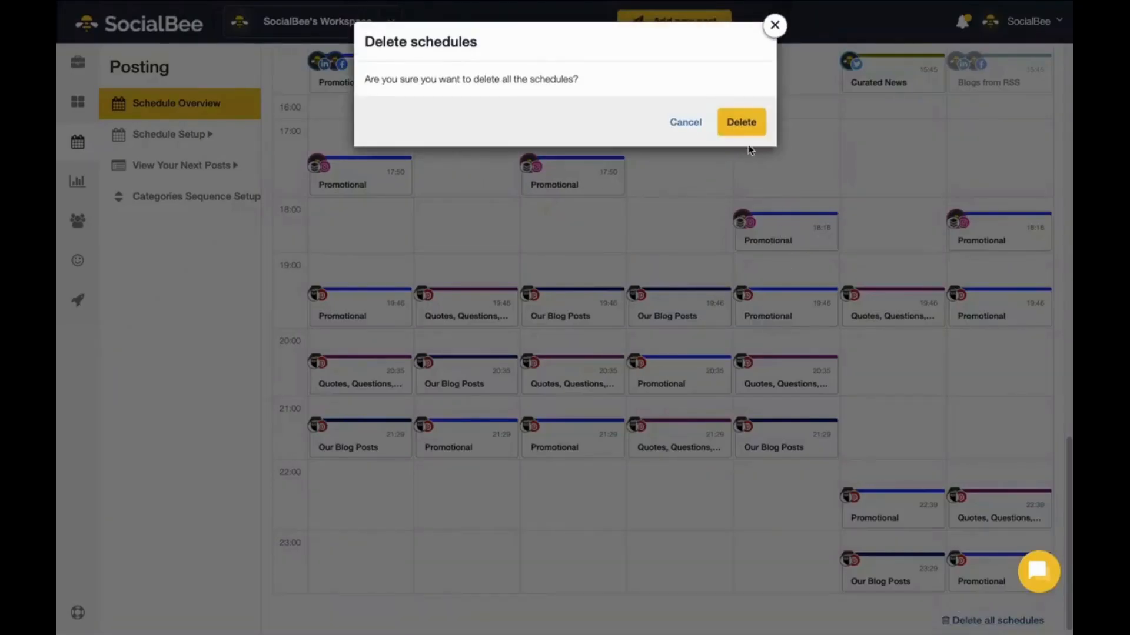
Step: Cancel the deletion and create a Saturday 08:45 Friends posting time for the Facebook page
{"action": "left_click", "coordinate": [740, 121]}
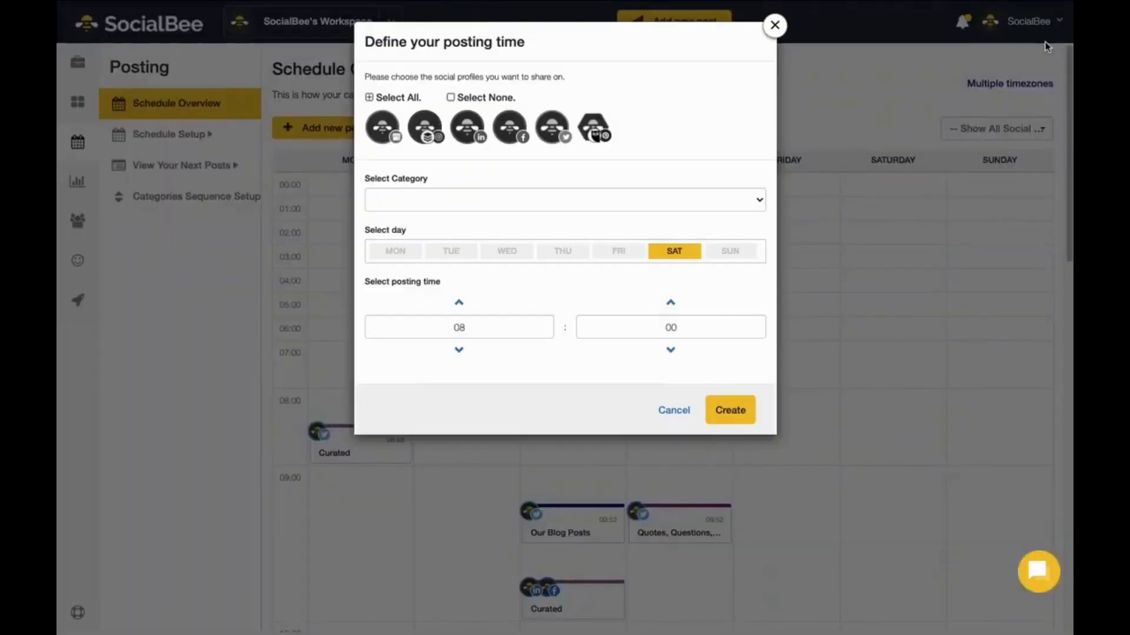
{"action": "mouse_move", "coordinate": [557, 77]}
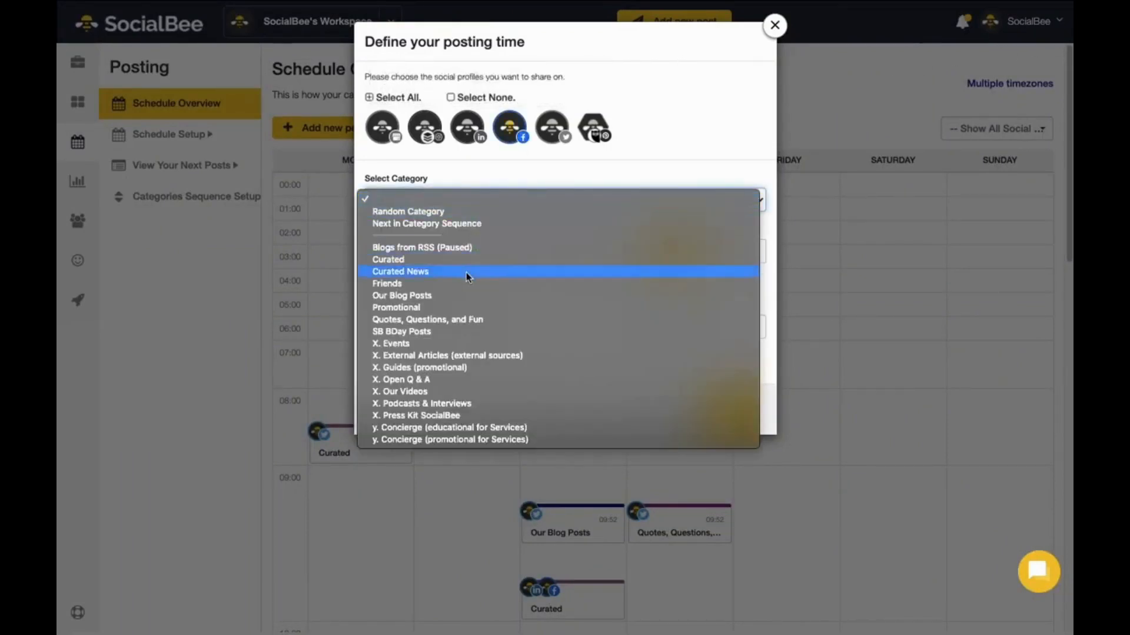
{"action": "left_click", "coordinate": [387, 284]}
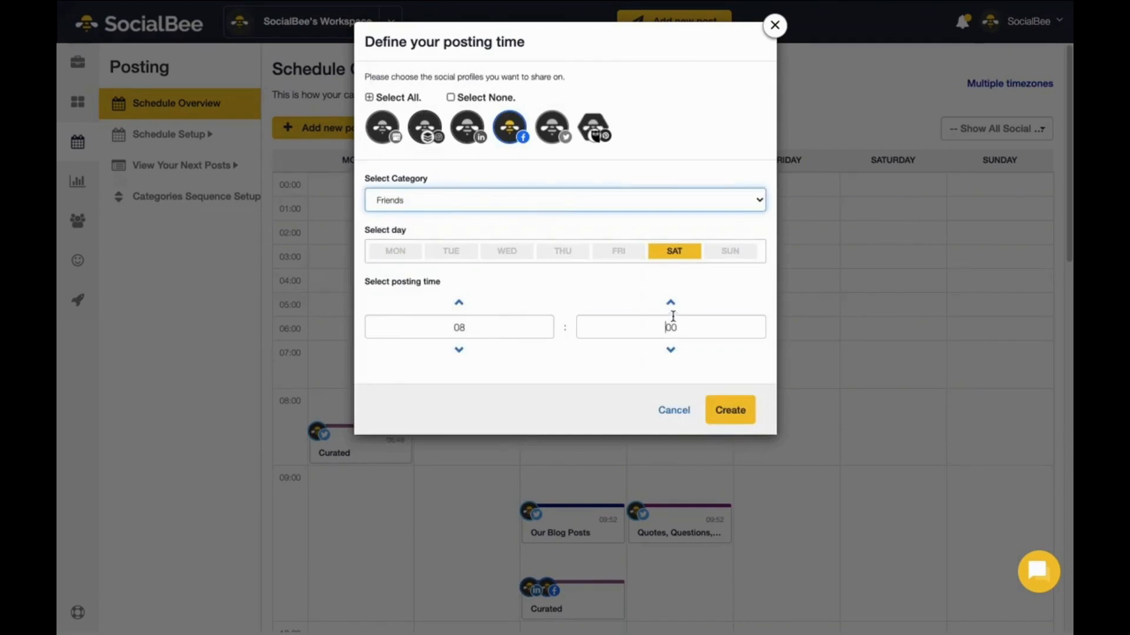
{"action": "left_click", "coordinate": [670, 327]}
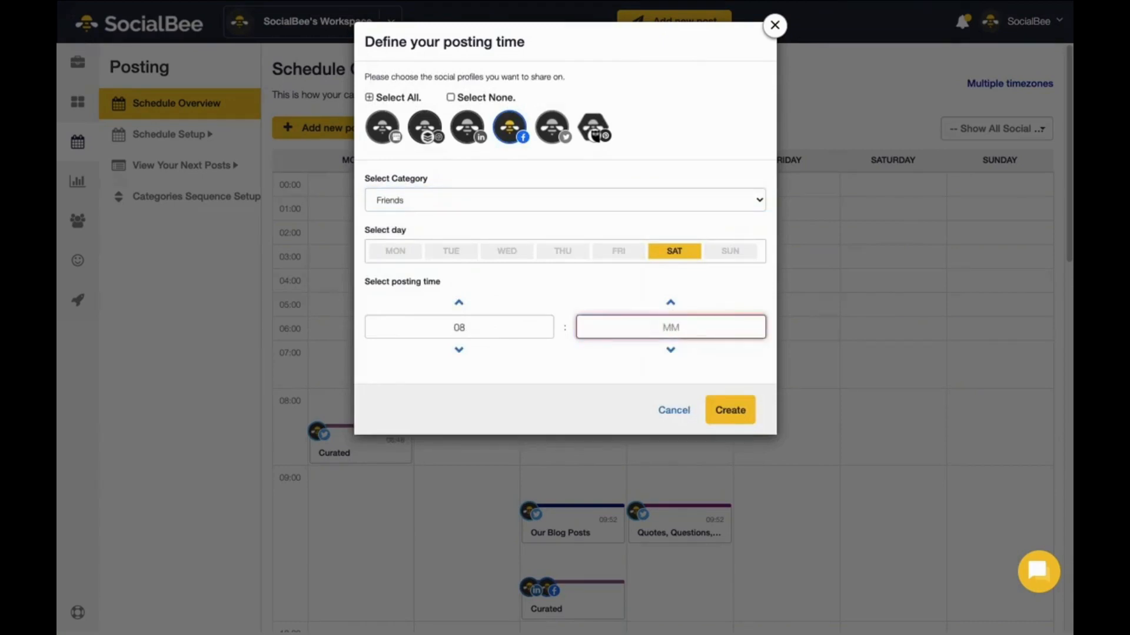
{"action": "left_click", "coordinate": [728, 409]}
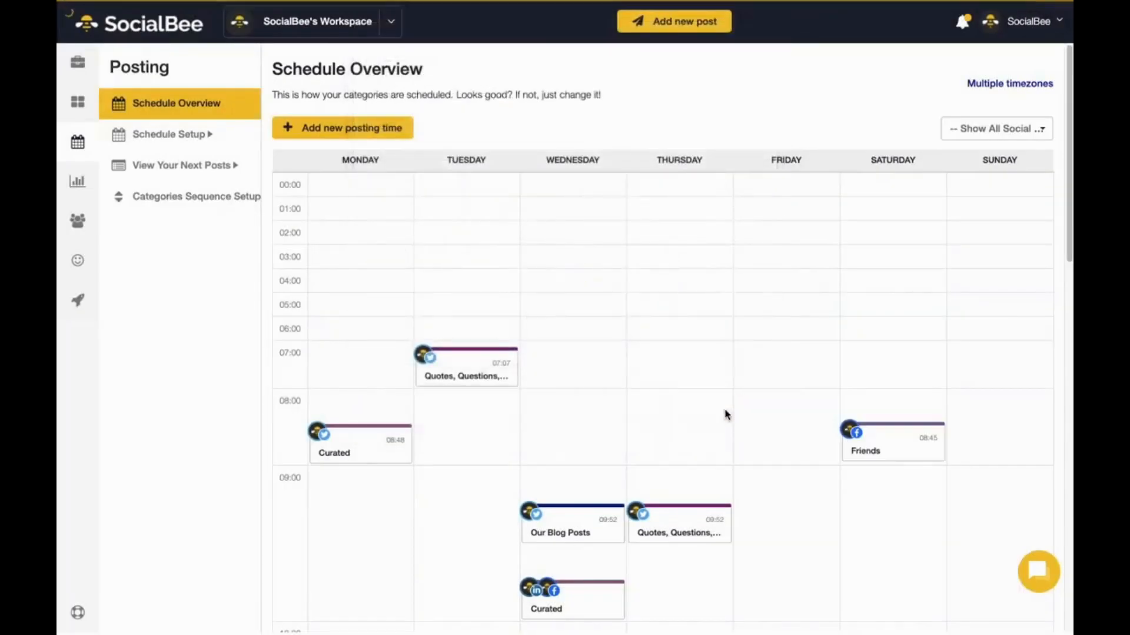
{"action": "left_click", "coordinate": [892, 437]}
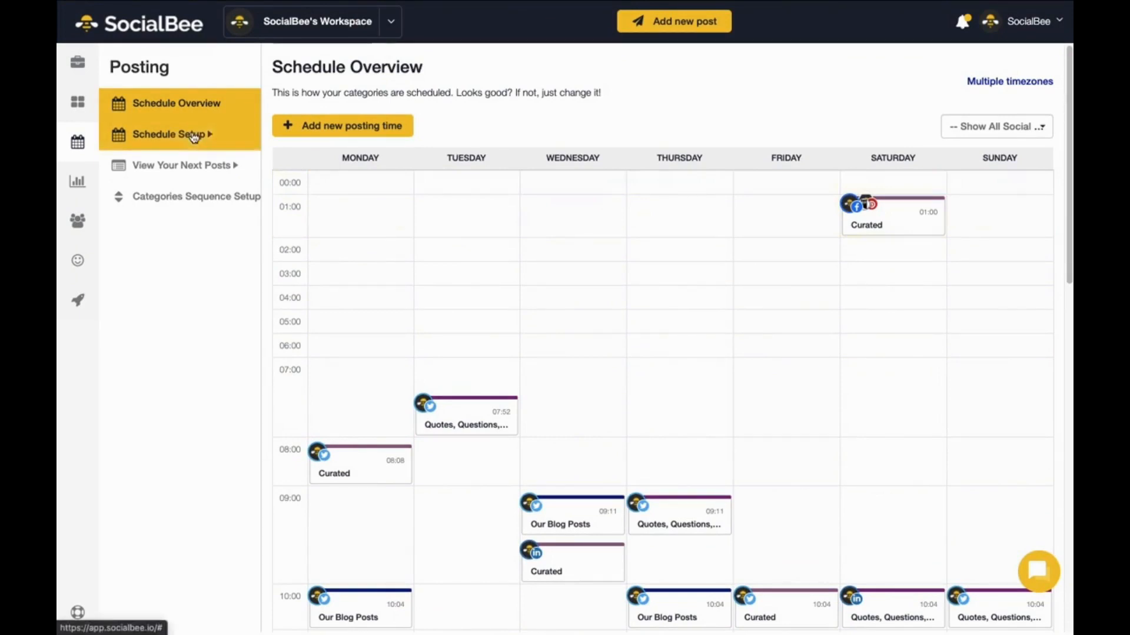
{"action": "left_click", "coordinate": [171, 134]}
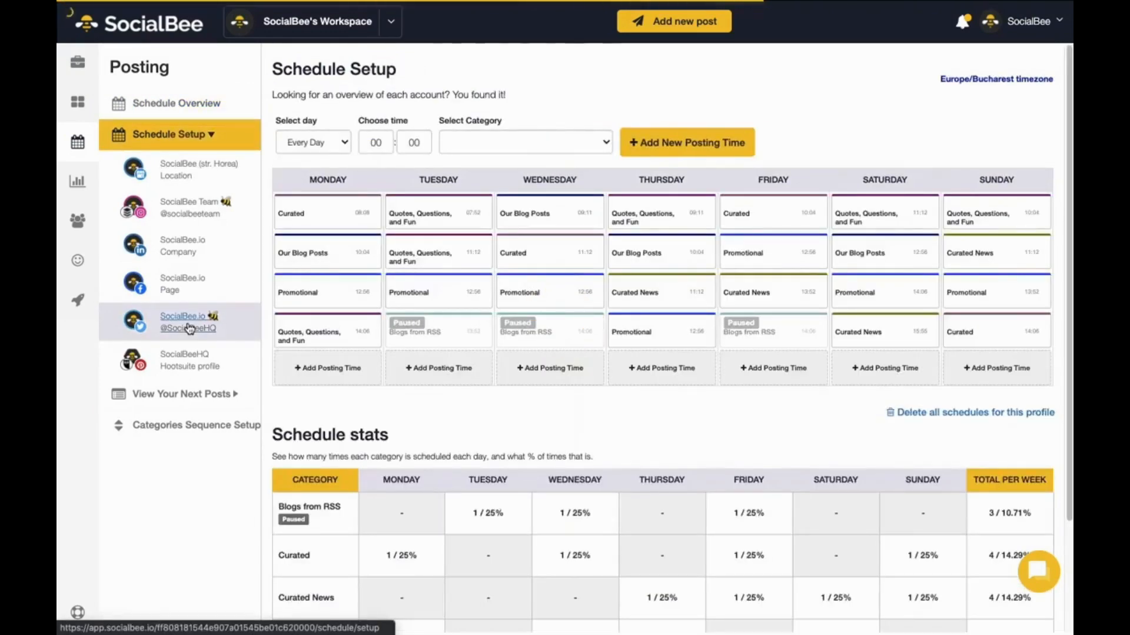
Step: Return to Schedule Overview and pick the SocialBee.io Page under View Your Next Posts
{"action": "left_click", "coordinate": [177, 103]}
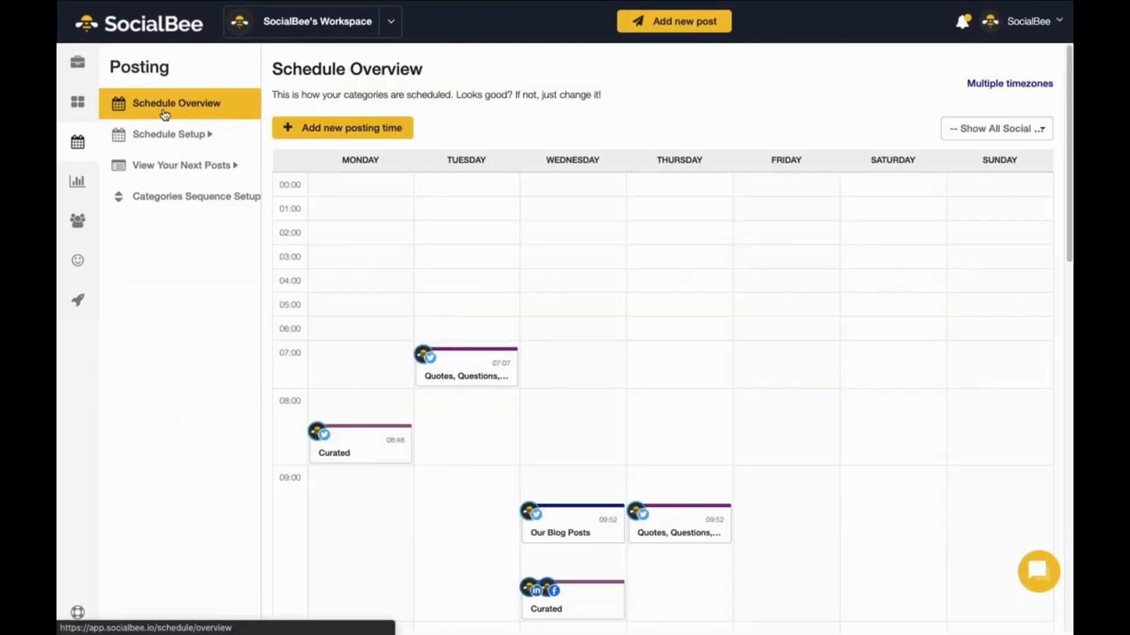
{"action": "left_click", "coordinate": [184, 165]}
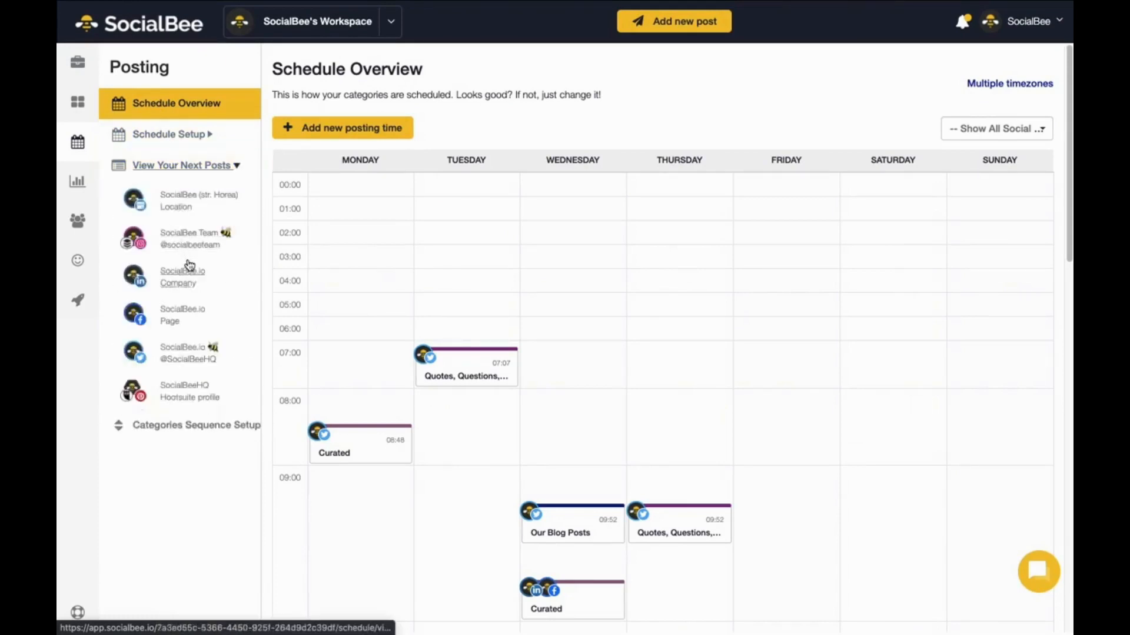
{"action": "left_click", "coordinate": [182, 316]}
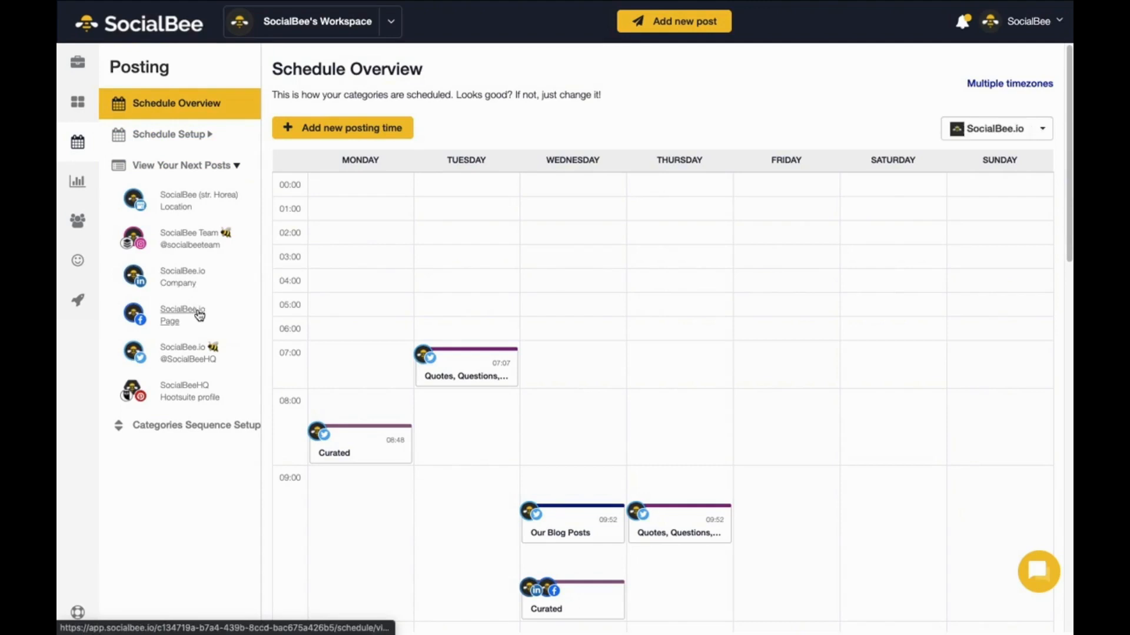
Step: Show the SocialBee.io Page's upcoming posts in Calendar View
{"action": "left_click", "coordinate": [183, 165]}
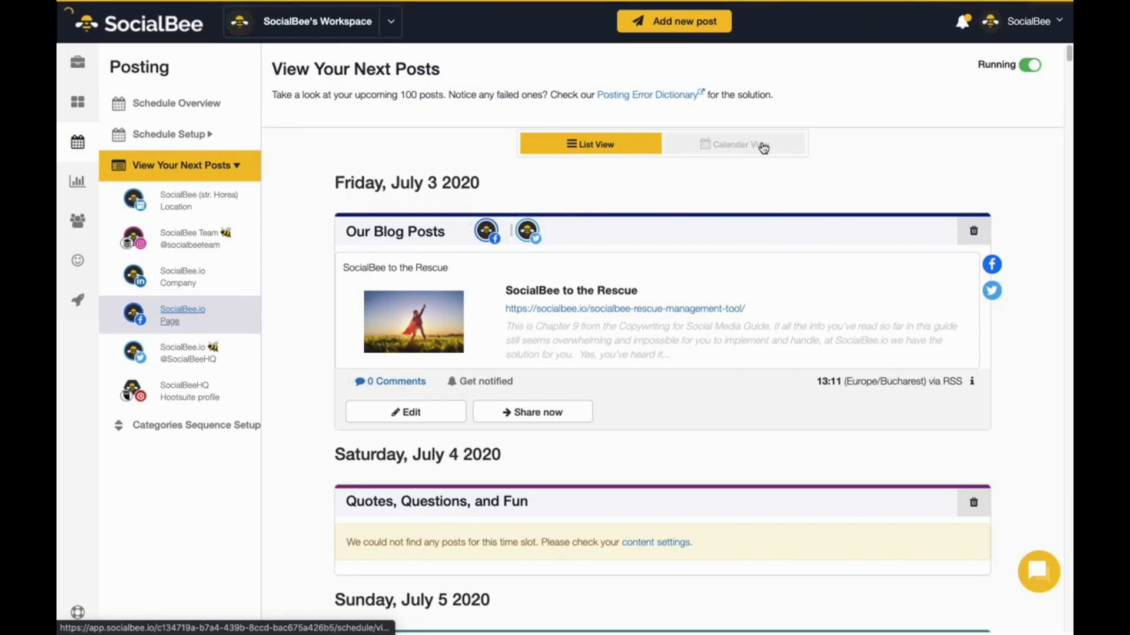
{"action": "left_click", "coordinate": [734, 143]}
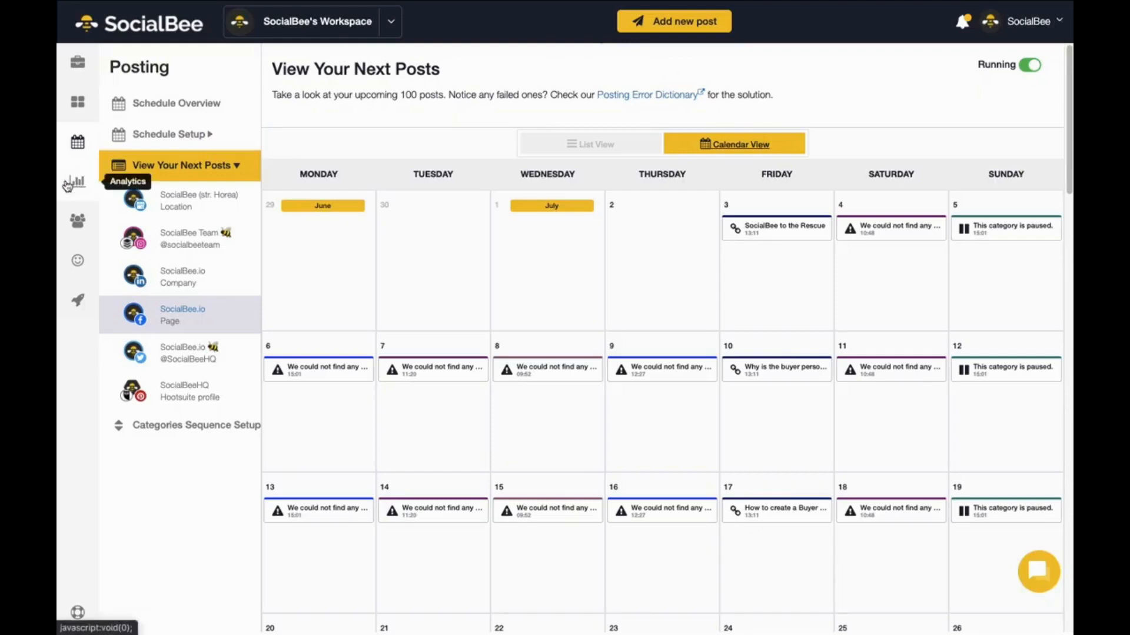
Step: View the Analytics Dashboard for the last 14 days, down to Top performing posts
{"action": "left_click", "coordinate": [78, 181]}
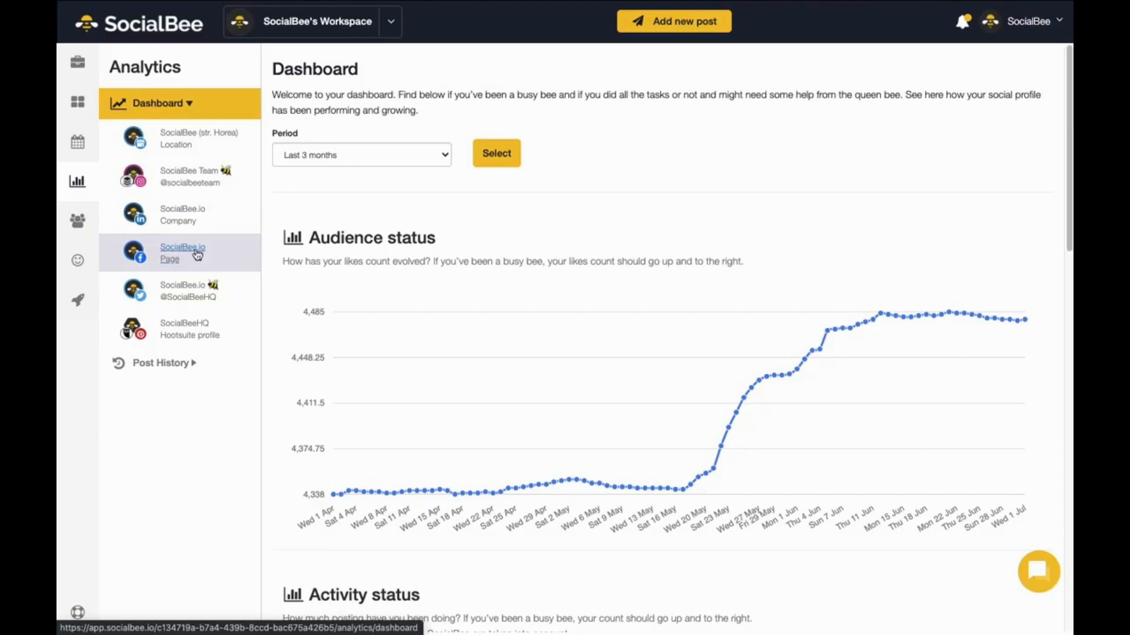
{"action": "left_click", "coordinate": [360, 154]}
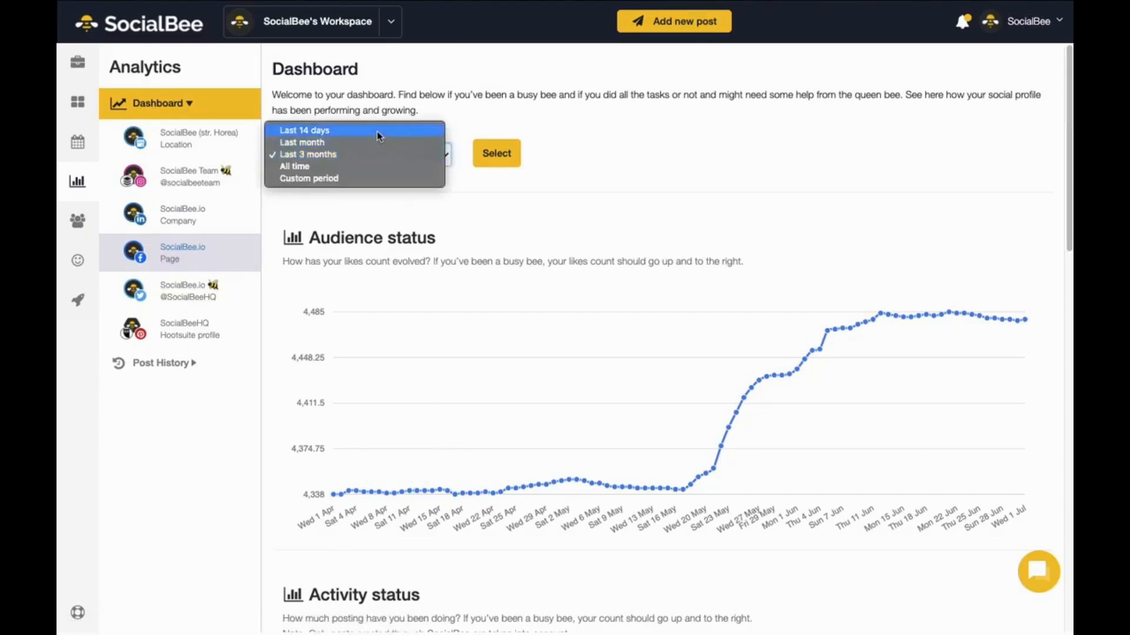
{"action": "left_click", "coordinate": [304, 131]}
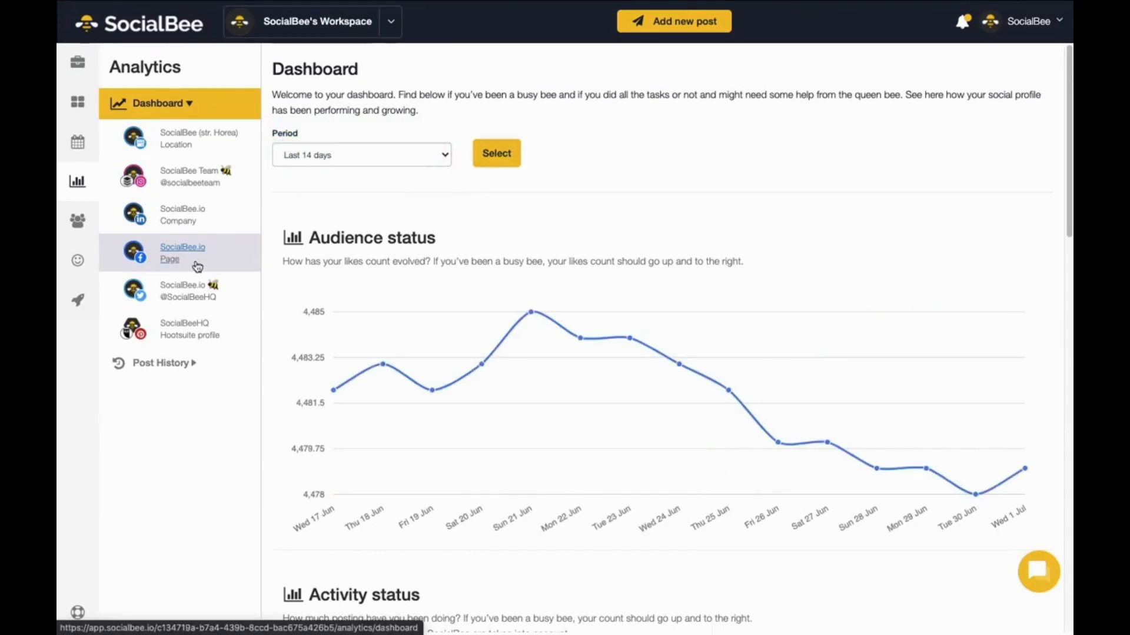
{"action": "mouse_move", "coordinate": [277, 263]}
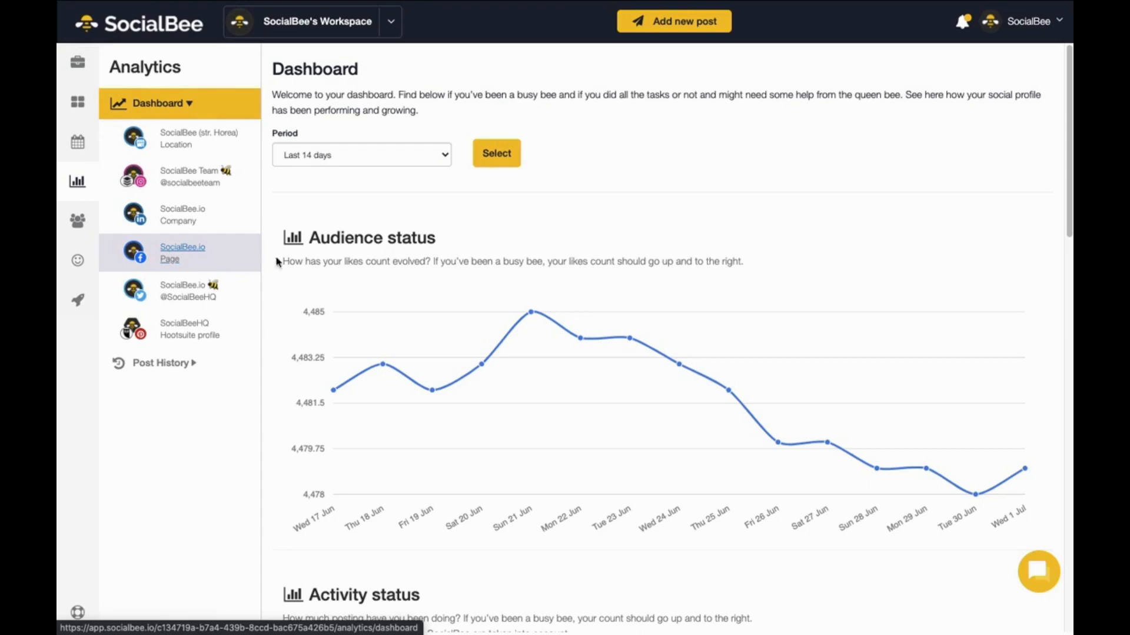
{"action": "scroll", "scroll_direction": "down", "scroll_amount": 3}
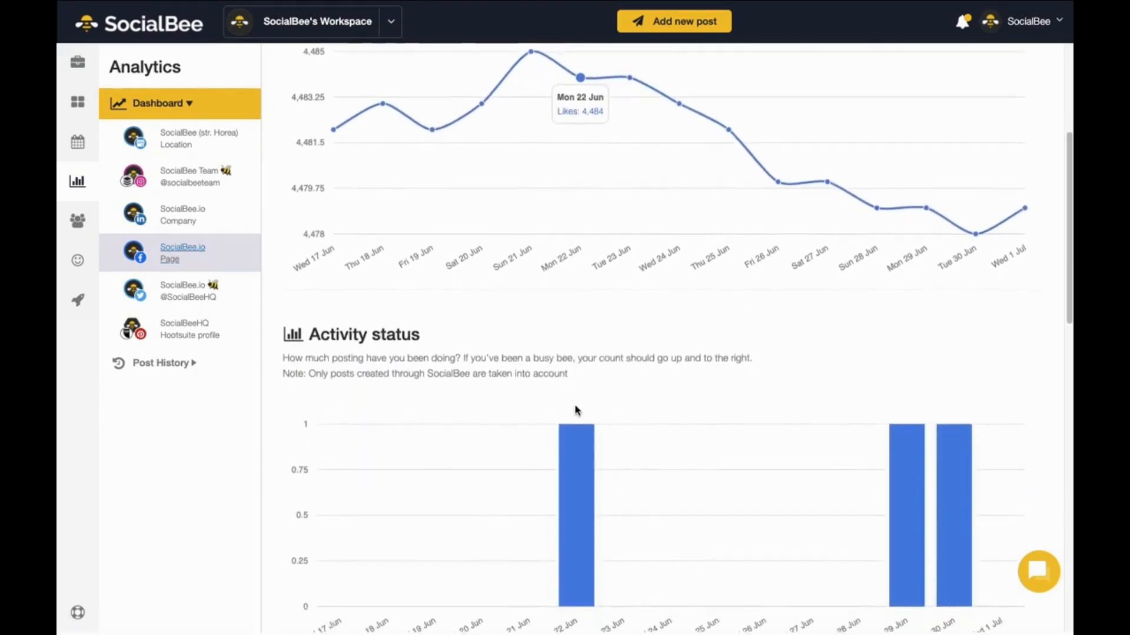
{"action": "scroll", "scroll_direction": "down", "scroll_amount": 3}
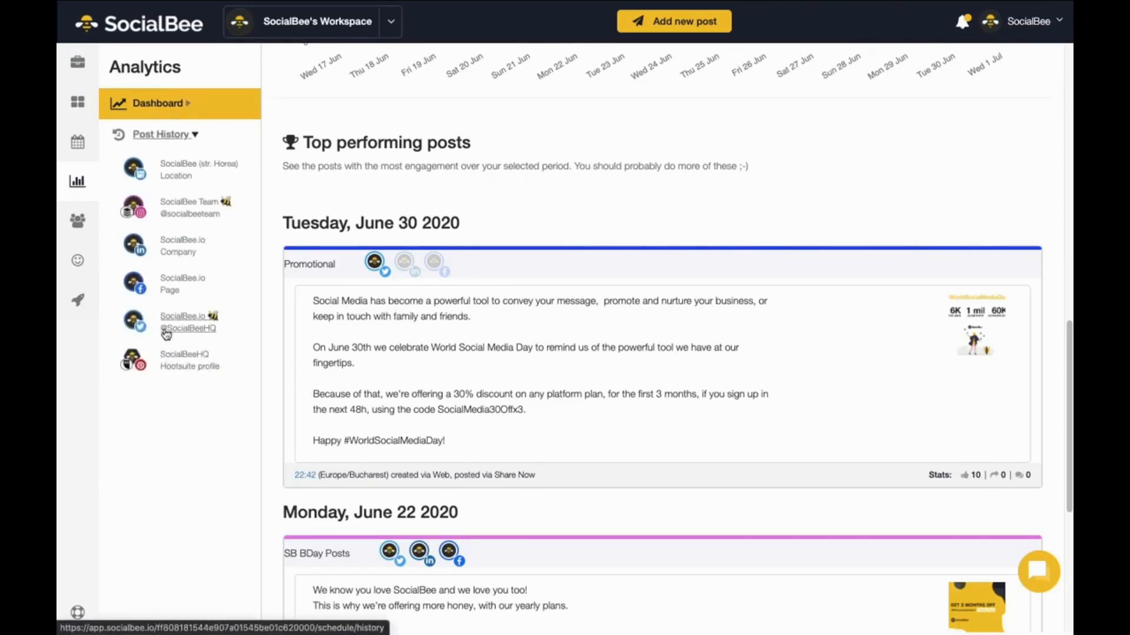
Step: Browse the Post History archive for the SocialBee.io Page profile
{"action": "left_click", "coordinate": [182, 284]}
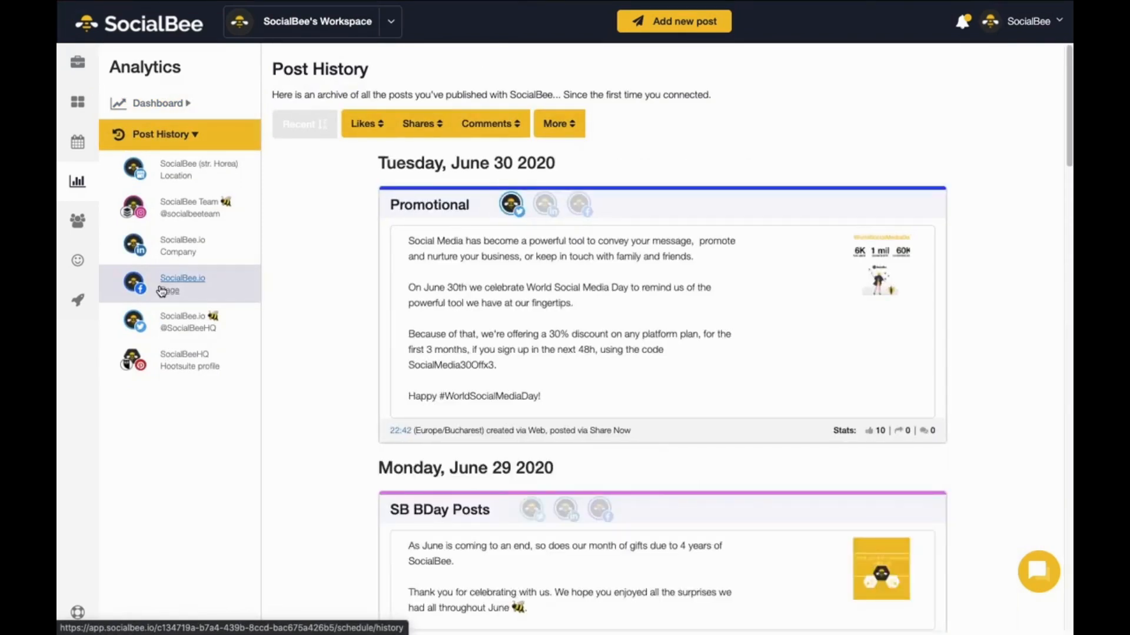
{"action": "scroll", "scroll_direction": "down", "scroll_amount": 3}
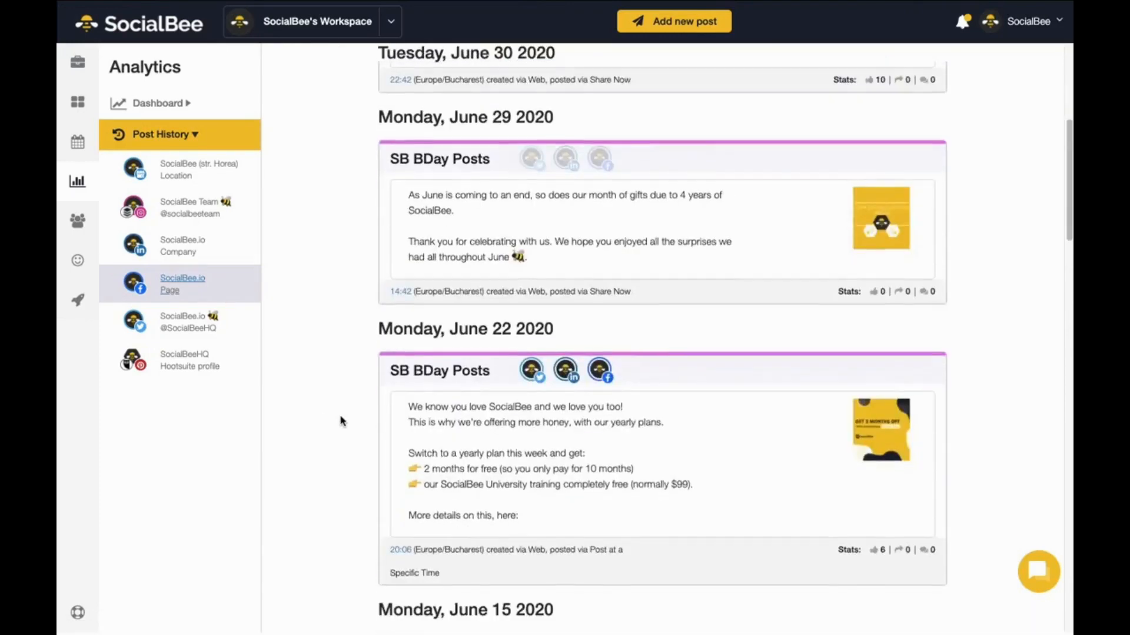
{"action": "scroll", "scroll_direction": "up", "scroll_amount": 3}
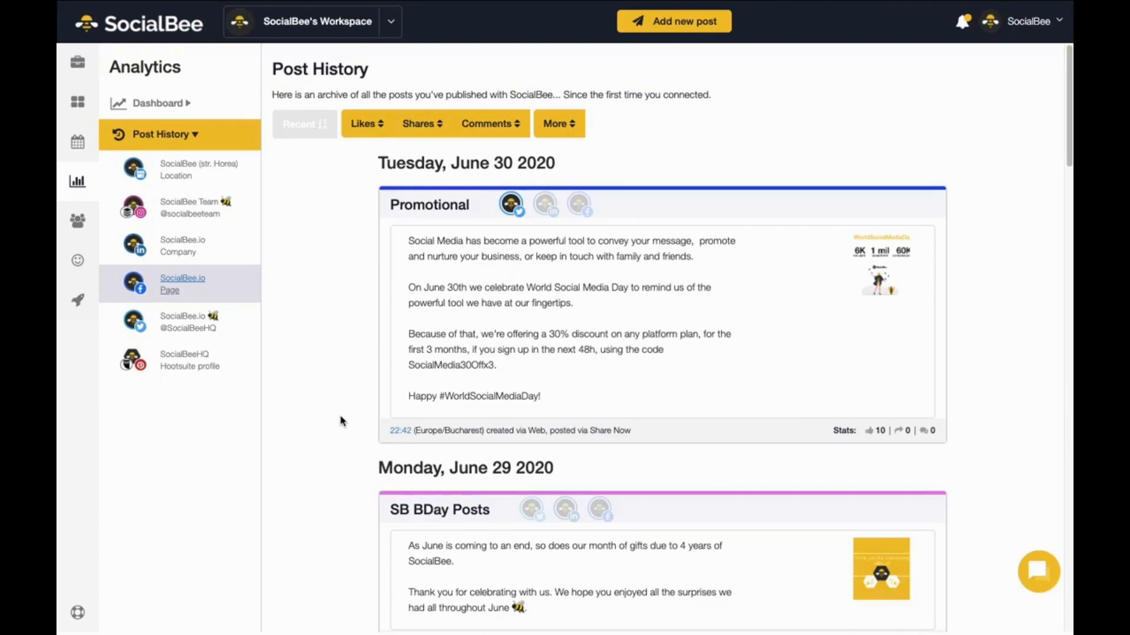
{"action": "mouse_move", "coordinate": [77, 221]}
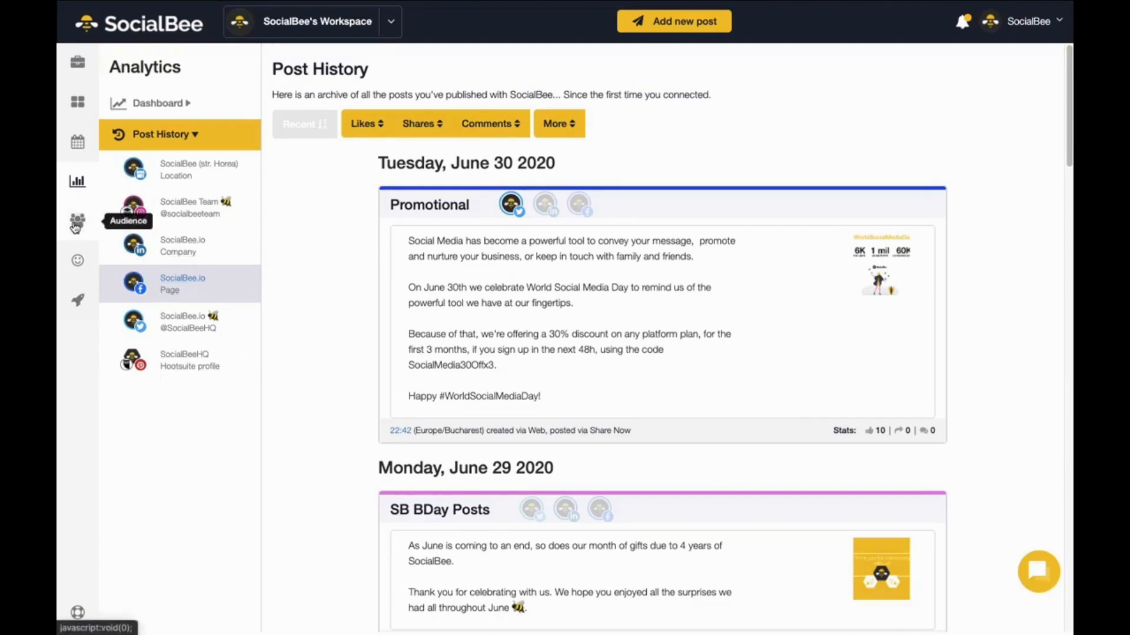
Step: In the Audience tools, run a User Search for 'CEO'
{"action": "left_click", "coordinate": [77, 223]}
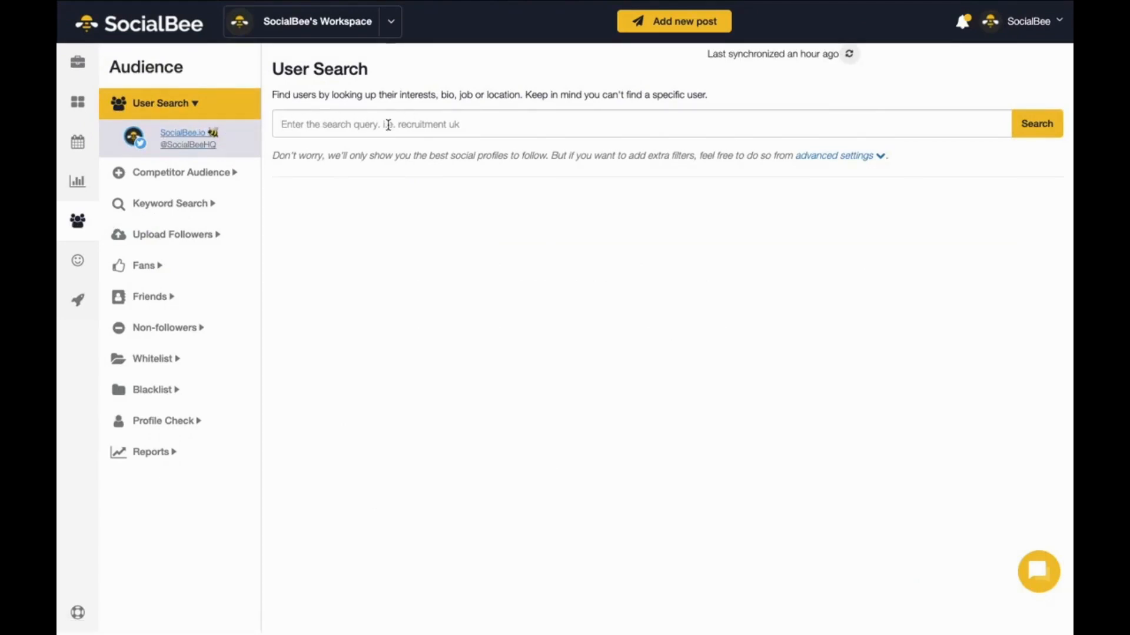
{"action": "type", "text": "CEO"}
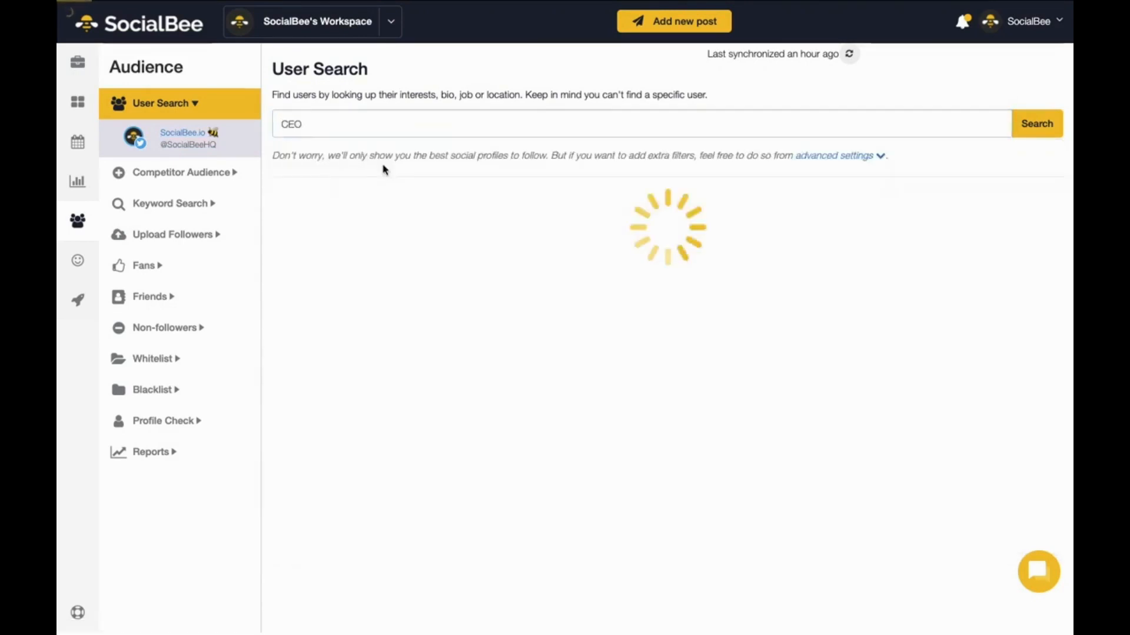
{"action": "left_click", "coordinate": [1035, 123]}
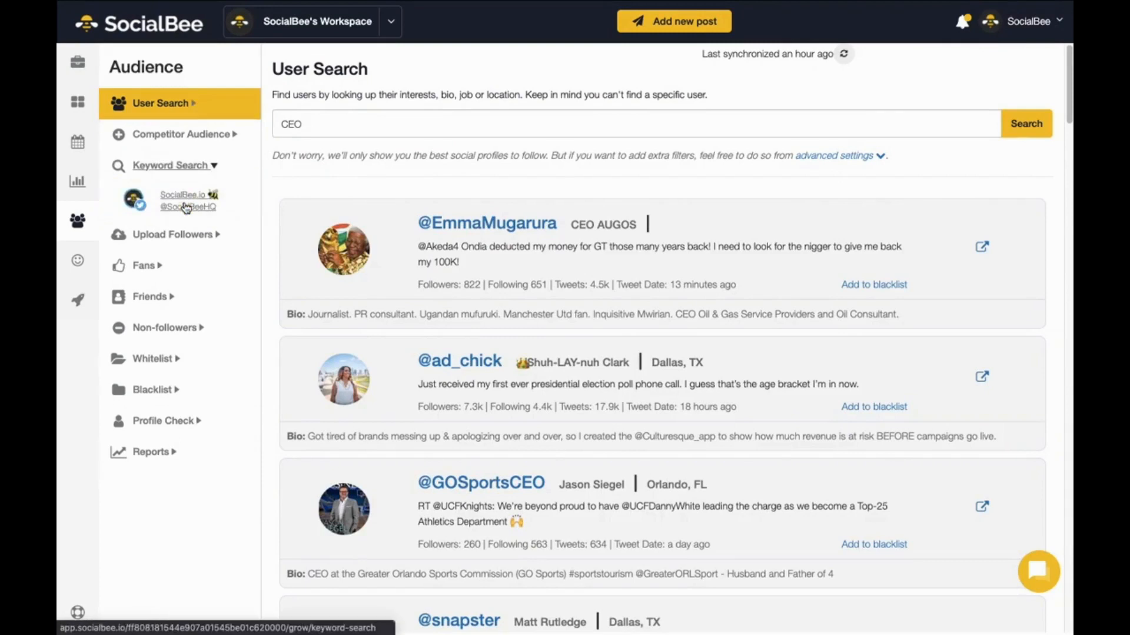
{"action": "left_click", "coordinate": [172, 164]}
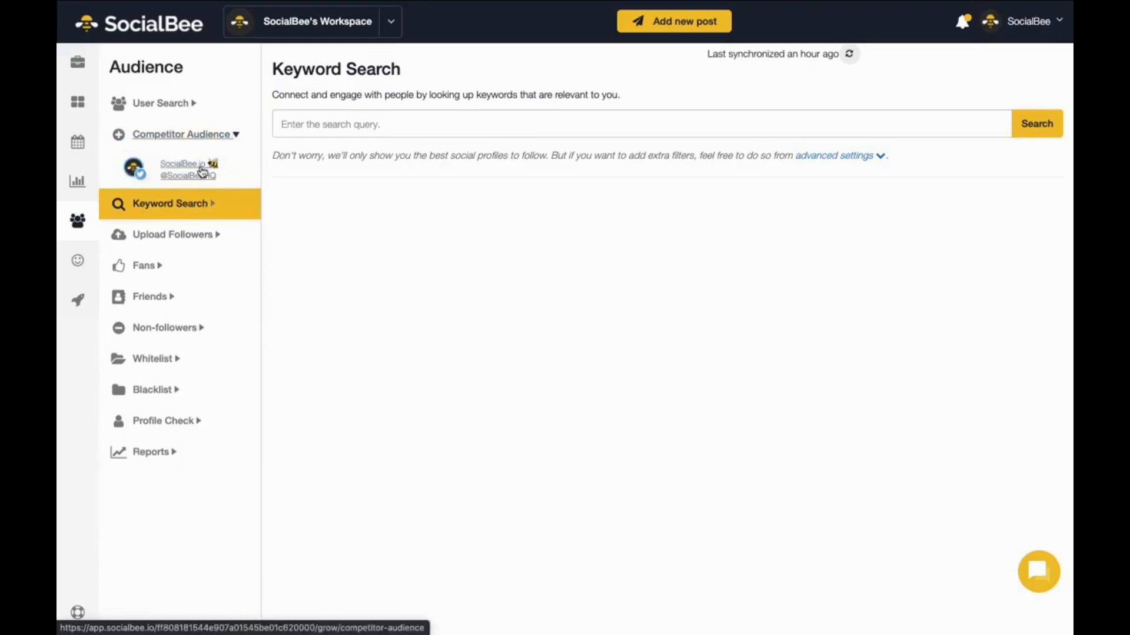
{"action": "left_click", "coordinate": [182, 134]}
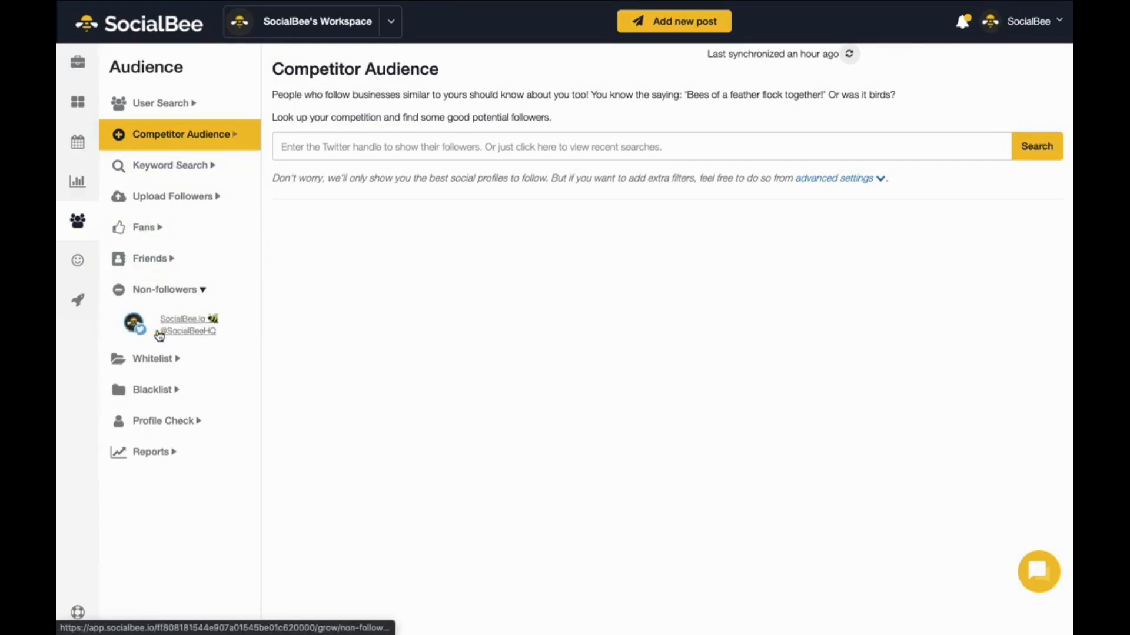
{"action": "left_click", "coordinate": [169, 289]}
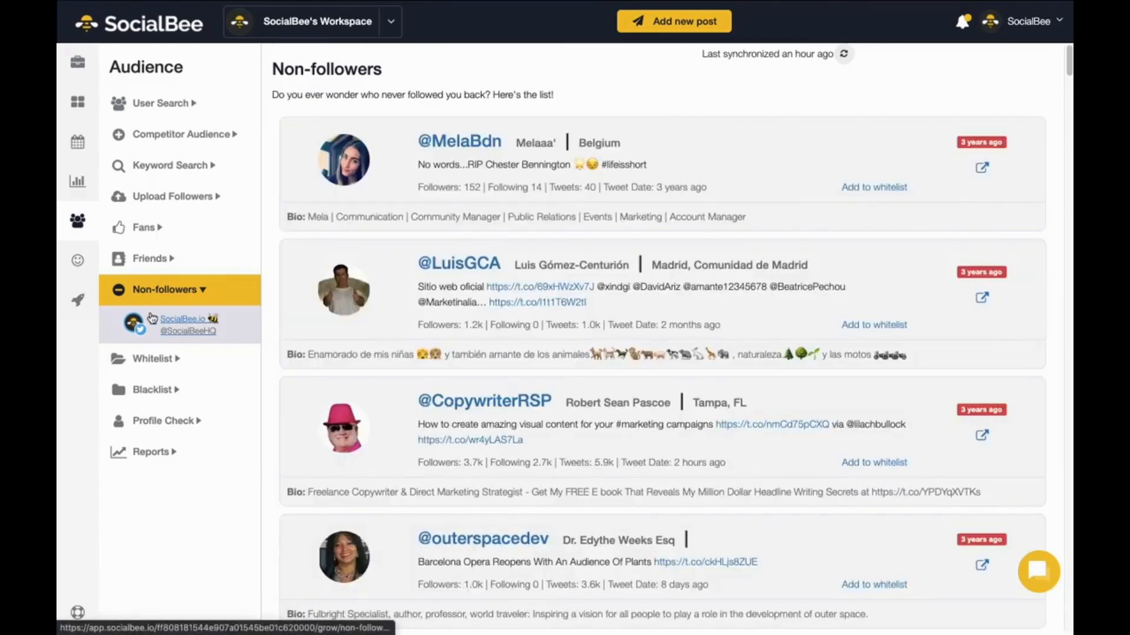
Step: Go to Concierge from the account menu and browse the paid service packages
{"action": "left_click", "coordinate": [1029, 21]}
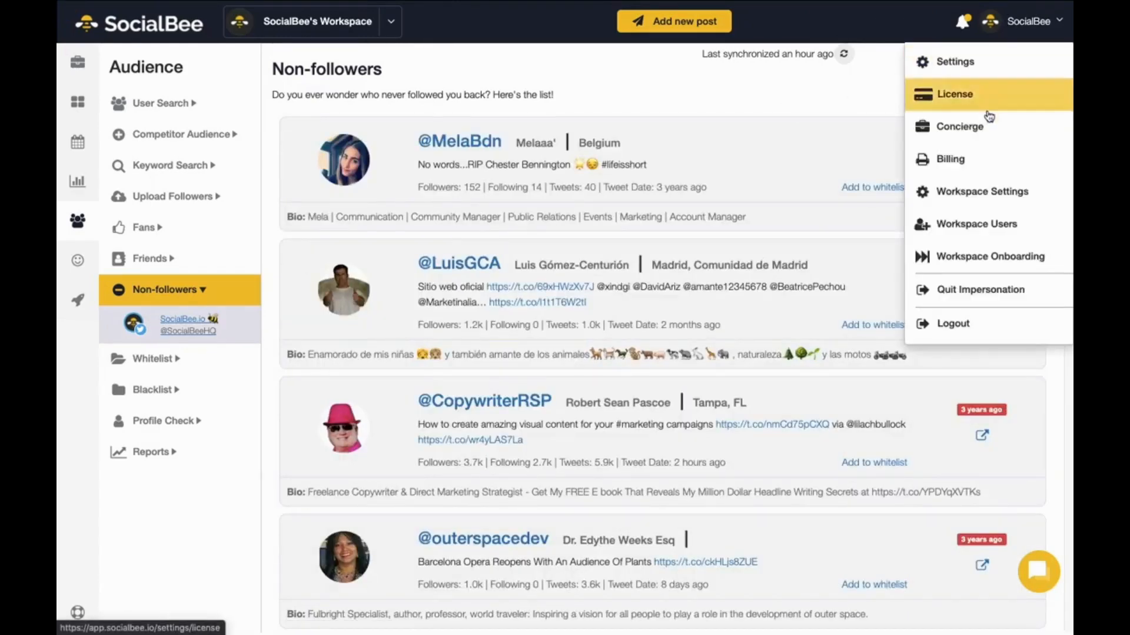
{"action": "left_click", "coordinate": [959, 126]}
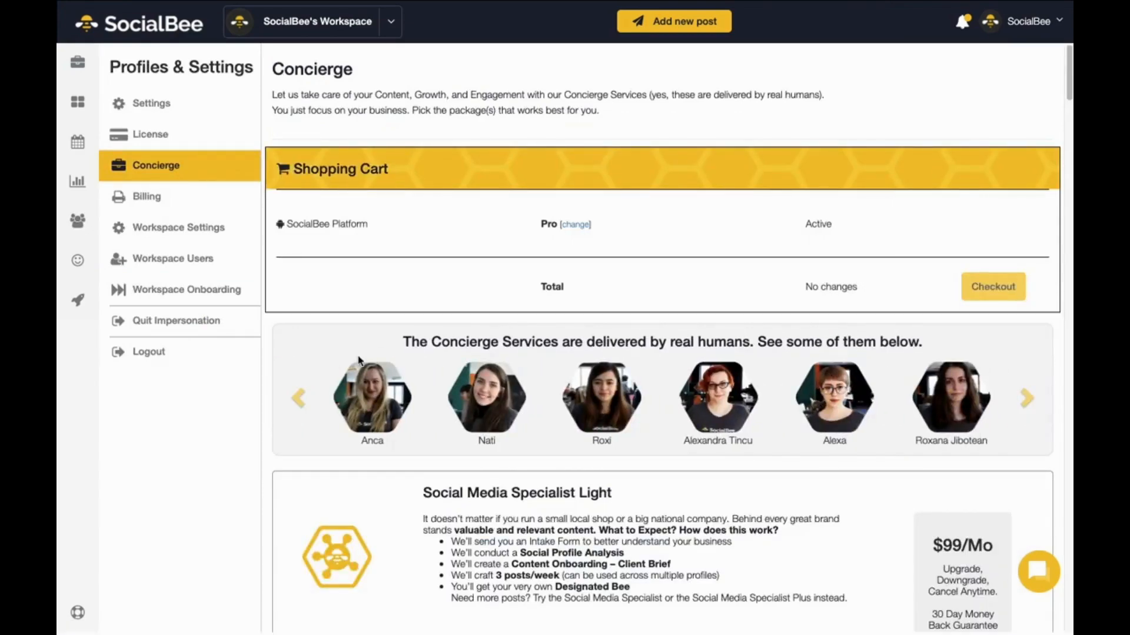
{"action": "scroll", "scroll_direction": "down", "scroll_amount": 3}
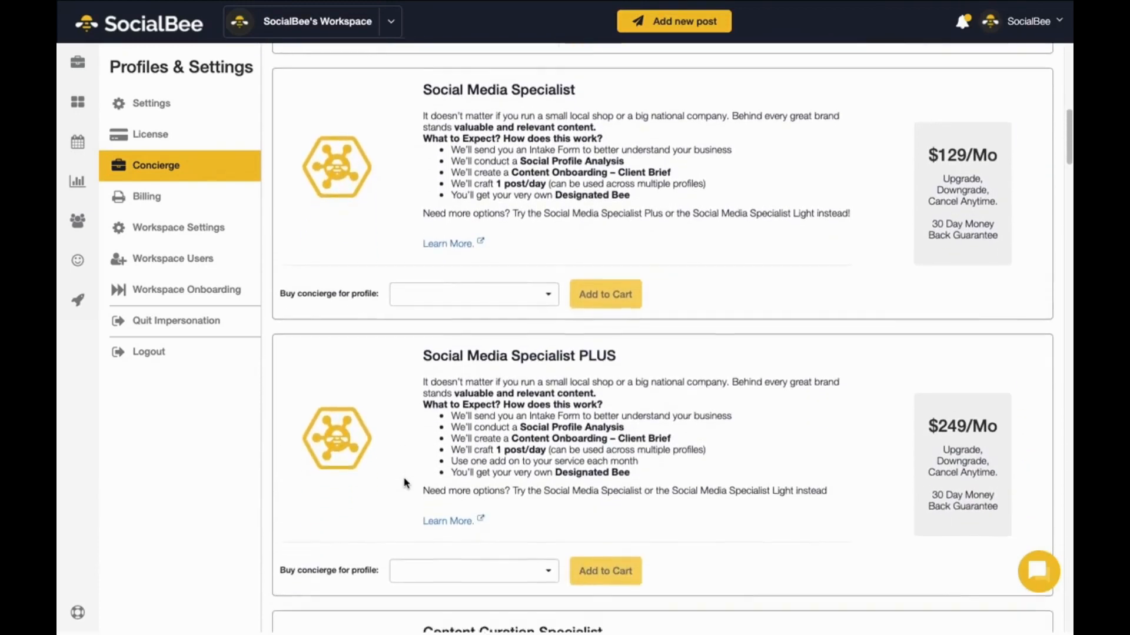
{"action": "scroll", "scroll_direction": "down", "scroll_amount": 3}
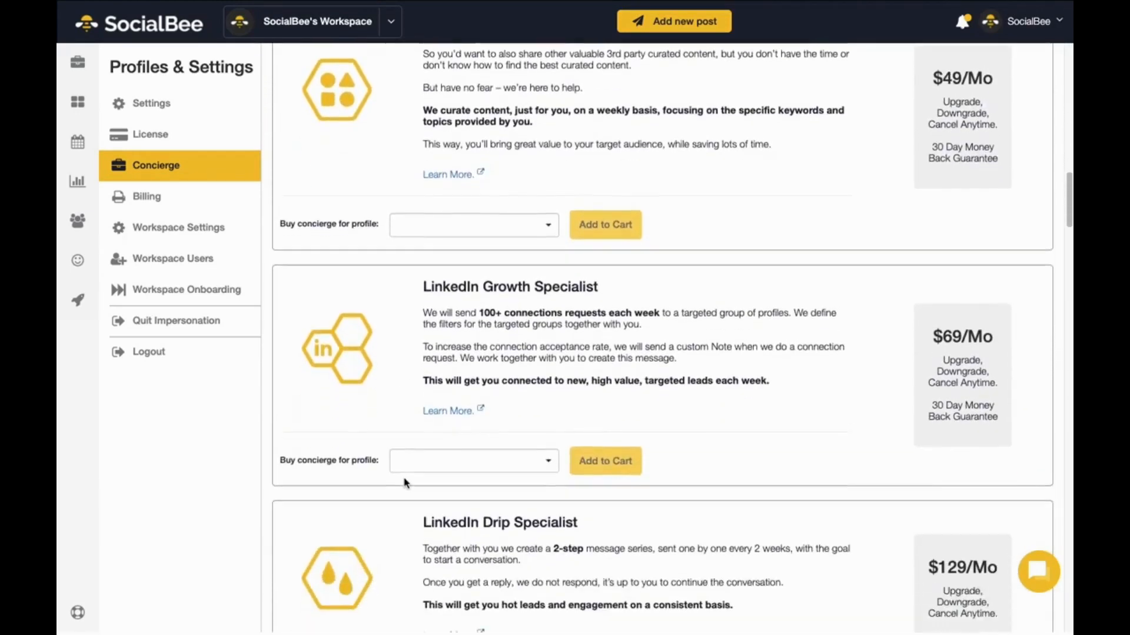
{"action": "scroll", "scroll_direction": "down", "scroll_amount": 3}
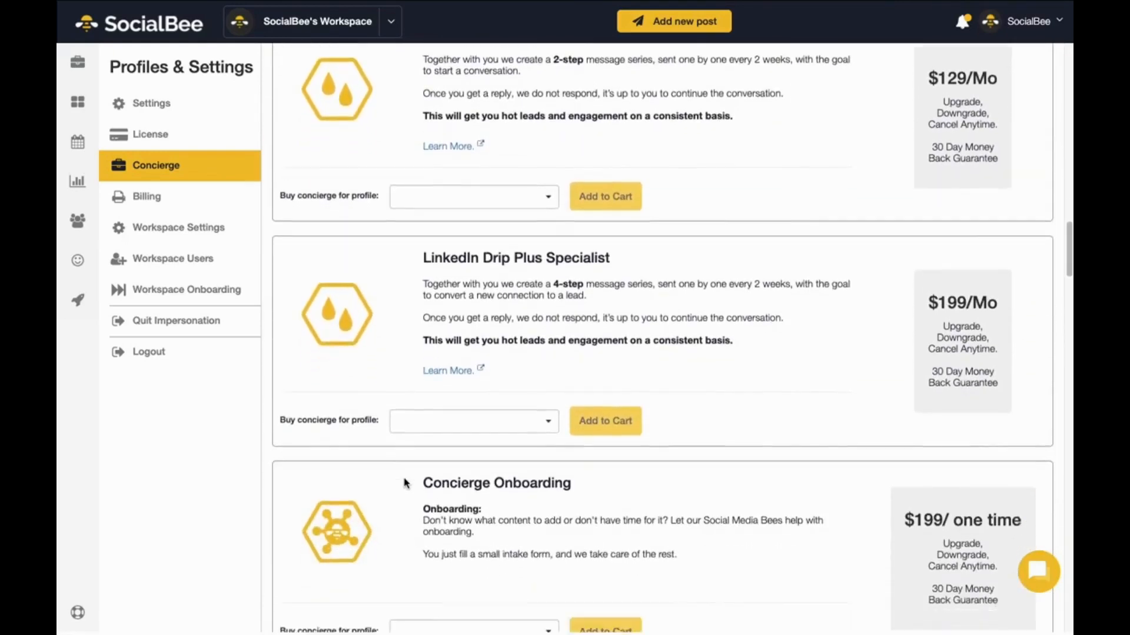
{"action": "scroll", "scroll_direction": "down", "scroll_amount": 3}
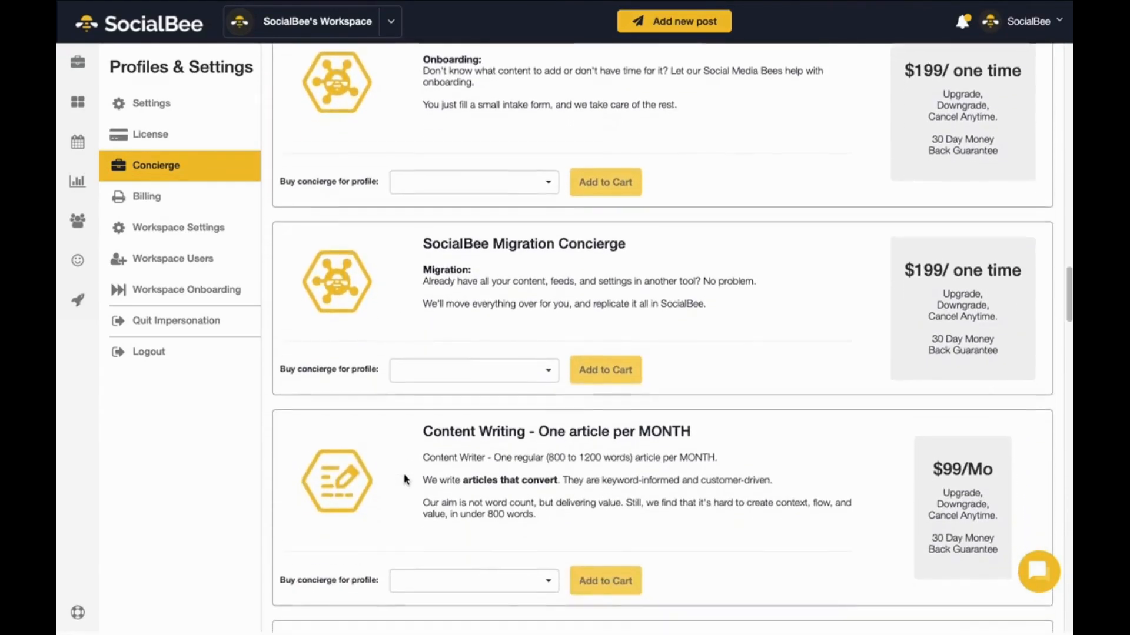
{"action": "scroll", "scroll_direction": "down", "scroll_amount": 3}
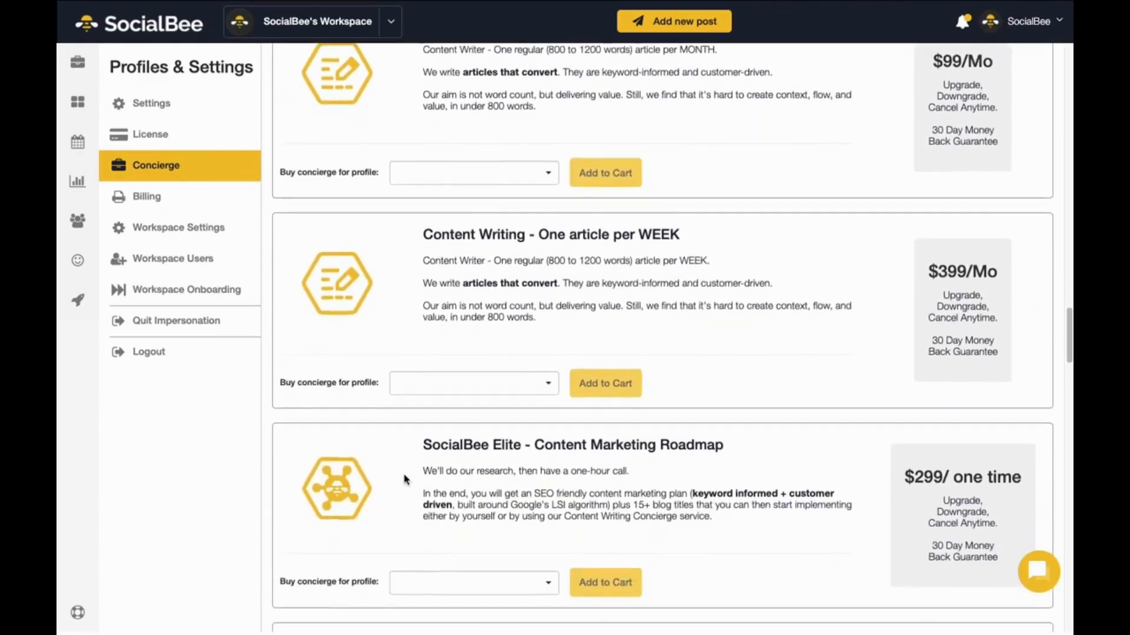
{"action": "scroll", "scroll_direction": "down", "scroll_amount": 3}
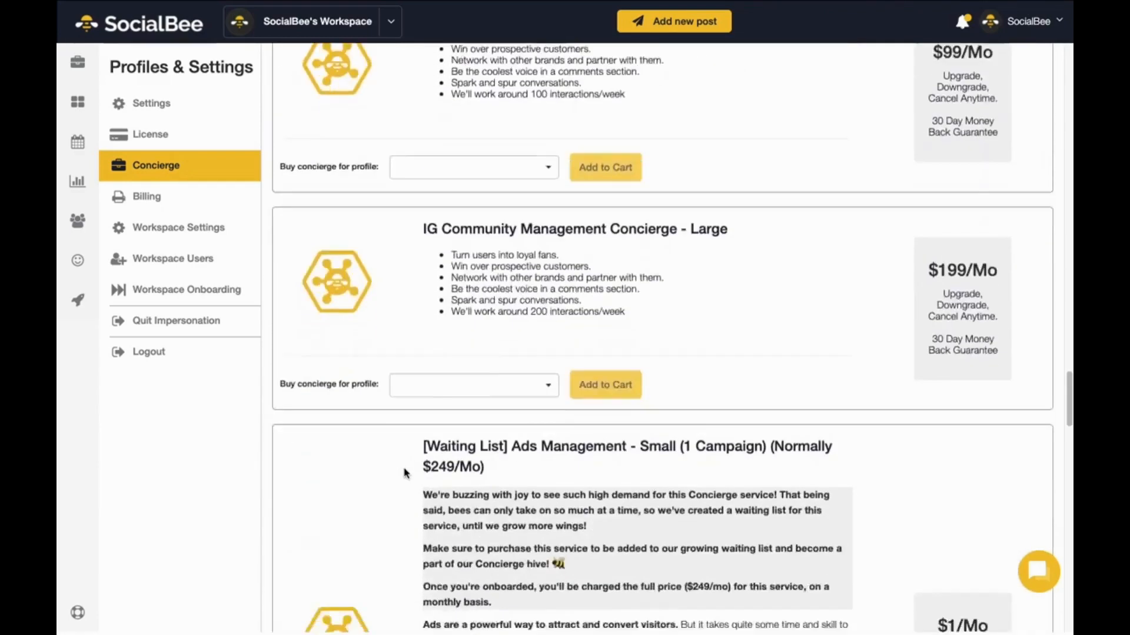
{"action": "scroll", "scroll_direction": "down", "scroll_amount": 3}
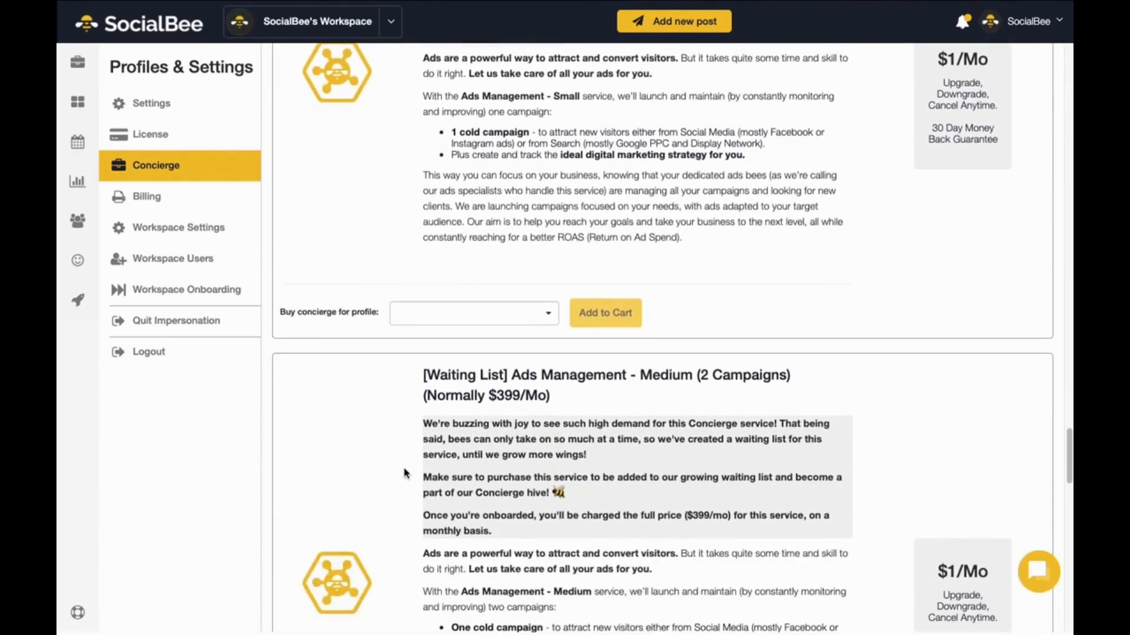
{"action": "scroll", "scroll_direction": "down", "scroll_amount": 3}
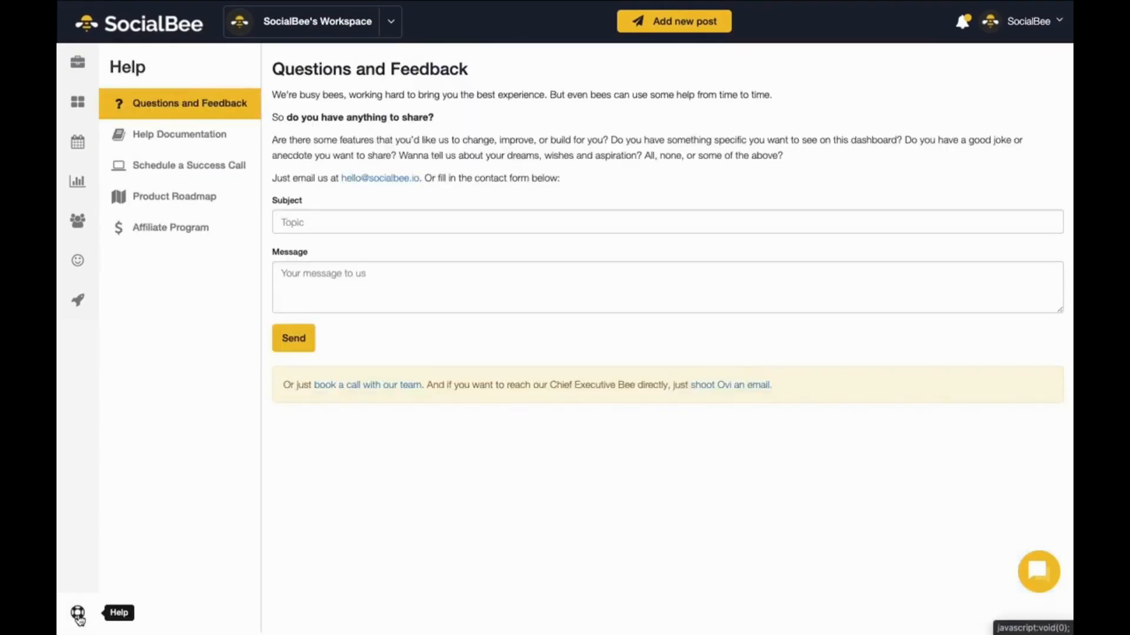
{"action": "mouse_move", "coordinate": [167, 281]}
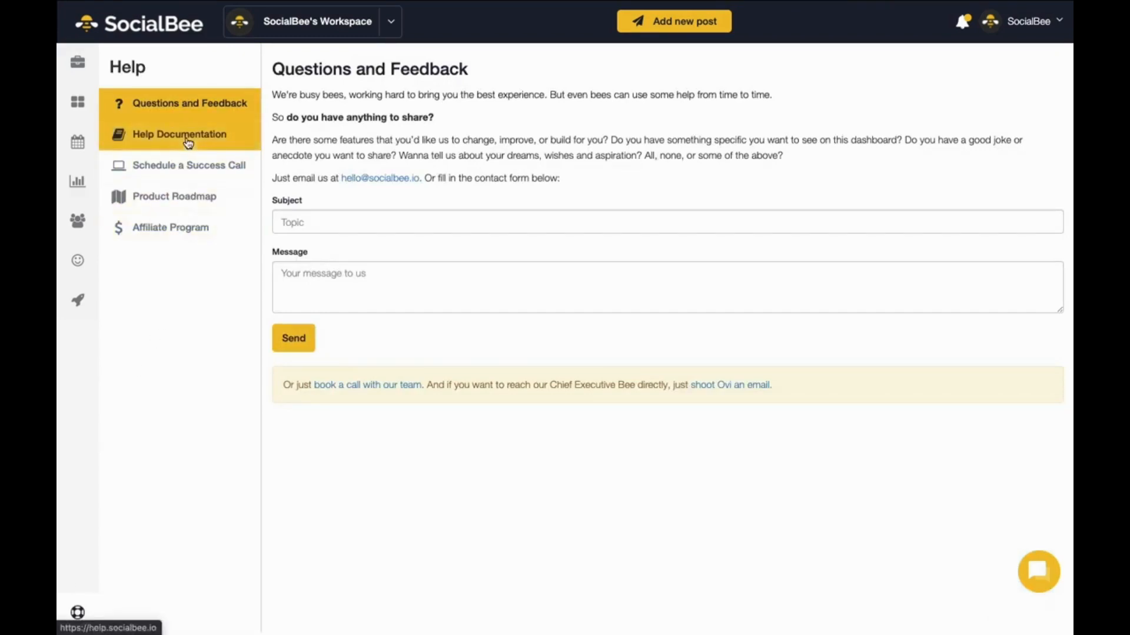
{"action": "mouse_move", "coordinate": [189, 165]}
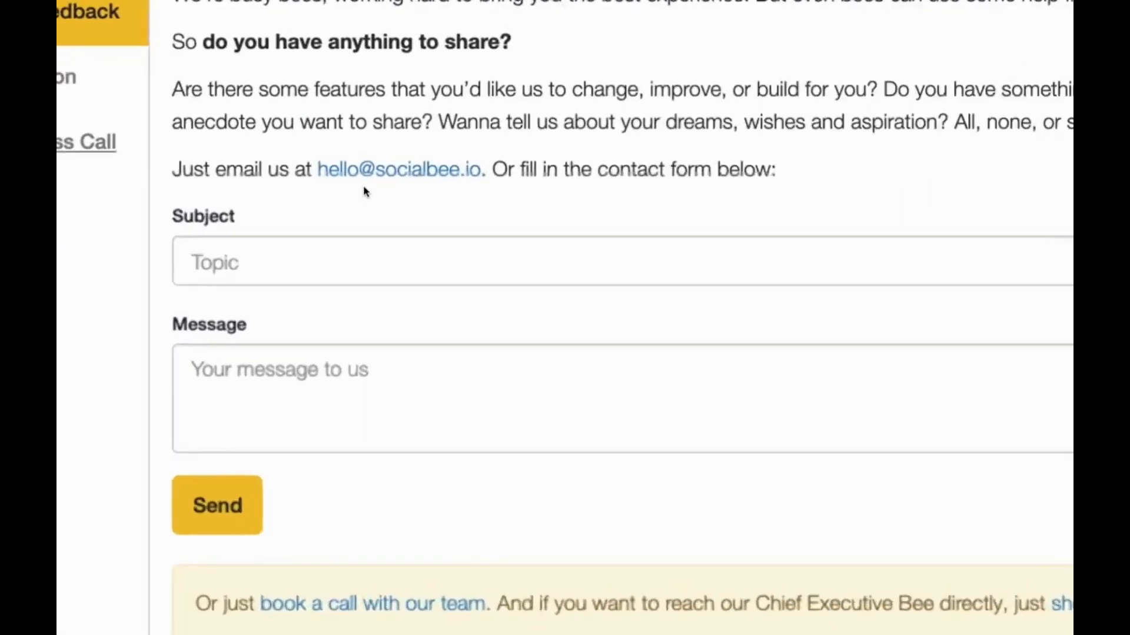
Step: Scroll through the Questions and Feedback help page with its contact form
{"action": "scroll", "scroll_direction": "down", "scroll_amount": 3}
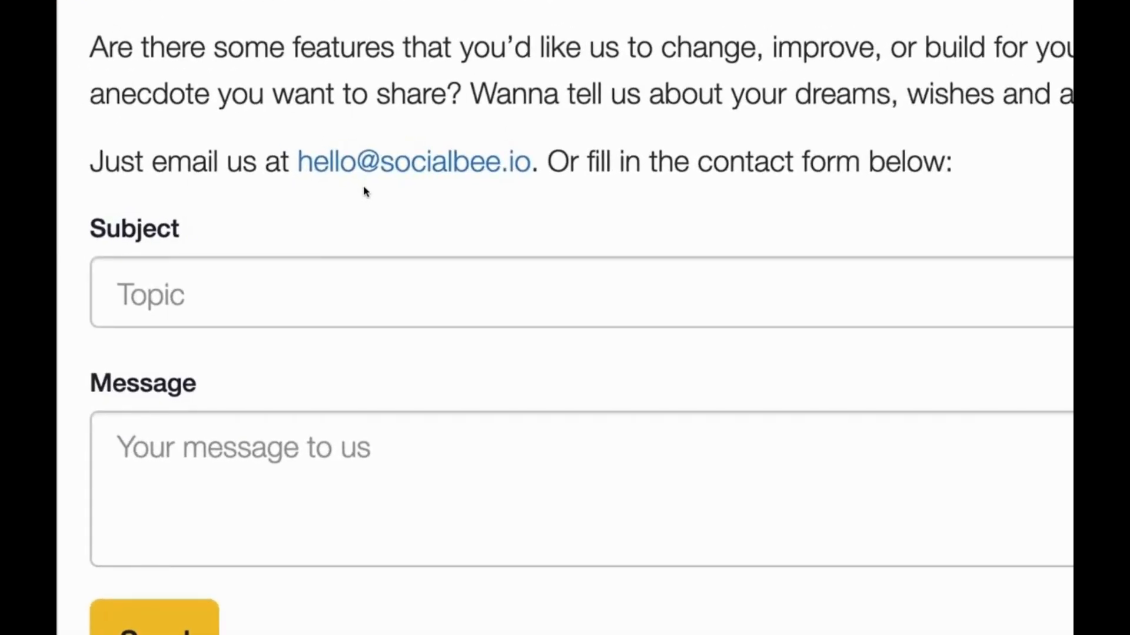